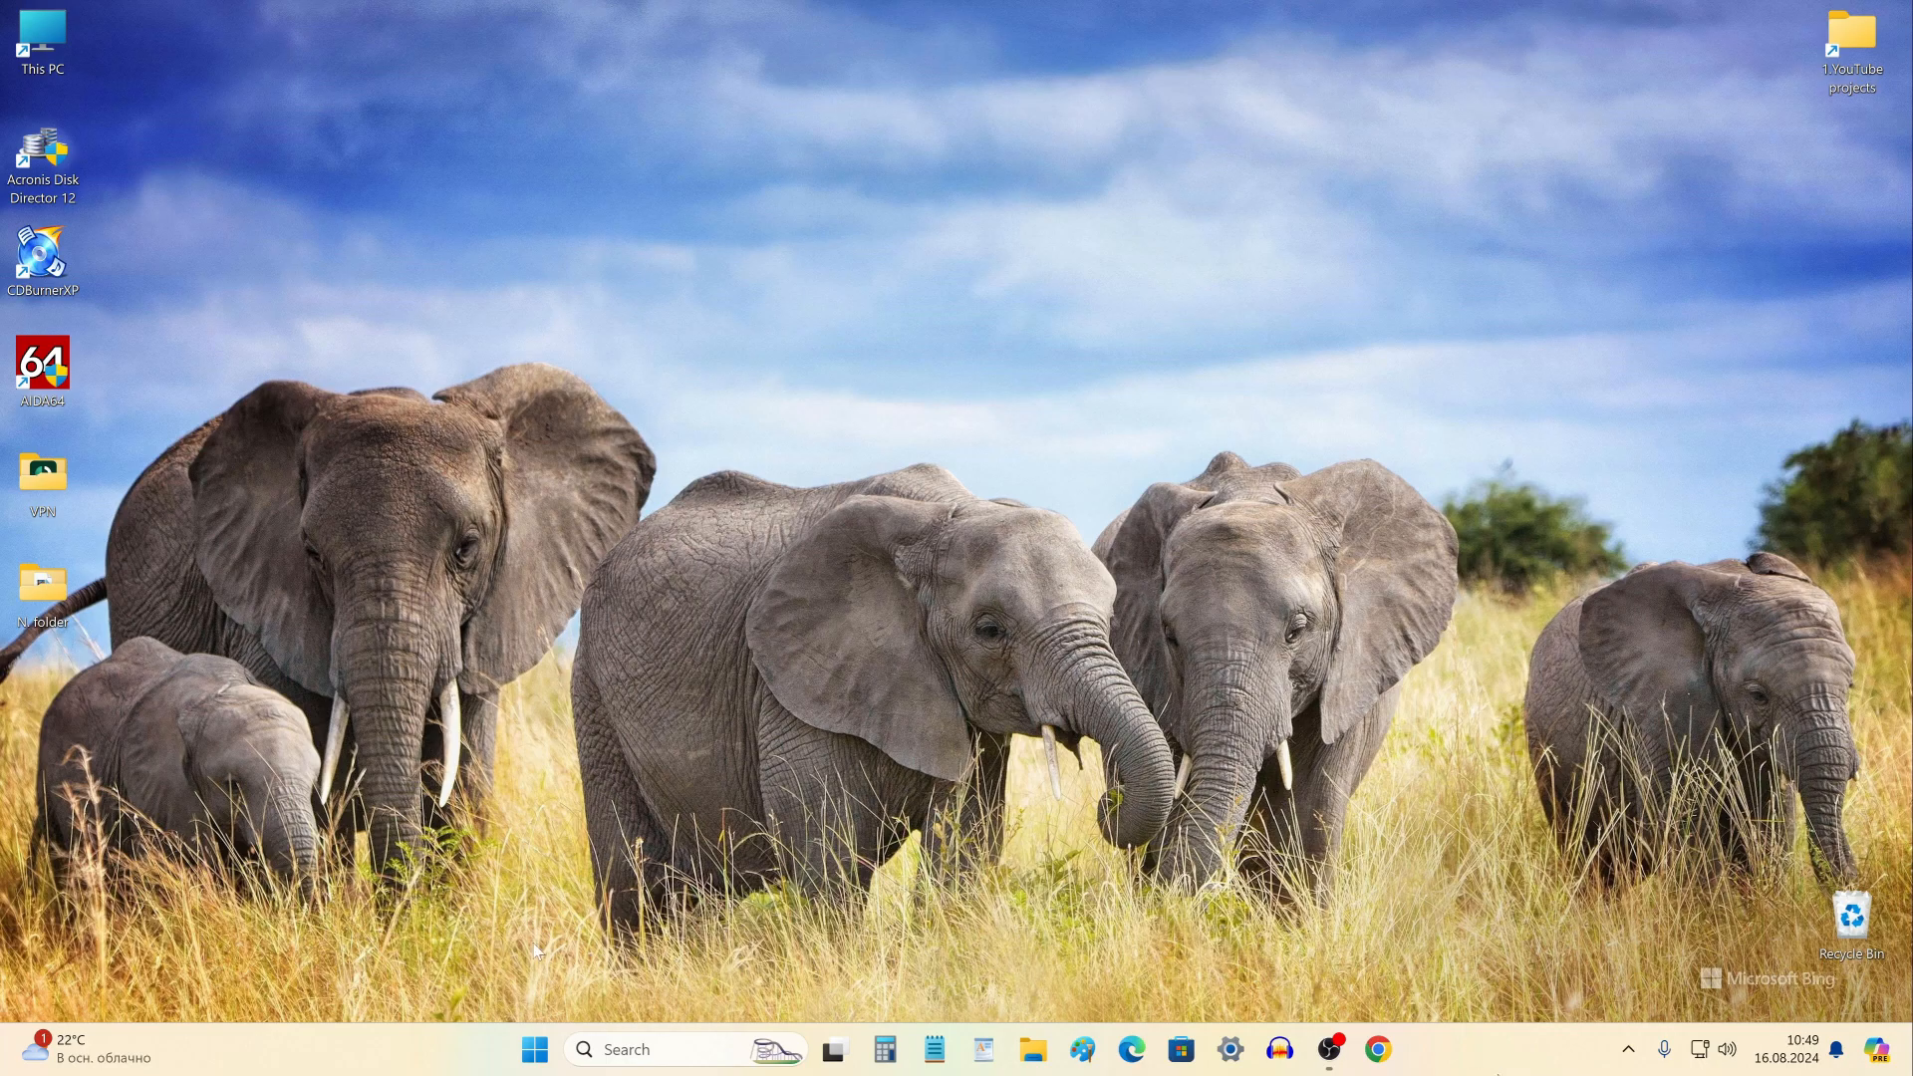
Launch Windows Settings from the pinned apps in the Start menu
click(533, 1049)
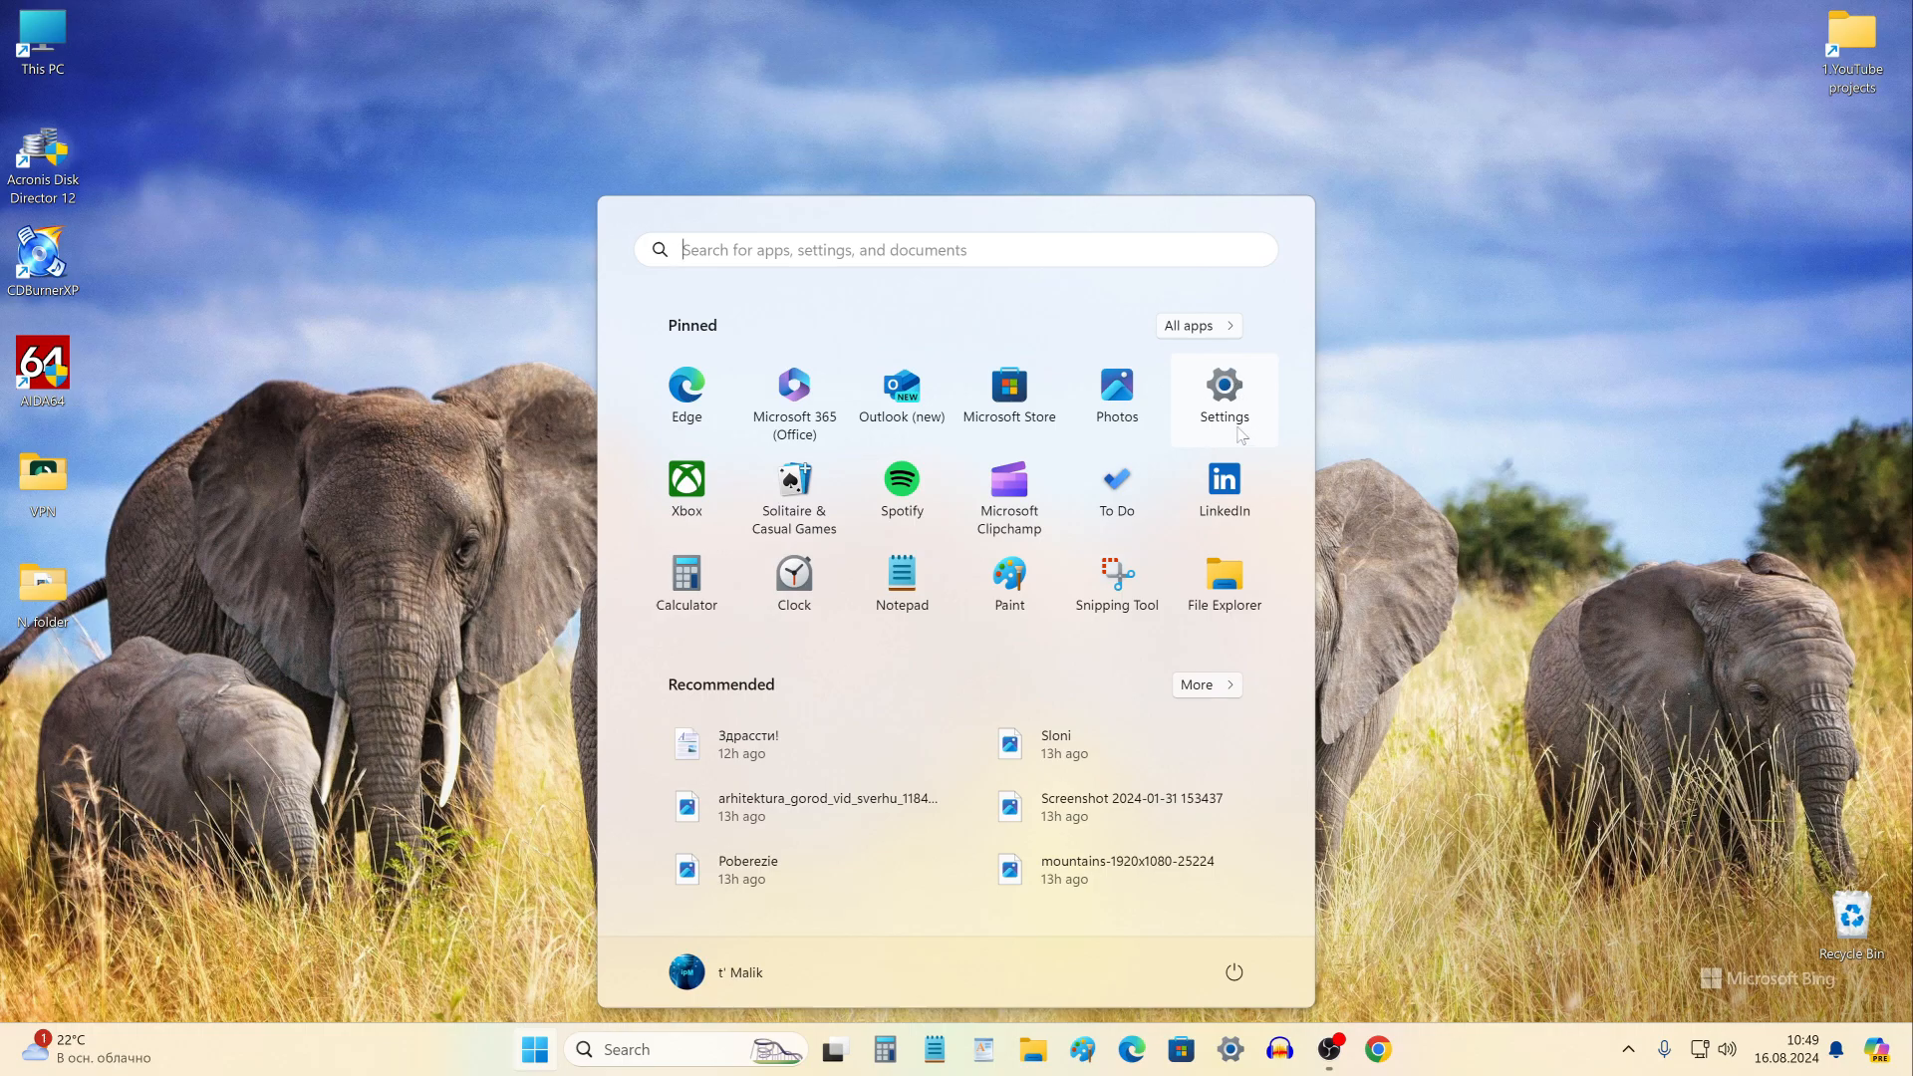
click(1223, 393)
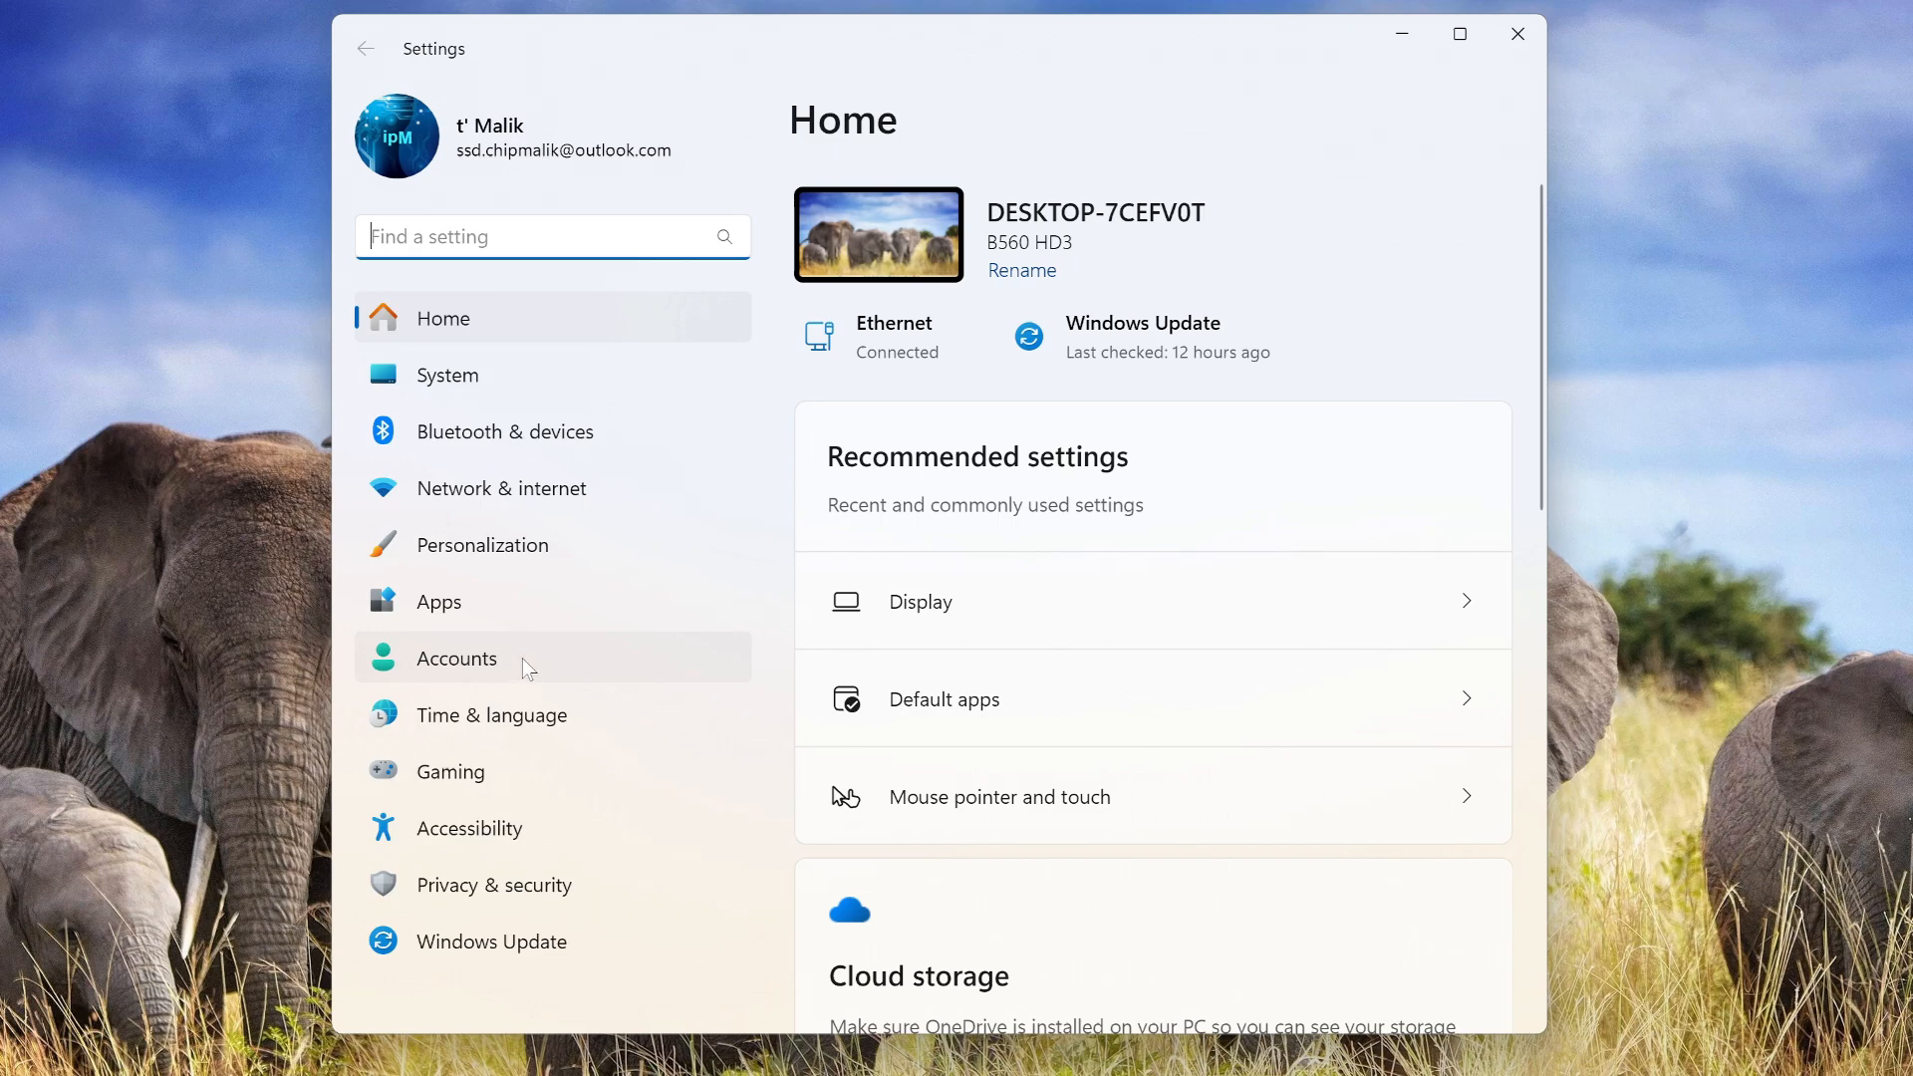
Go to the Accounts section in the Settings sidebar
click(456, 658)
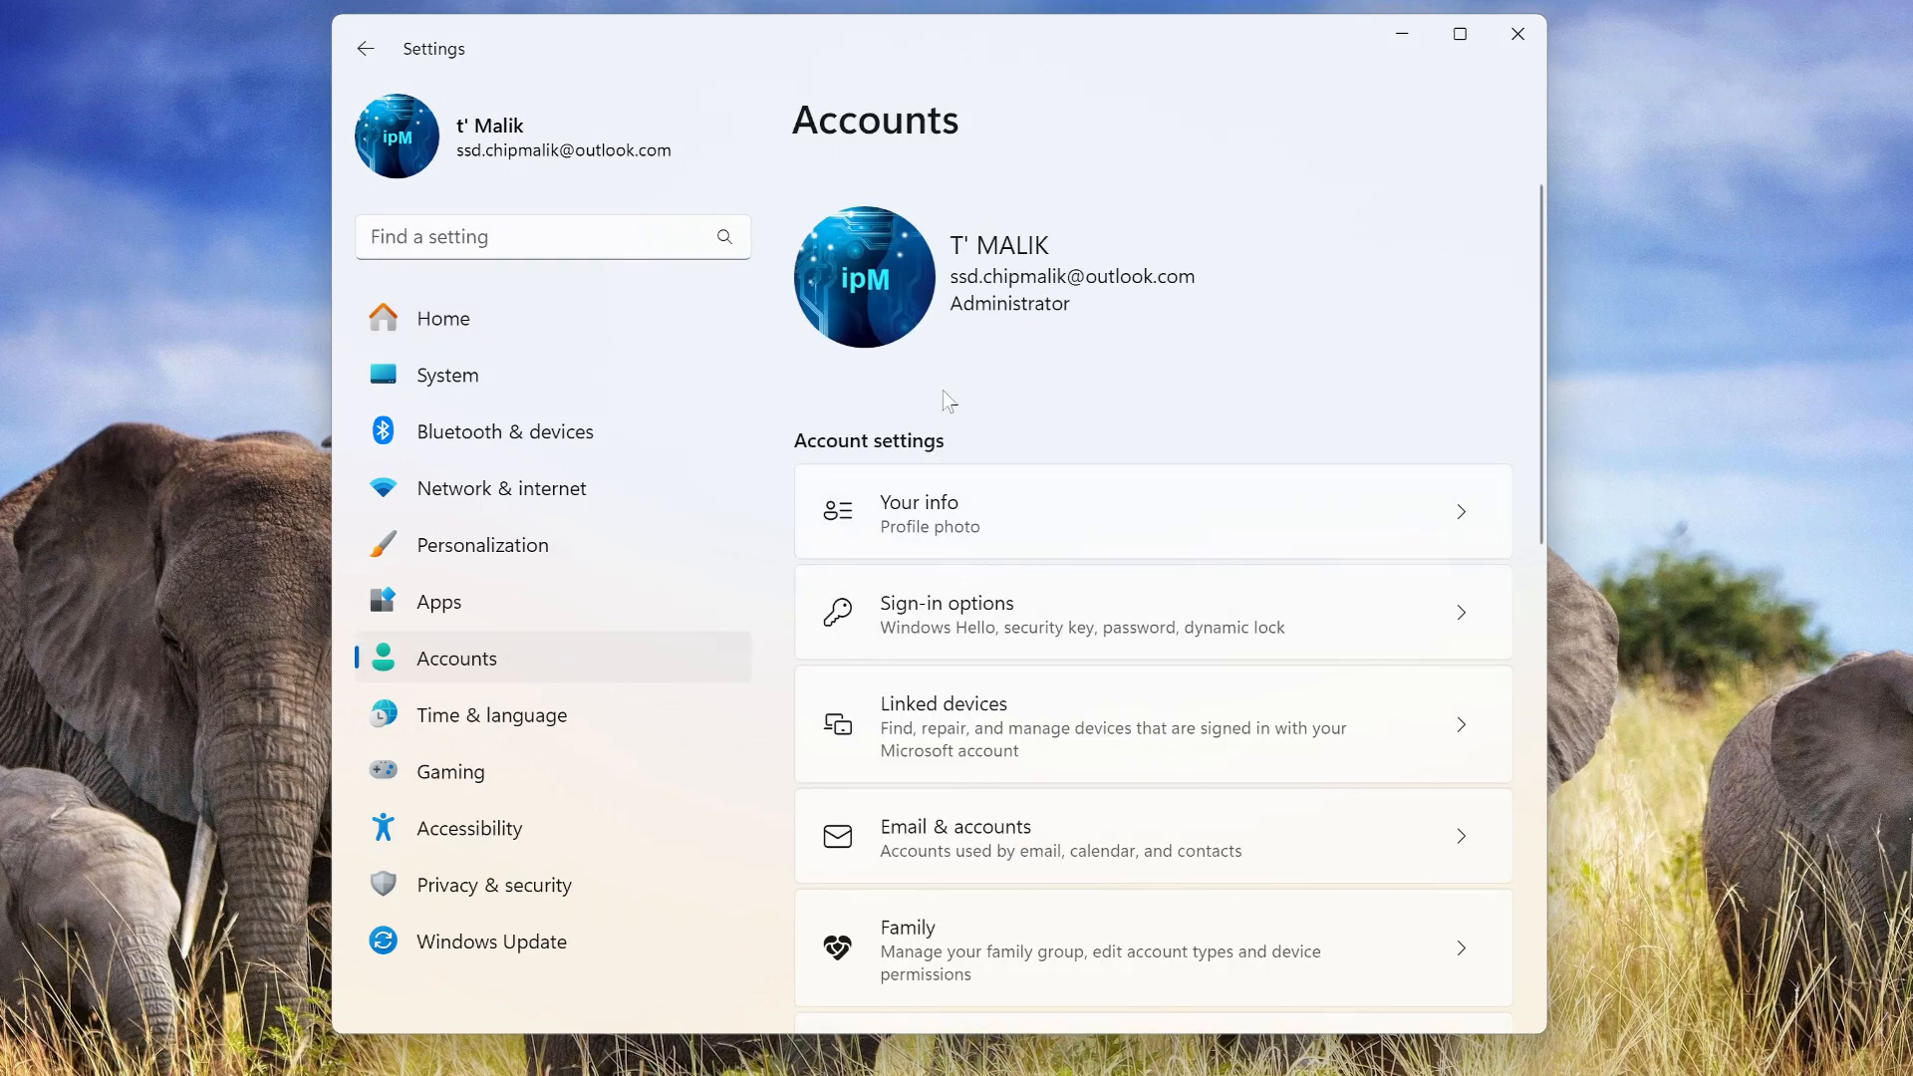
mouse_move(999, 273)
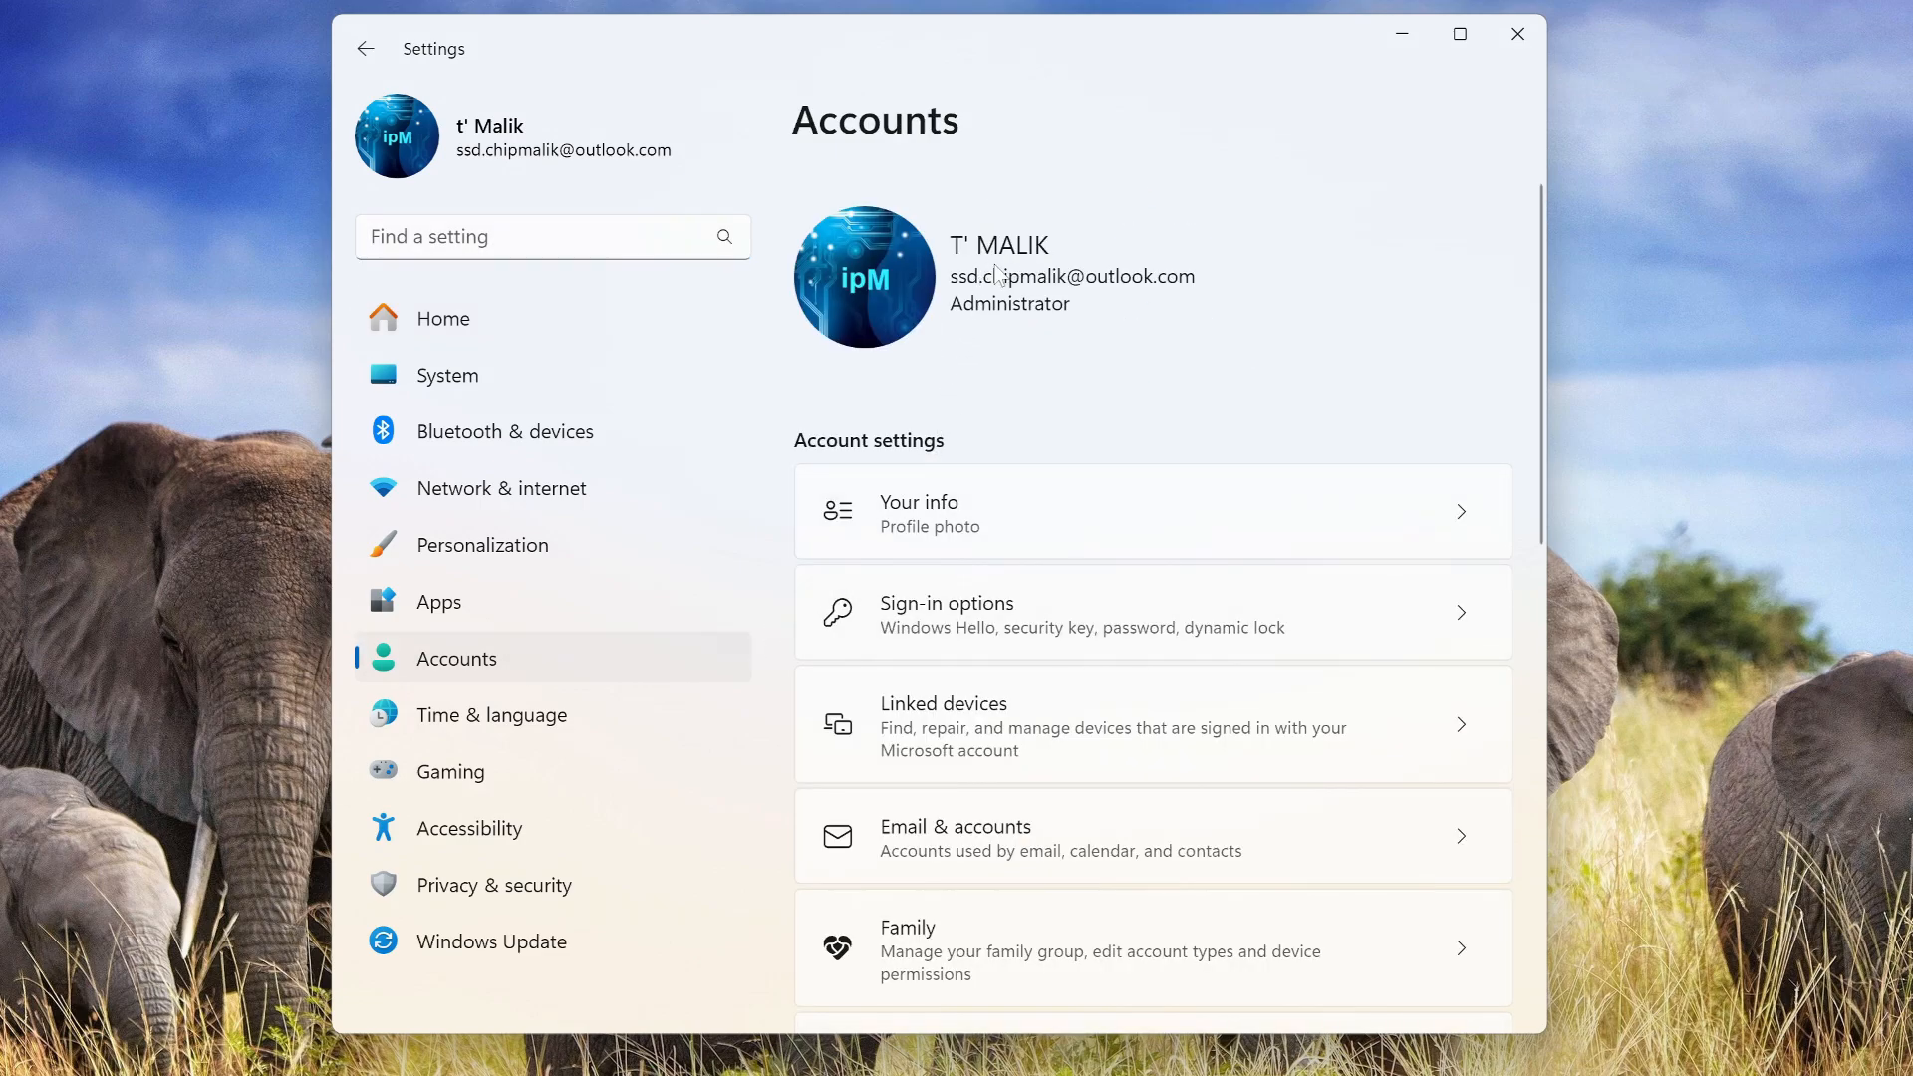
mouse_move(1005, 338)
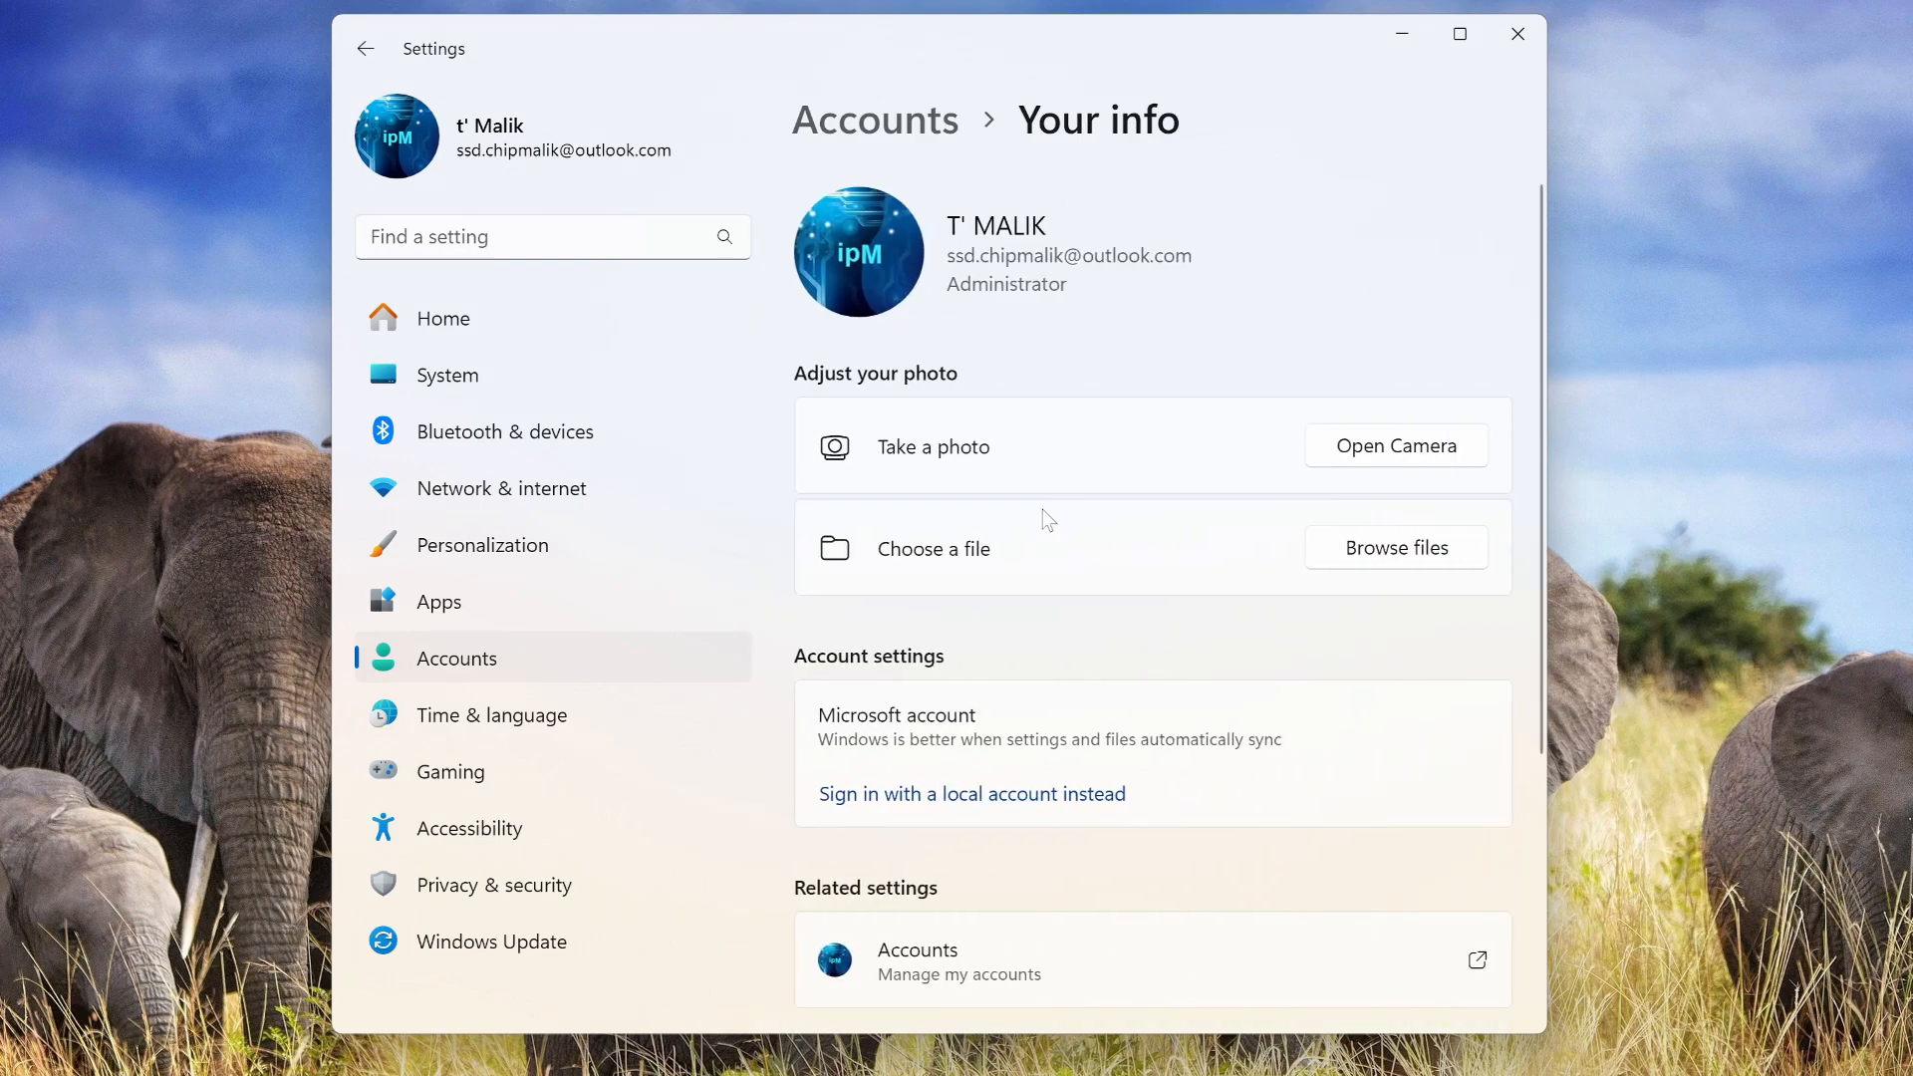
mouse_move(966, 828)
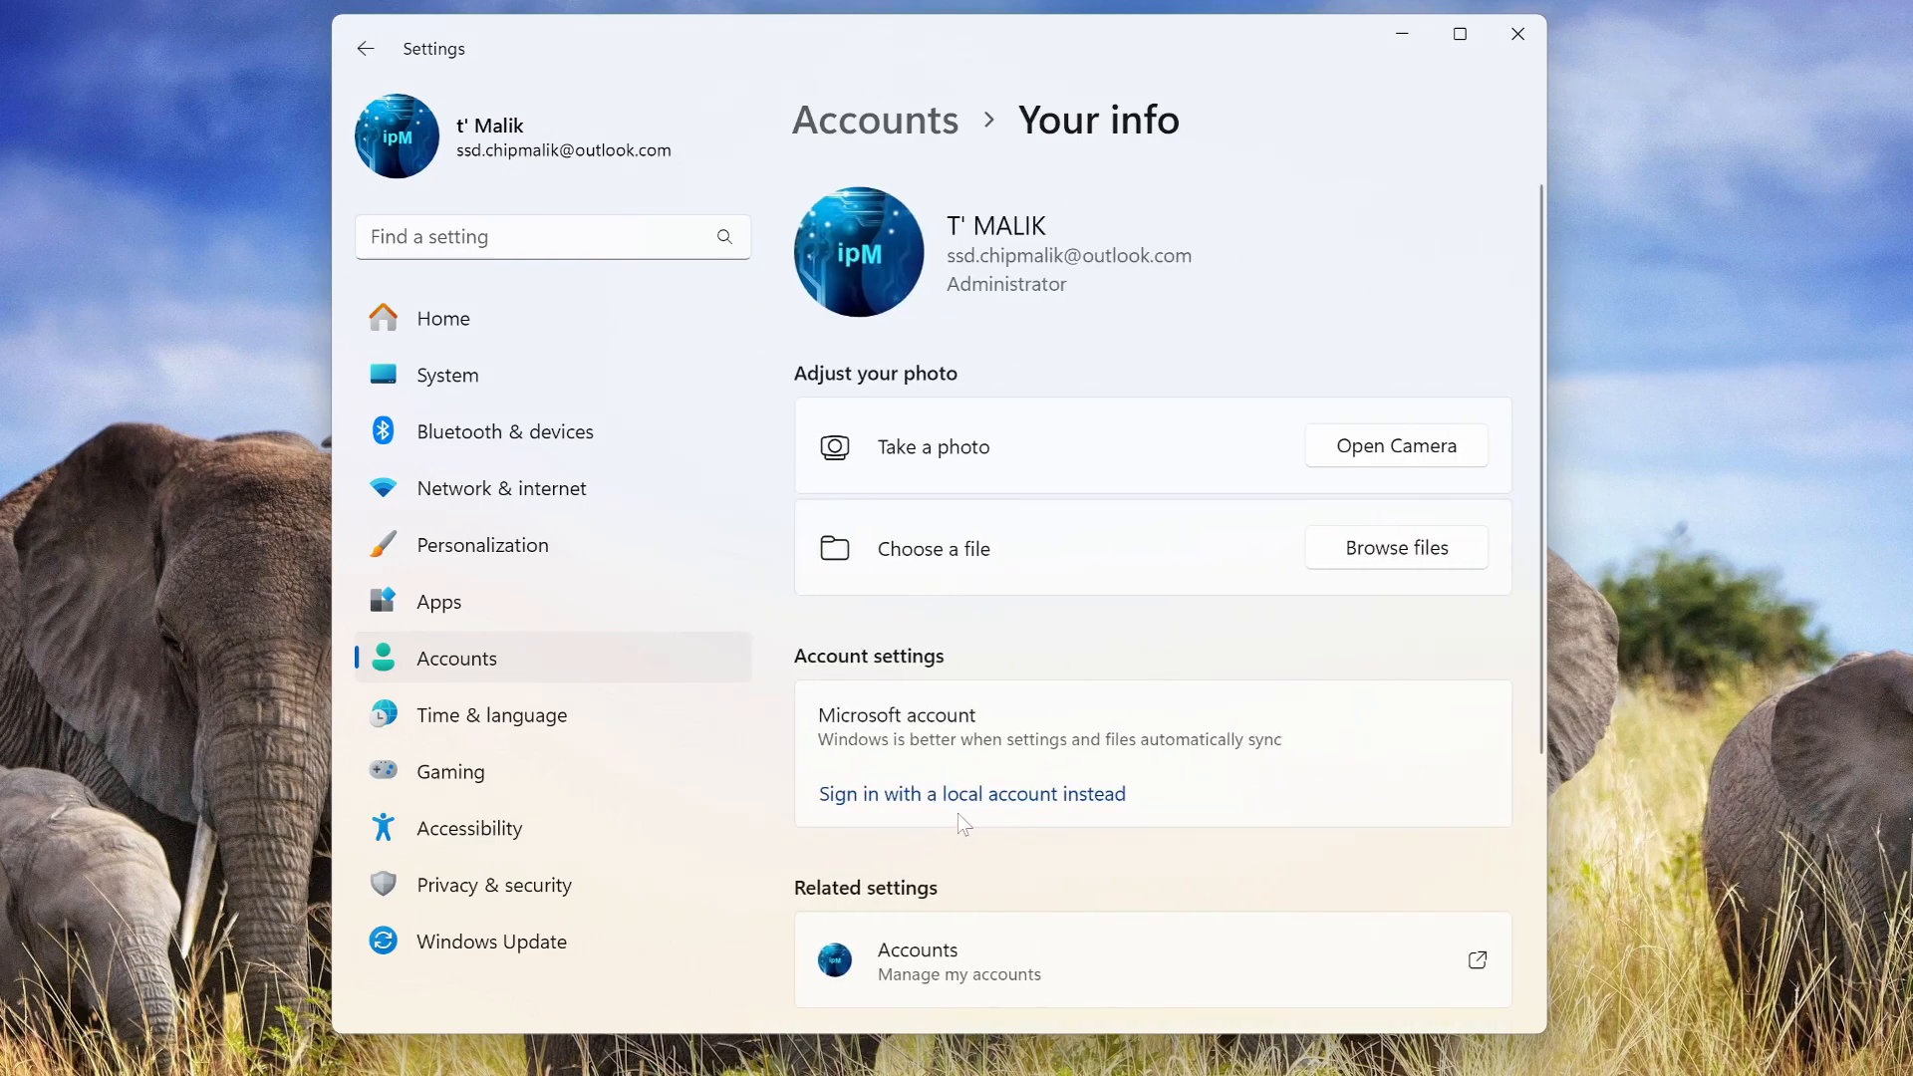
mouse_move(964, 808)
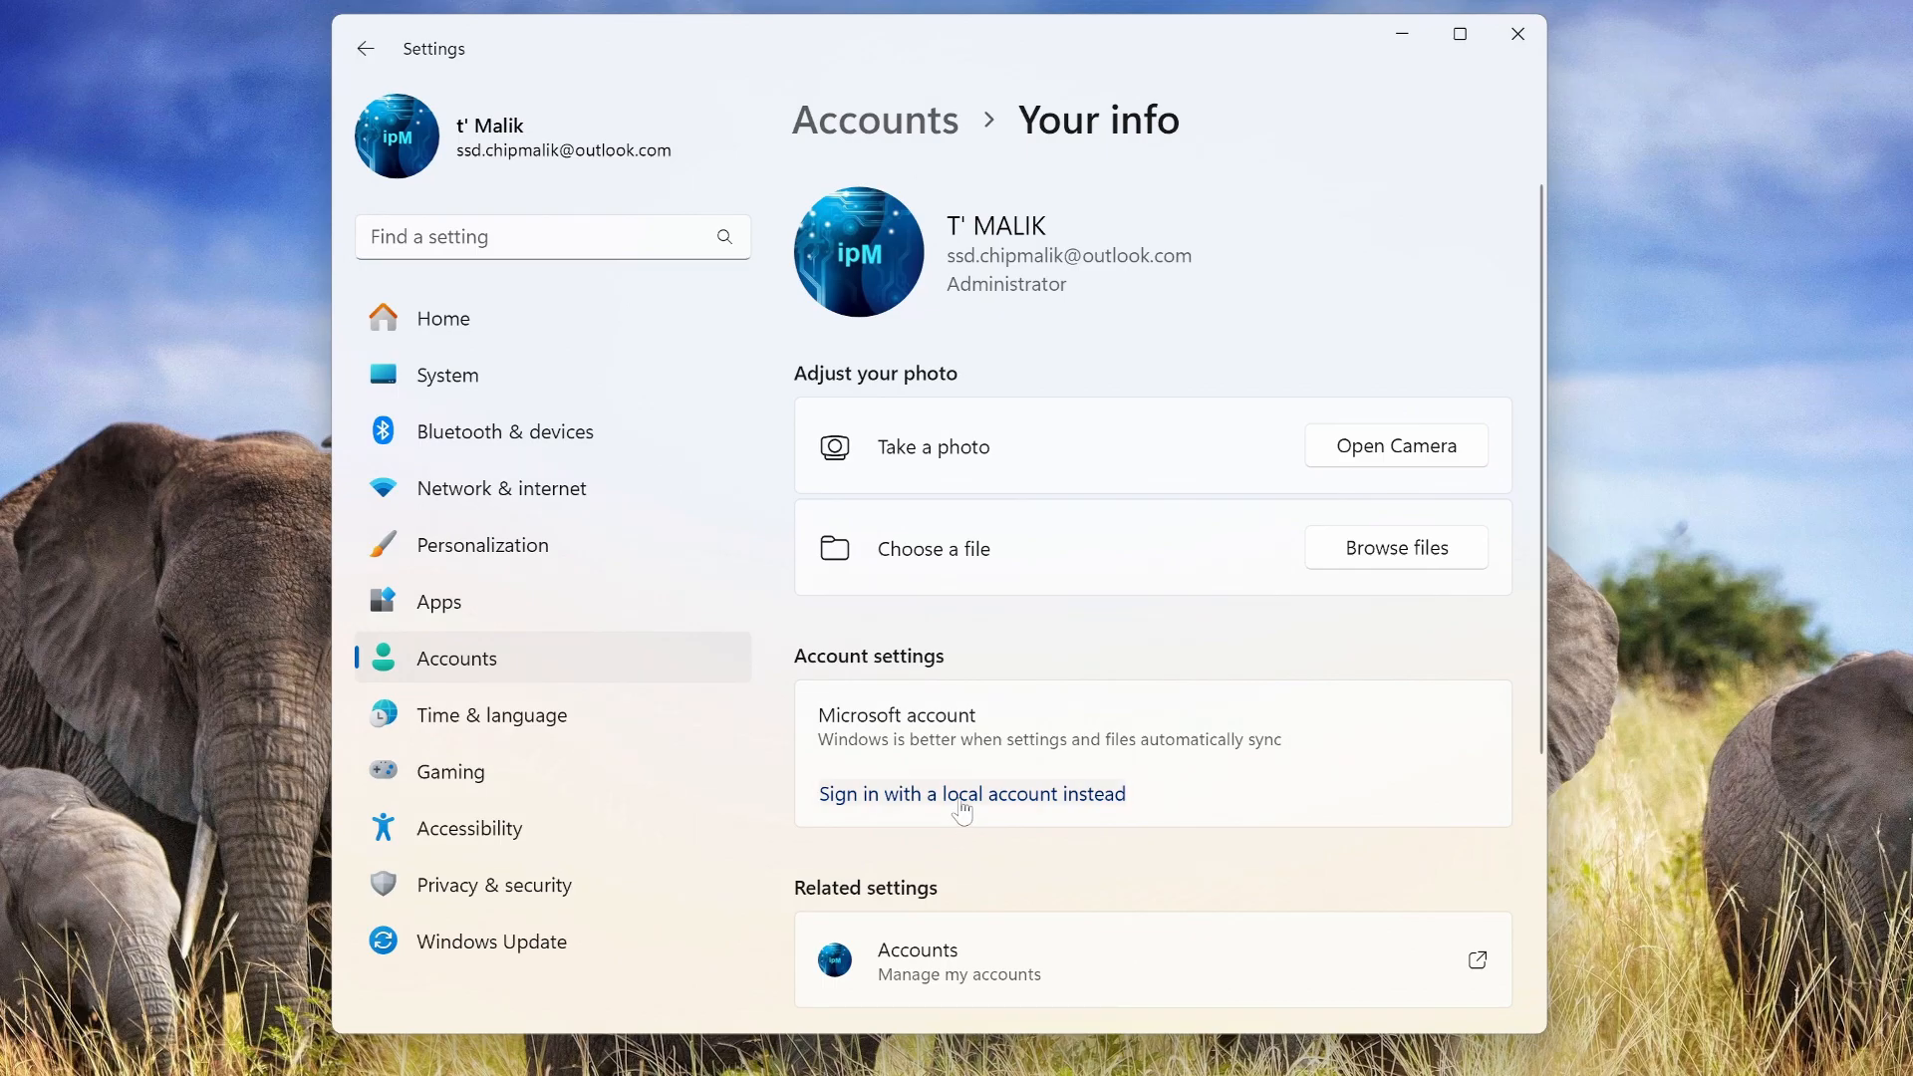
Choose 'Sign in with a local account instead' on the Your info page
click(973, 794)
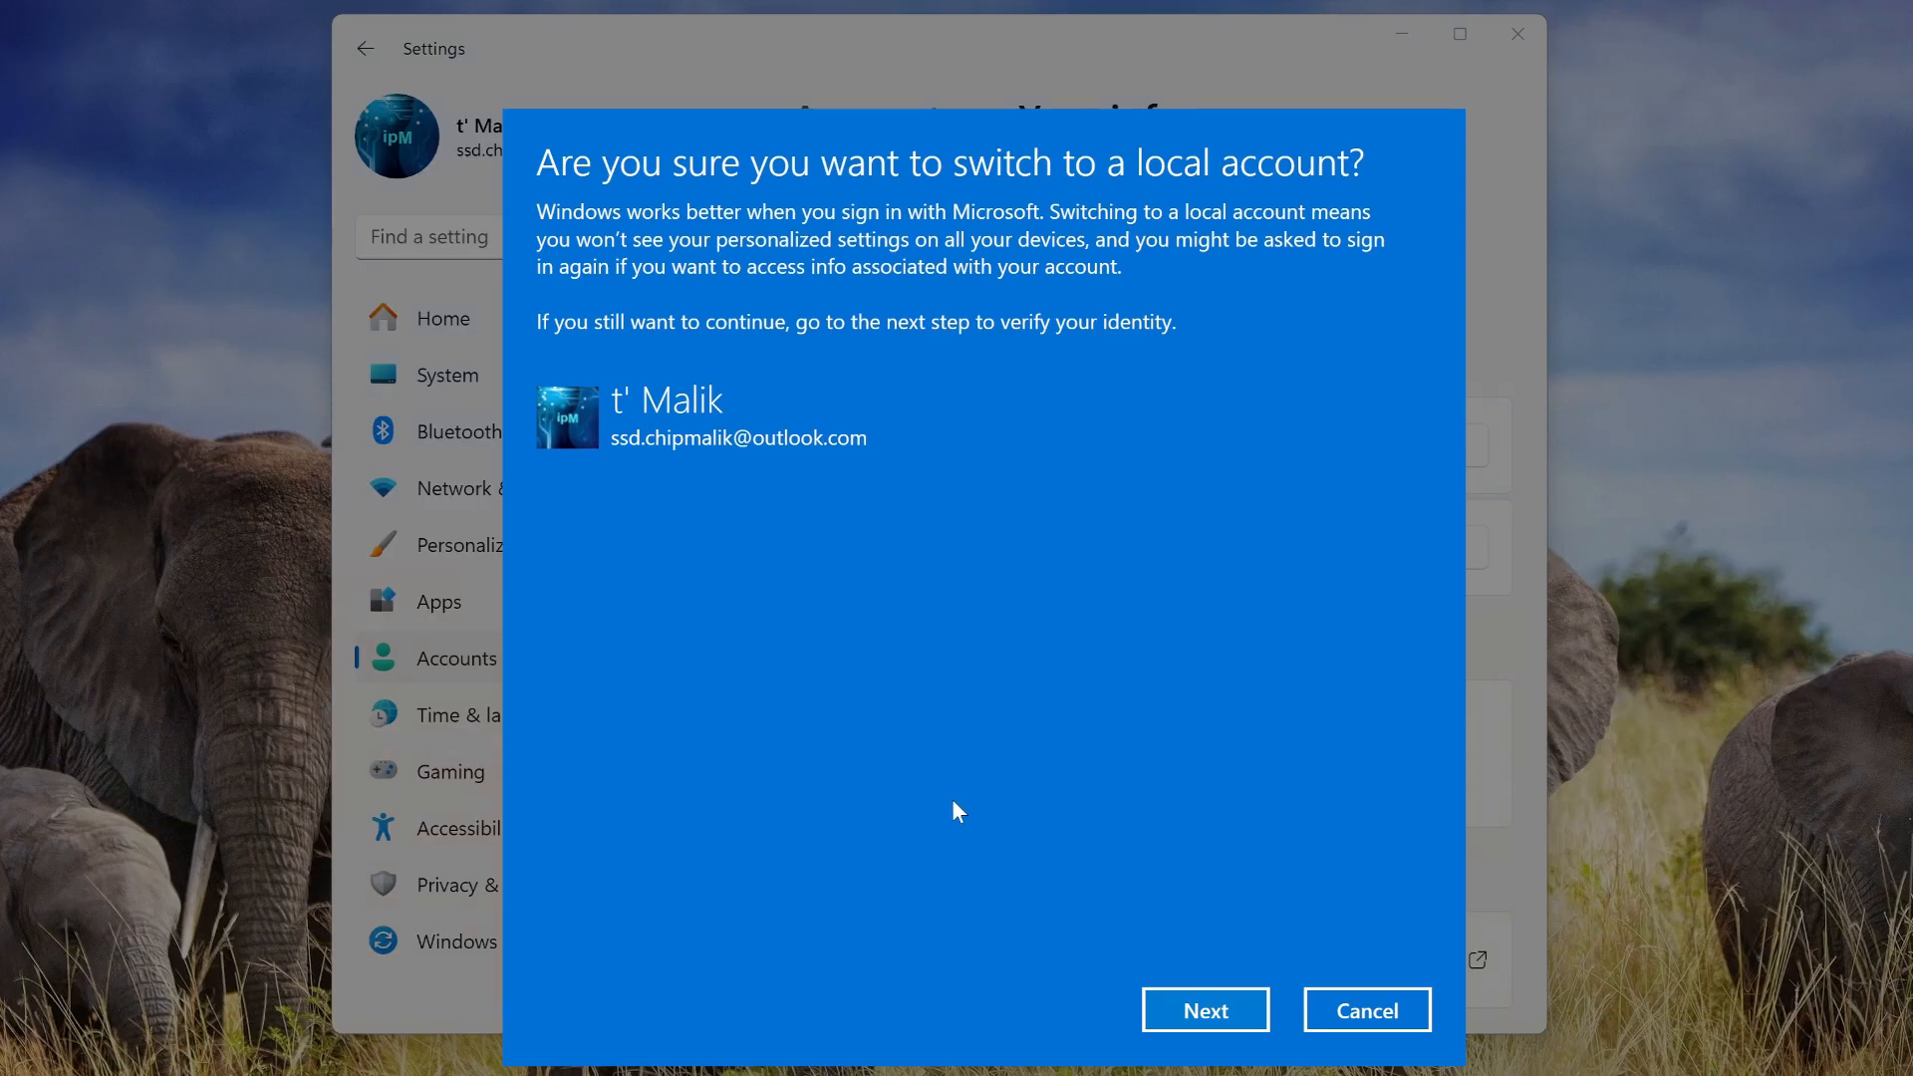
mouse_move(1056, 195)
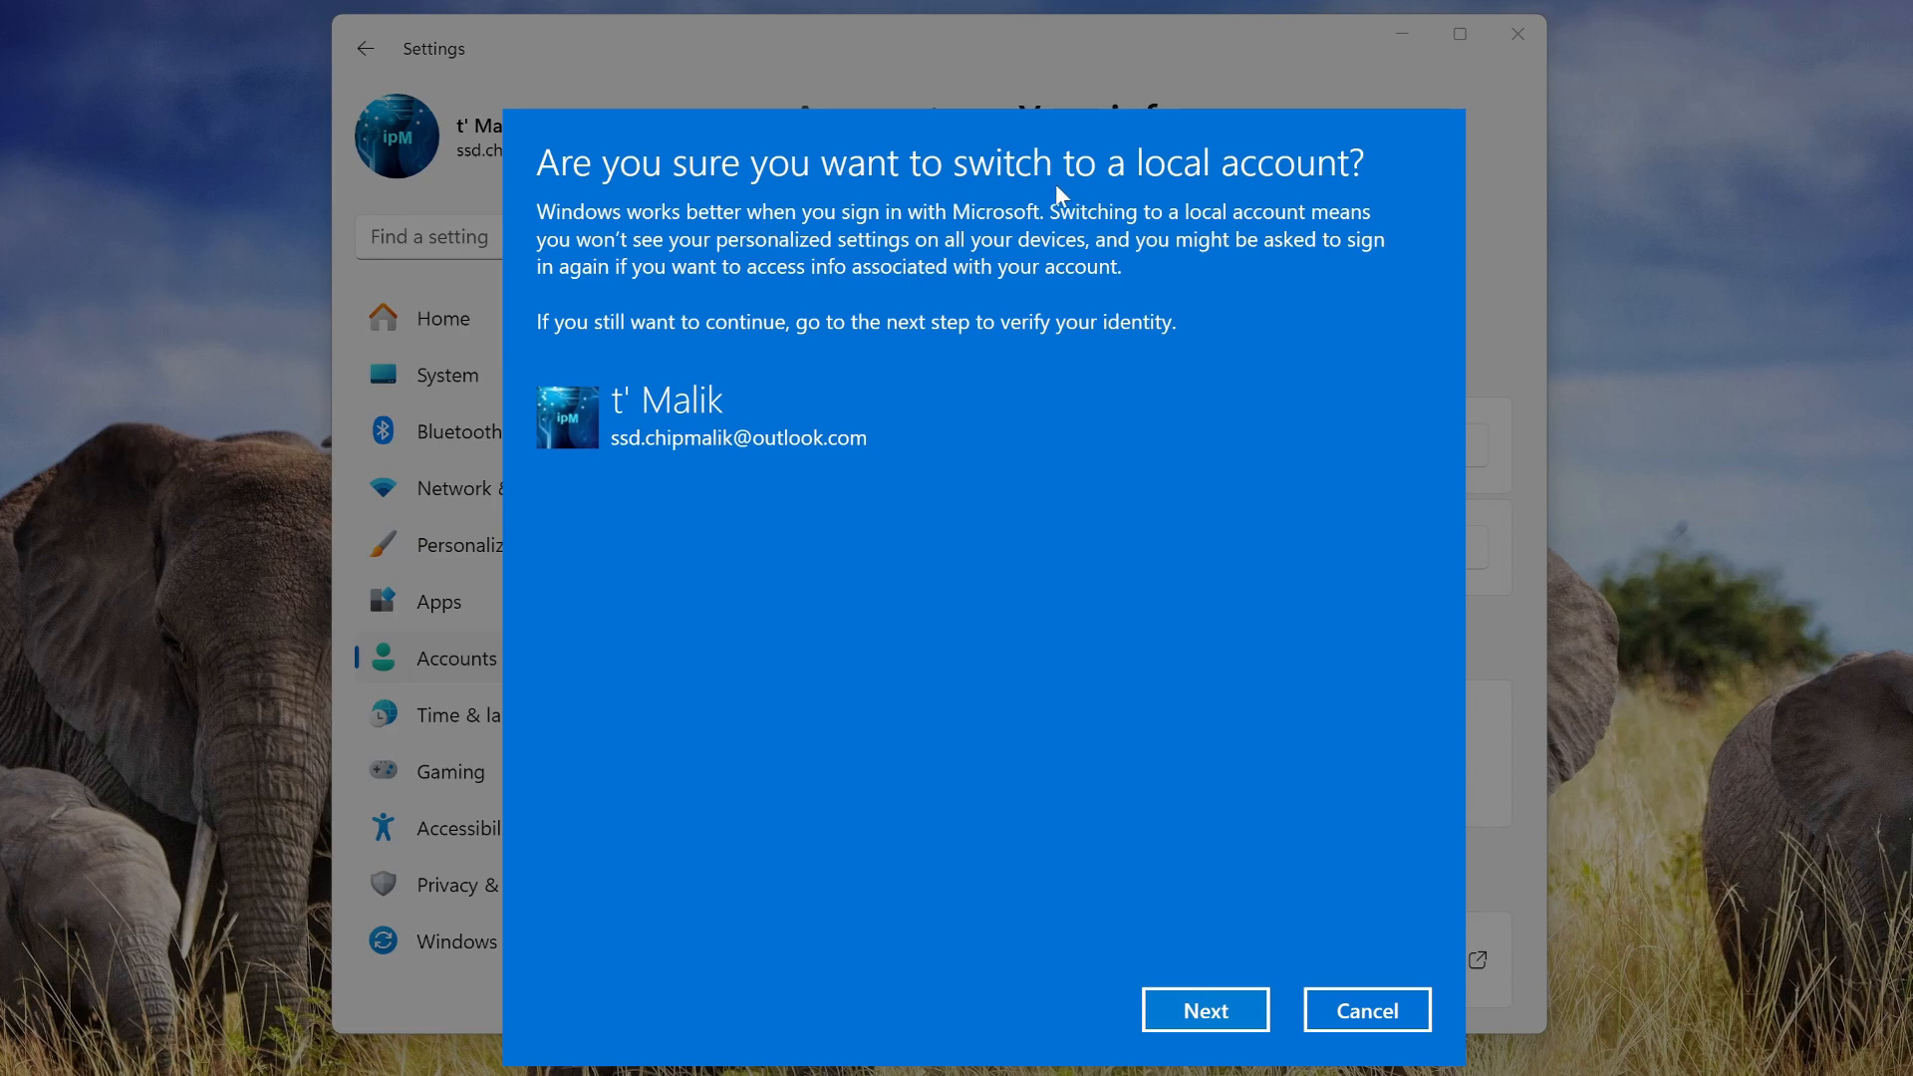
mouse_move(1012, 358)
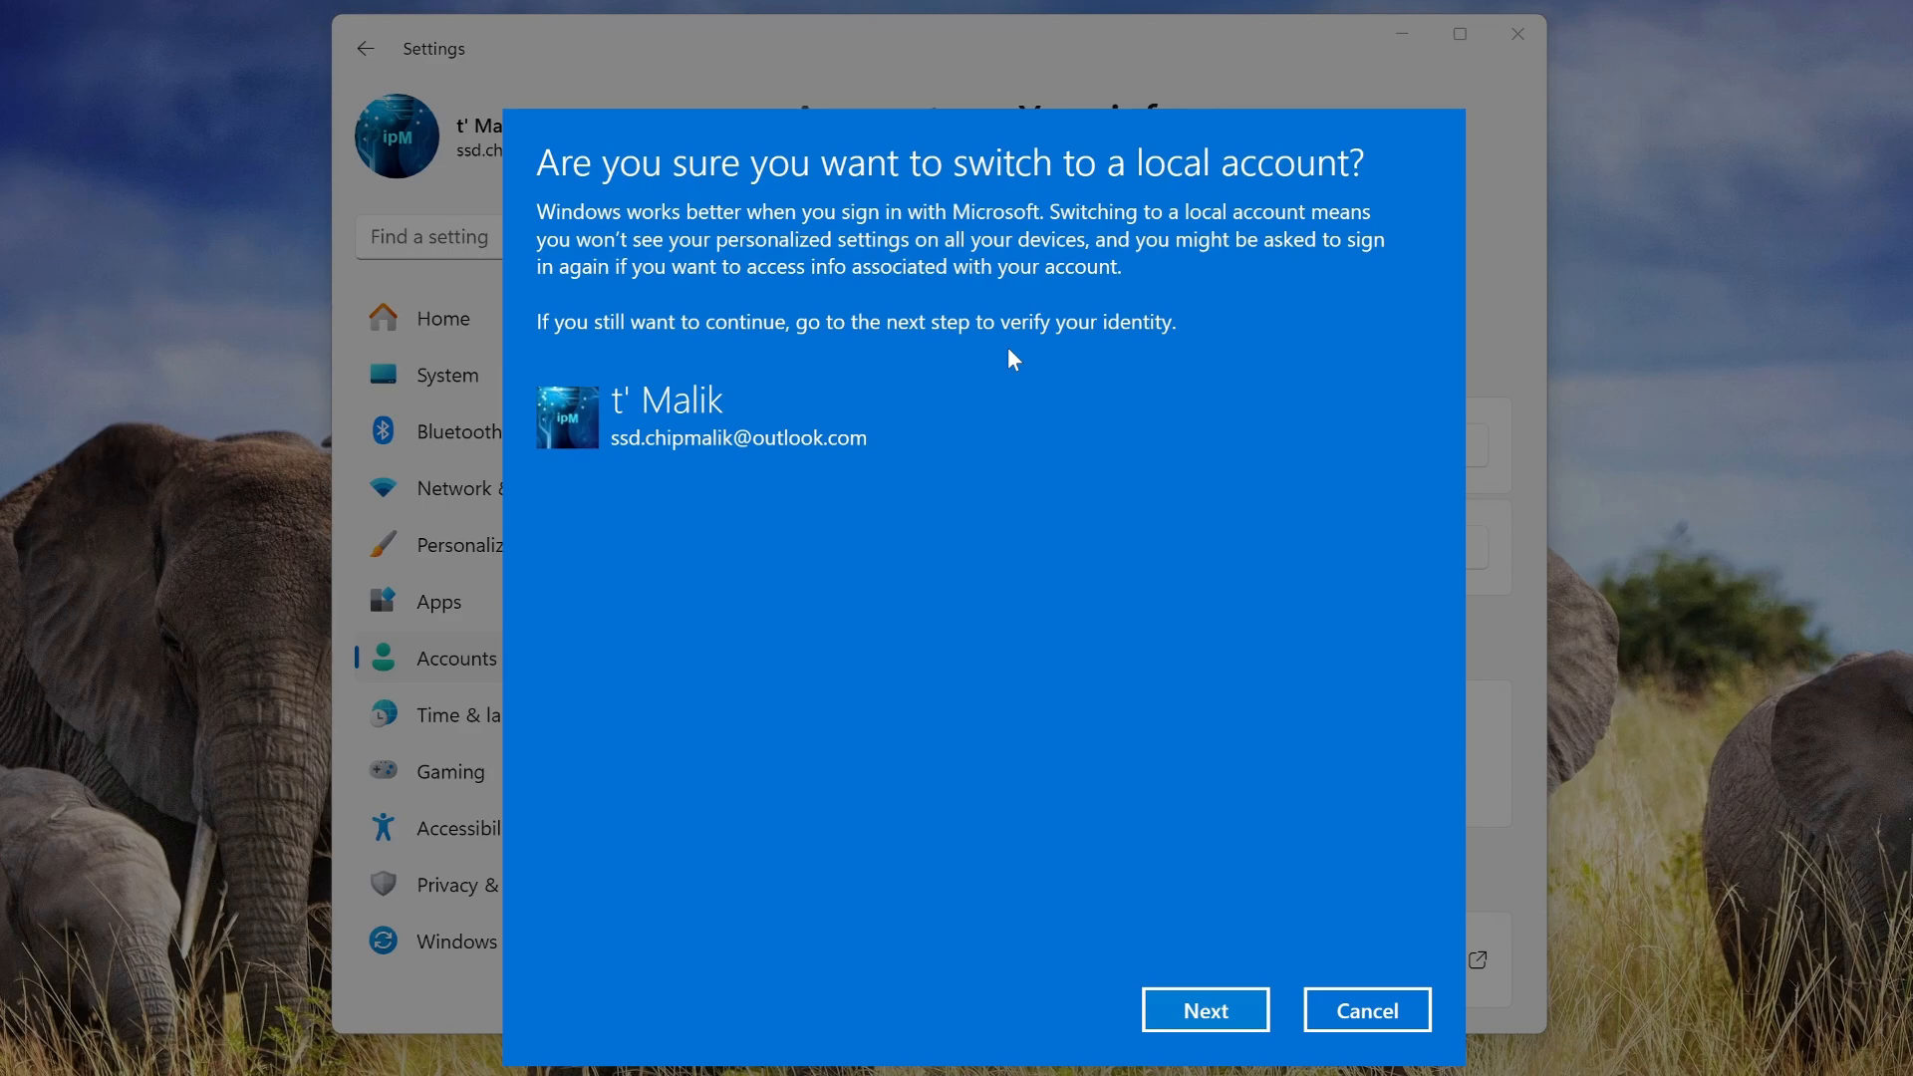
mouse_move(1127, 993)
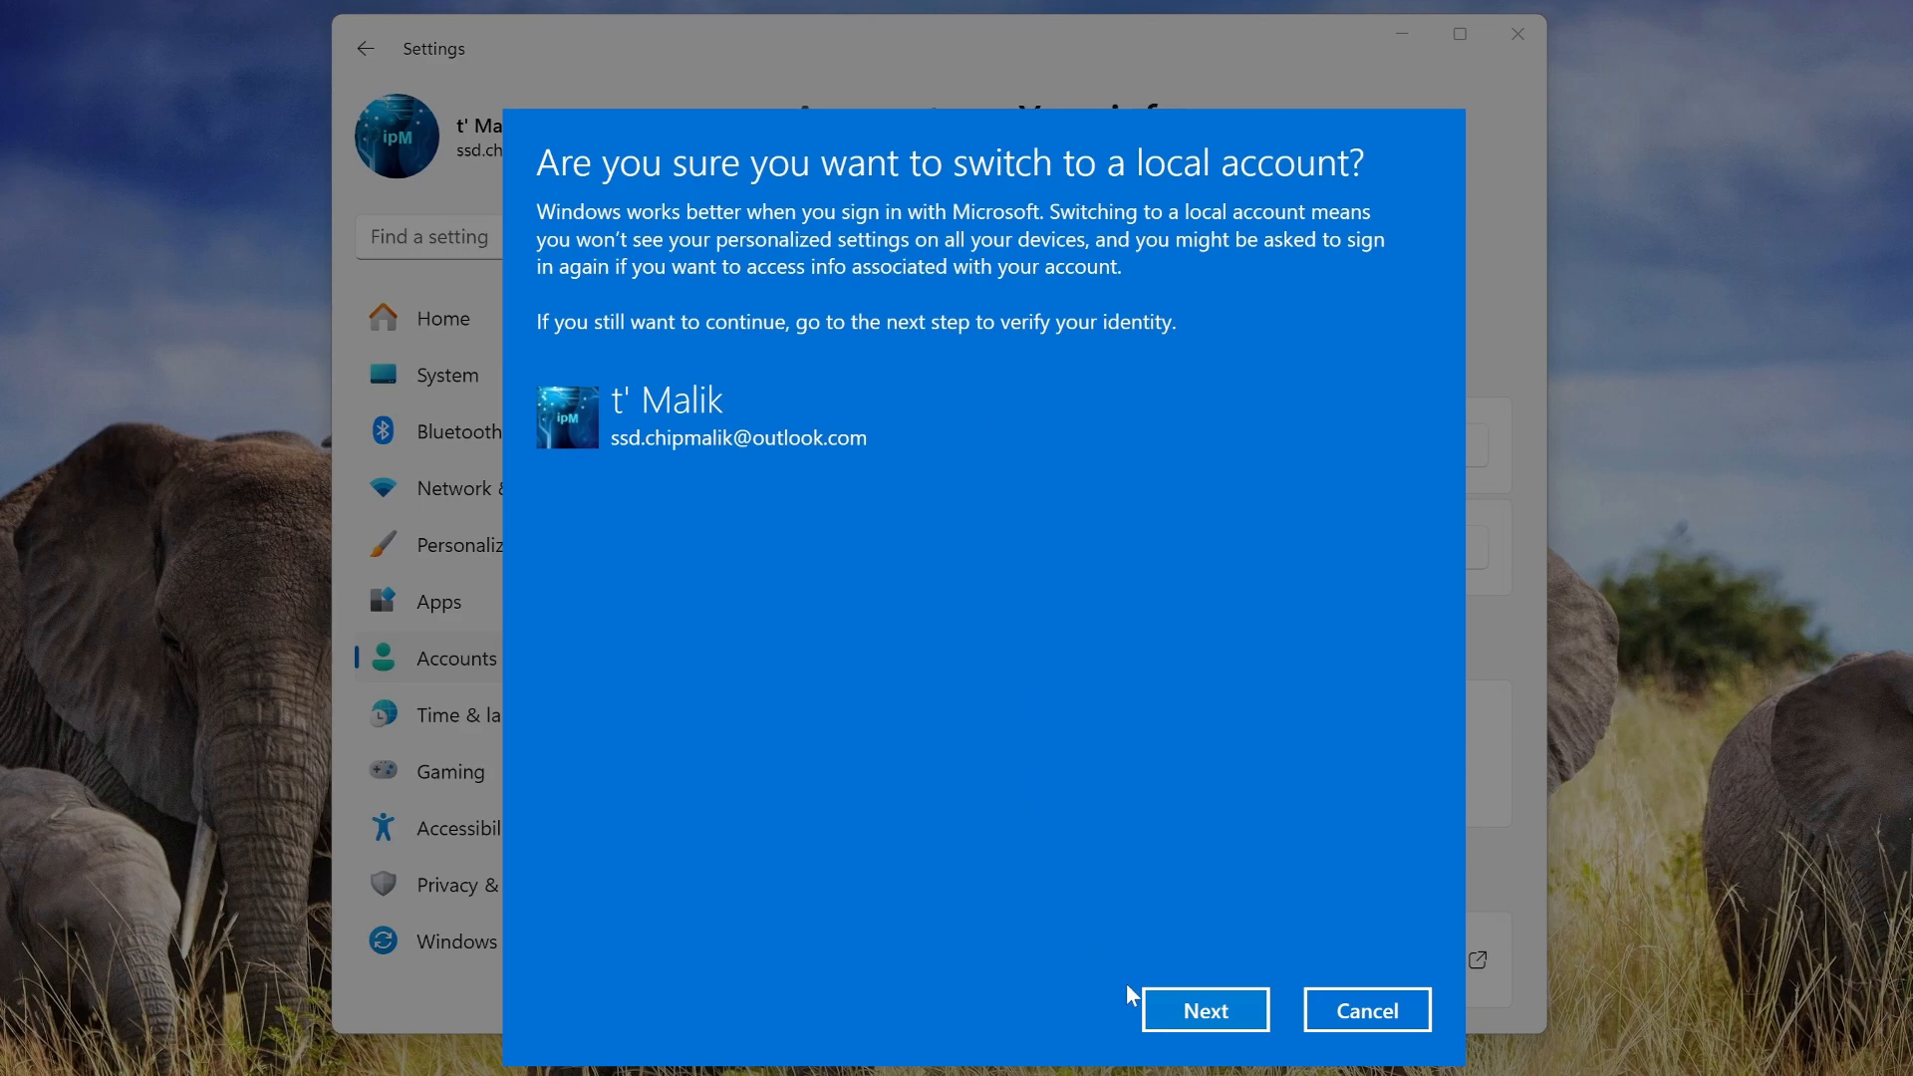
Confirm identity with the Microsoft account password in Windows Security
click(1205, 1010)
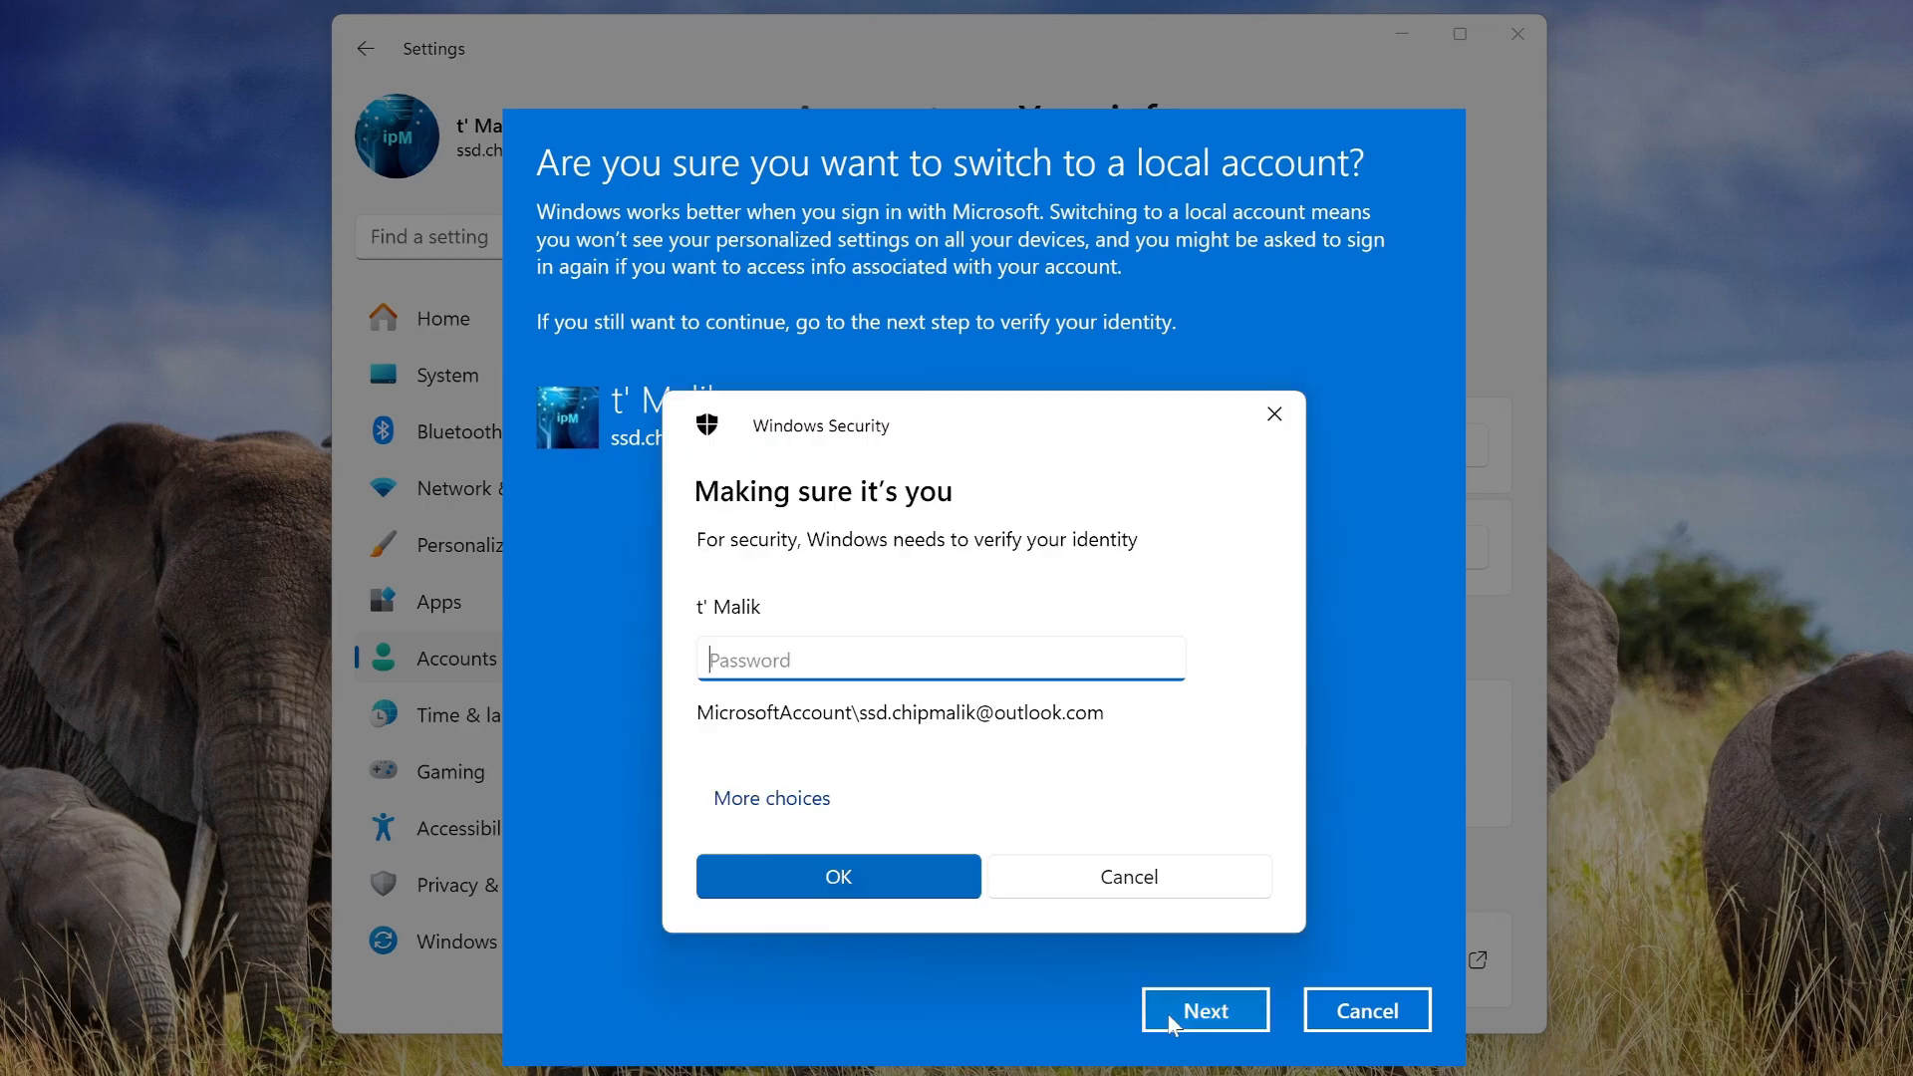
text(••••)
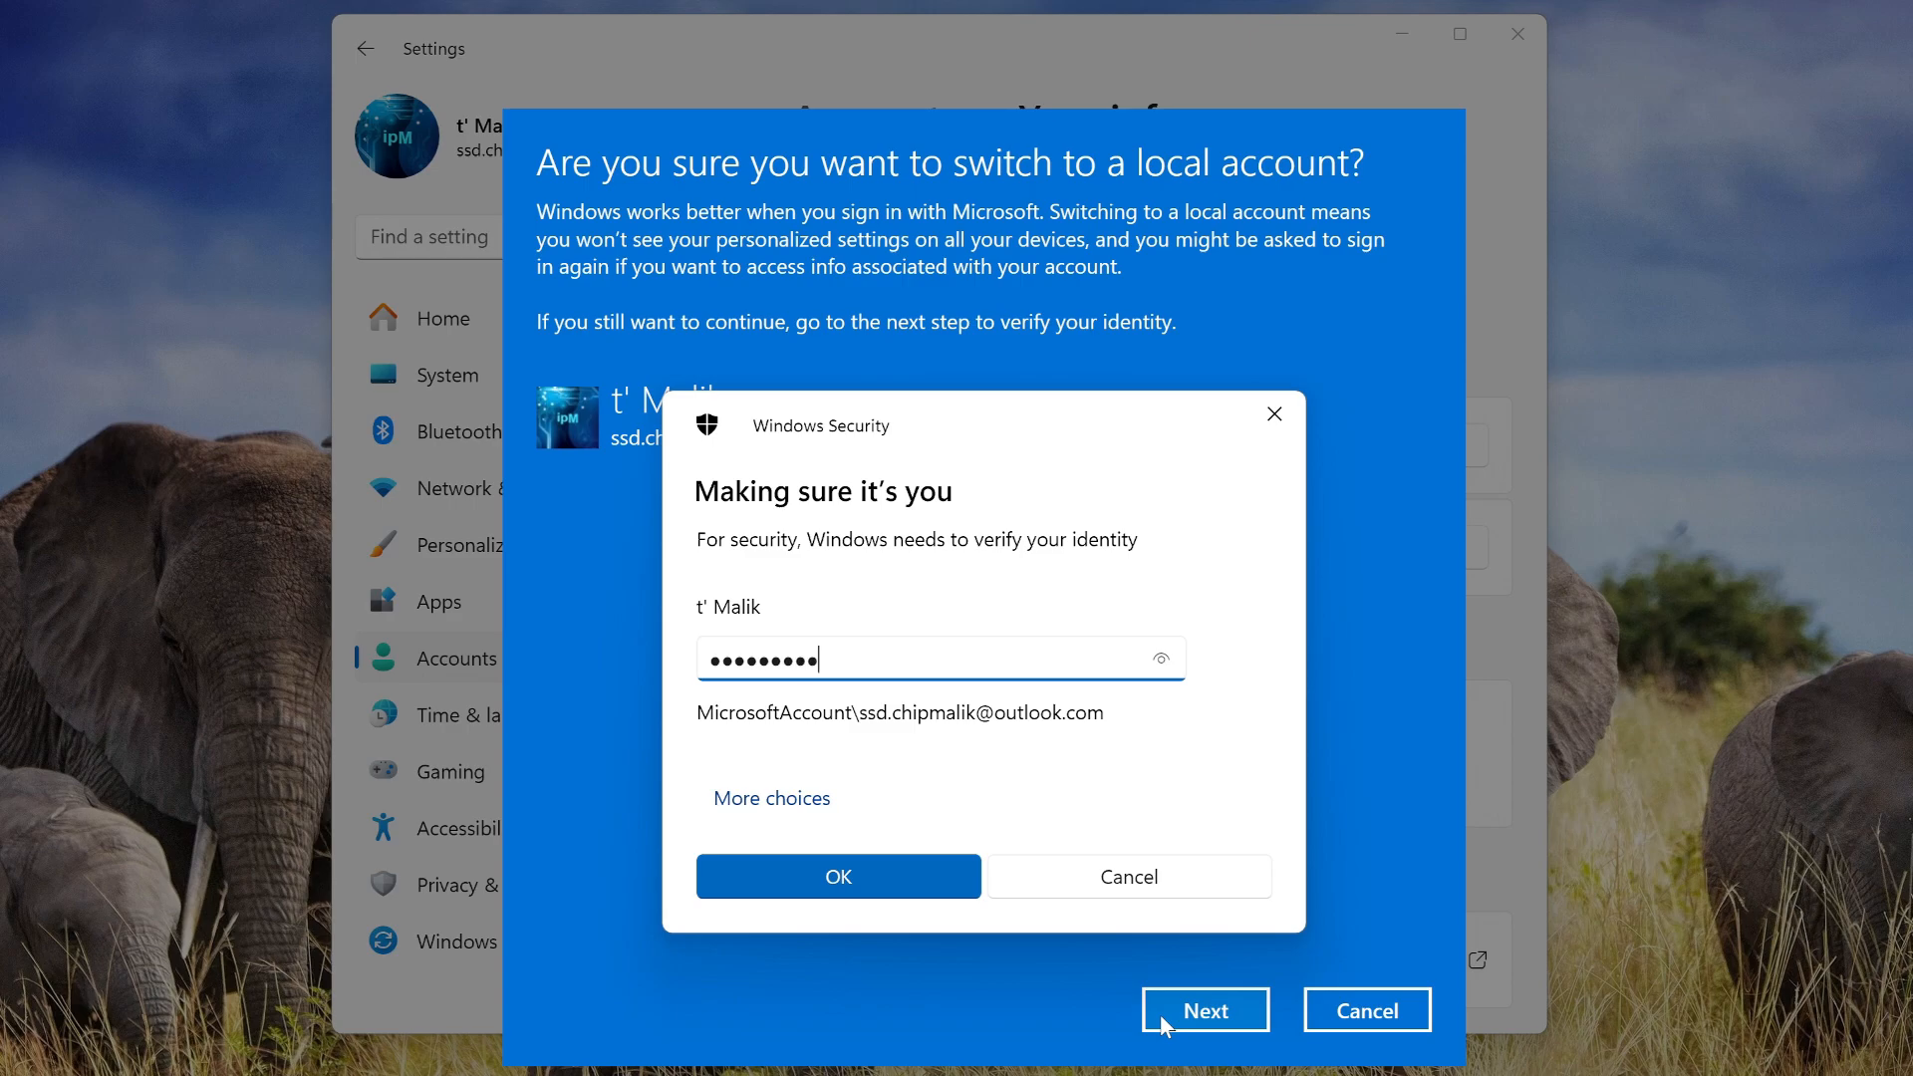
text(password)
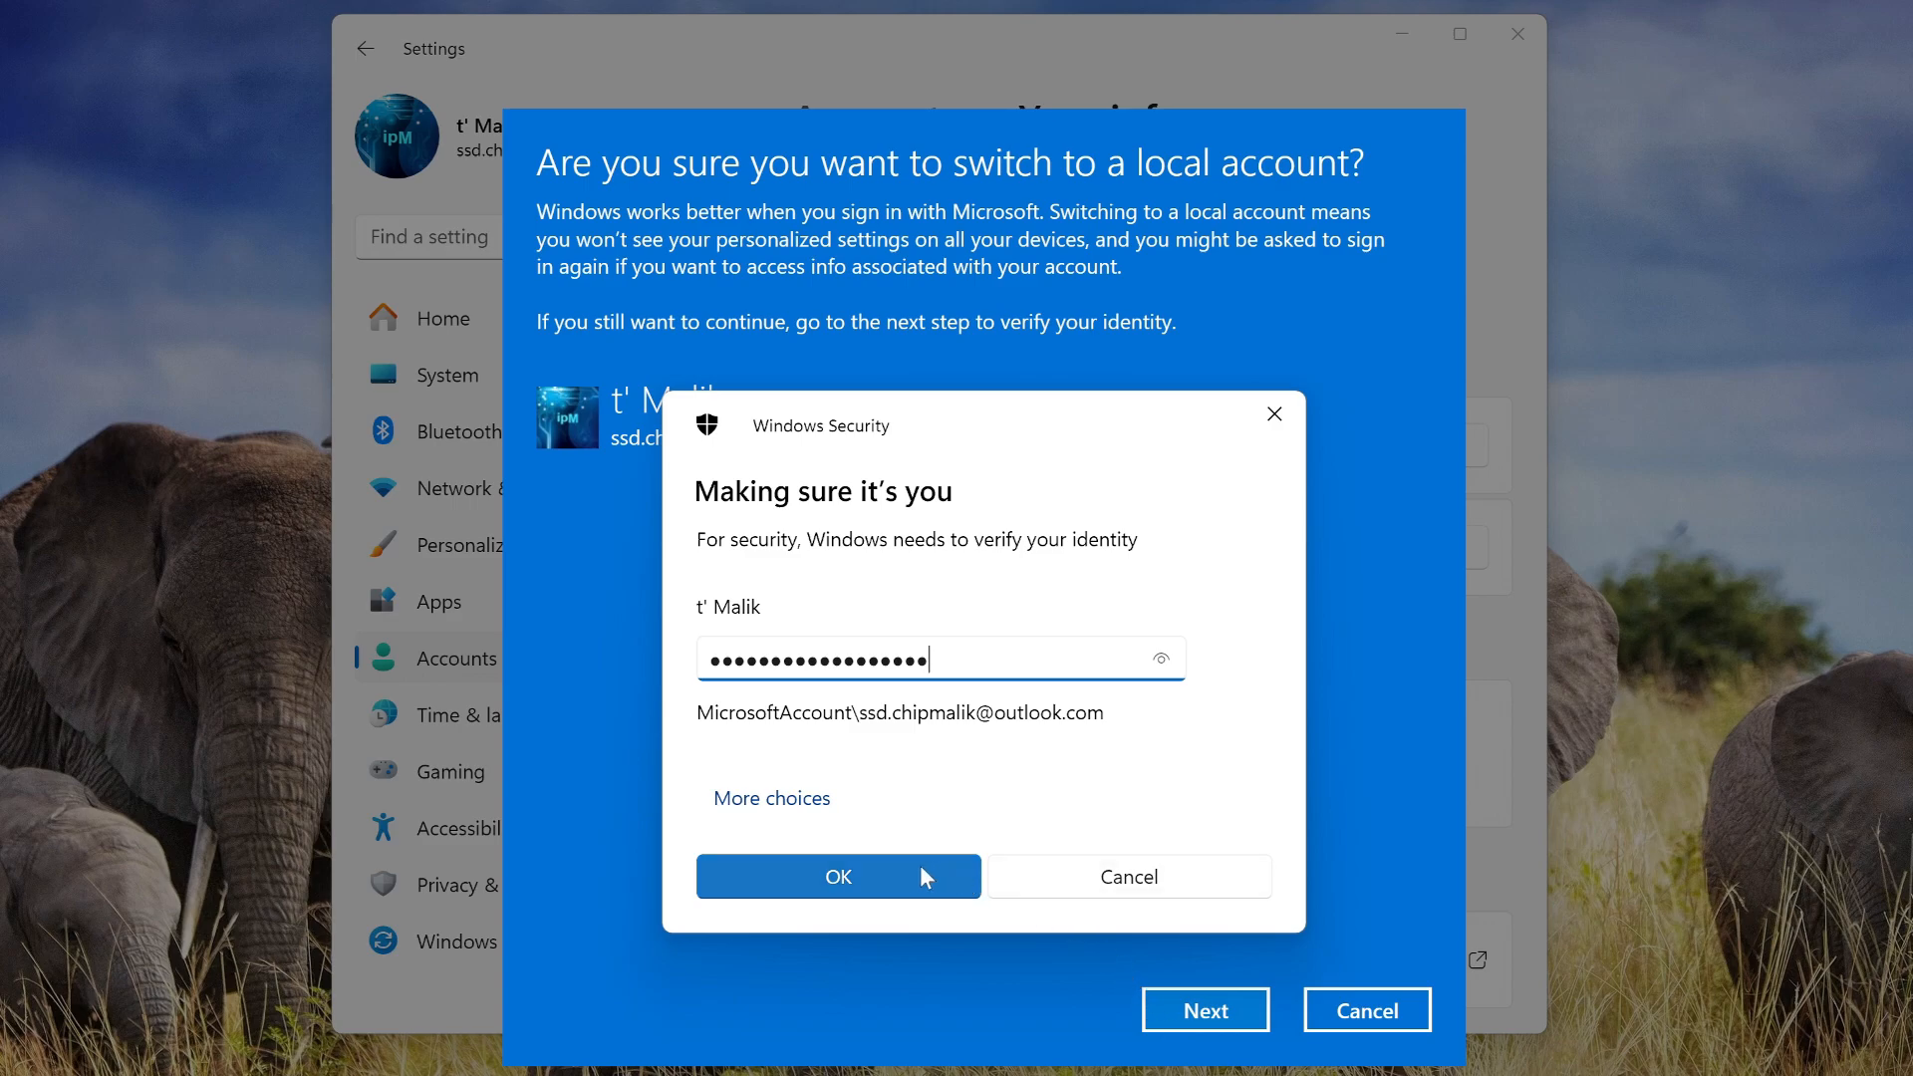
click(838, 876)
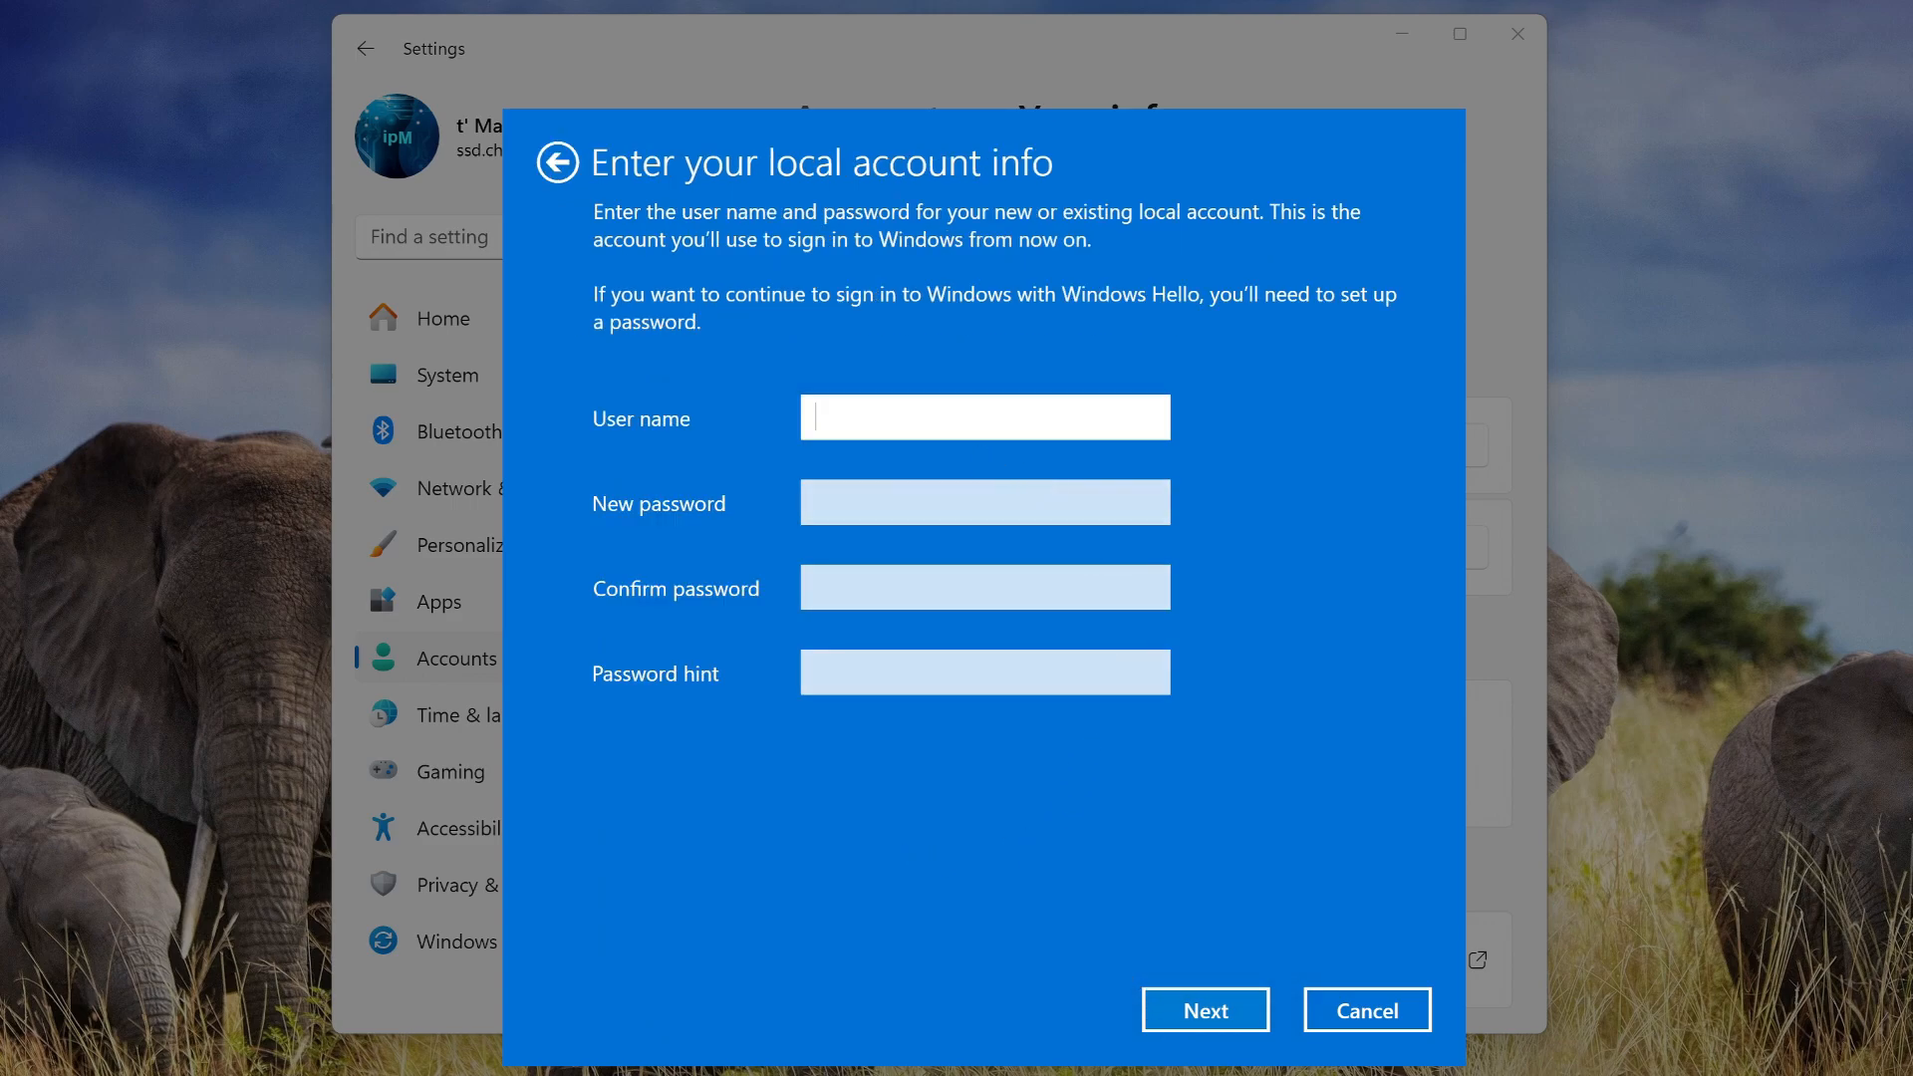
Create local user 'Admin' with a new password, its confirmation, and a password hint
text(Ad)
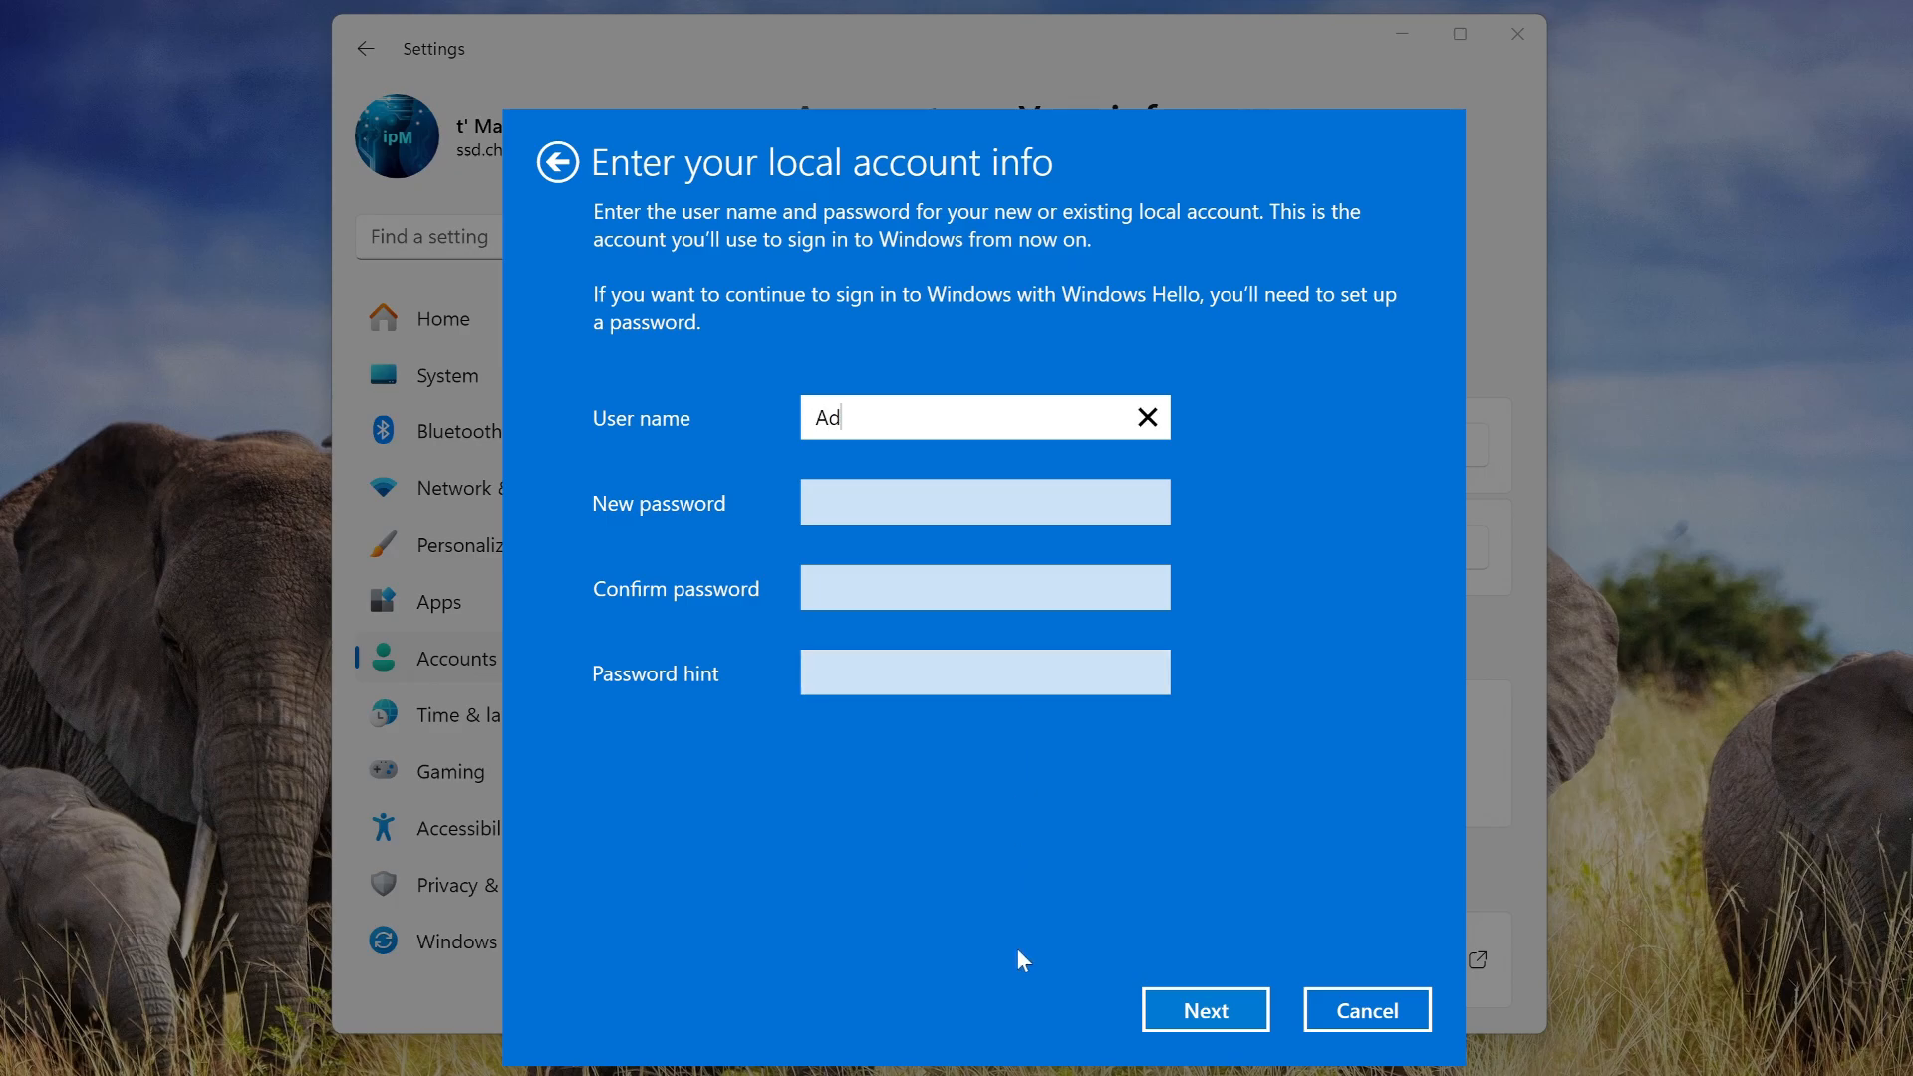
text(min)
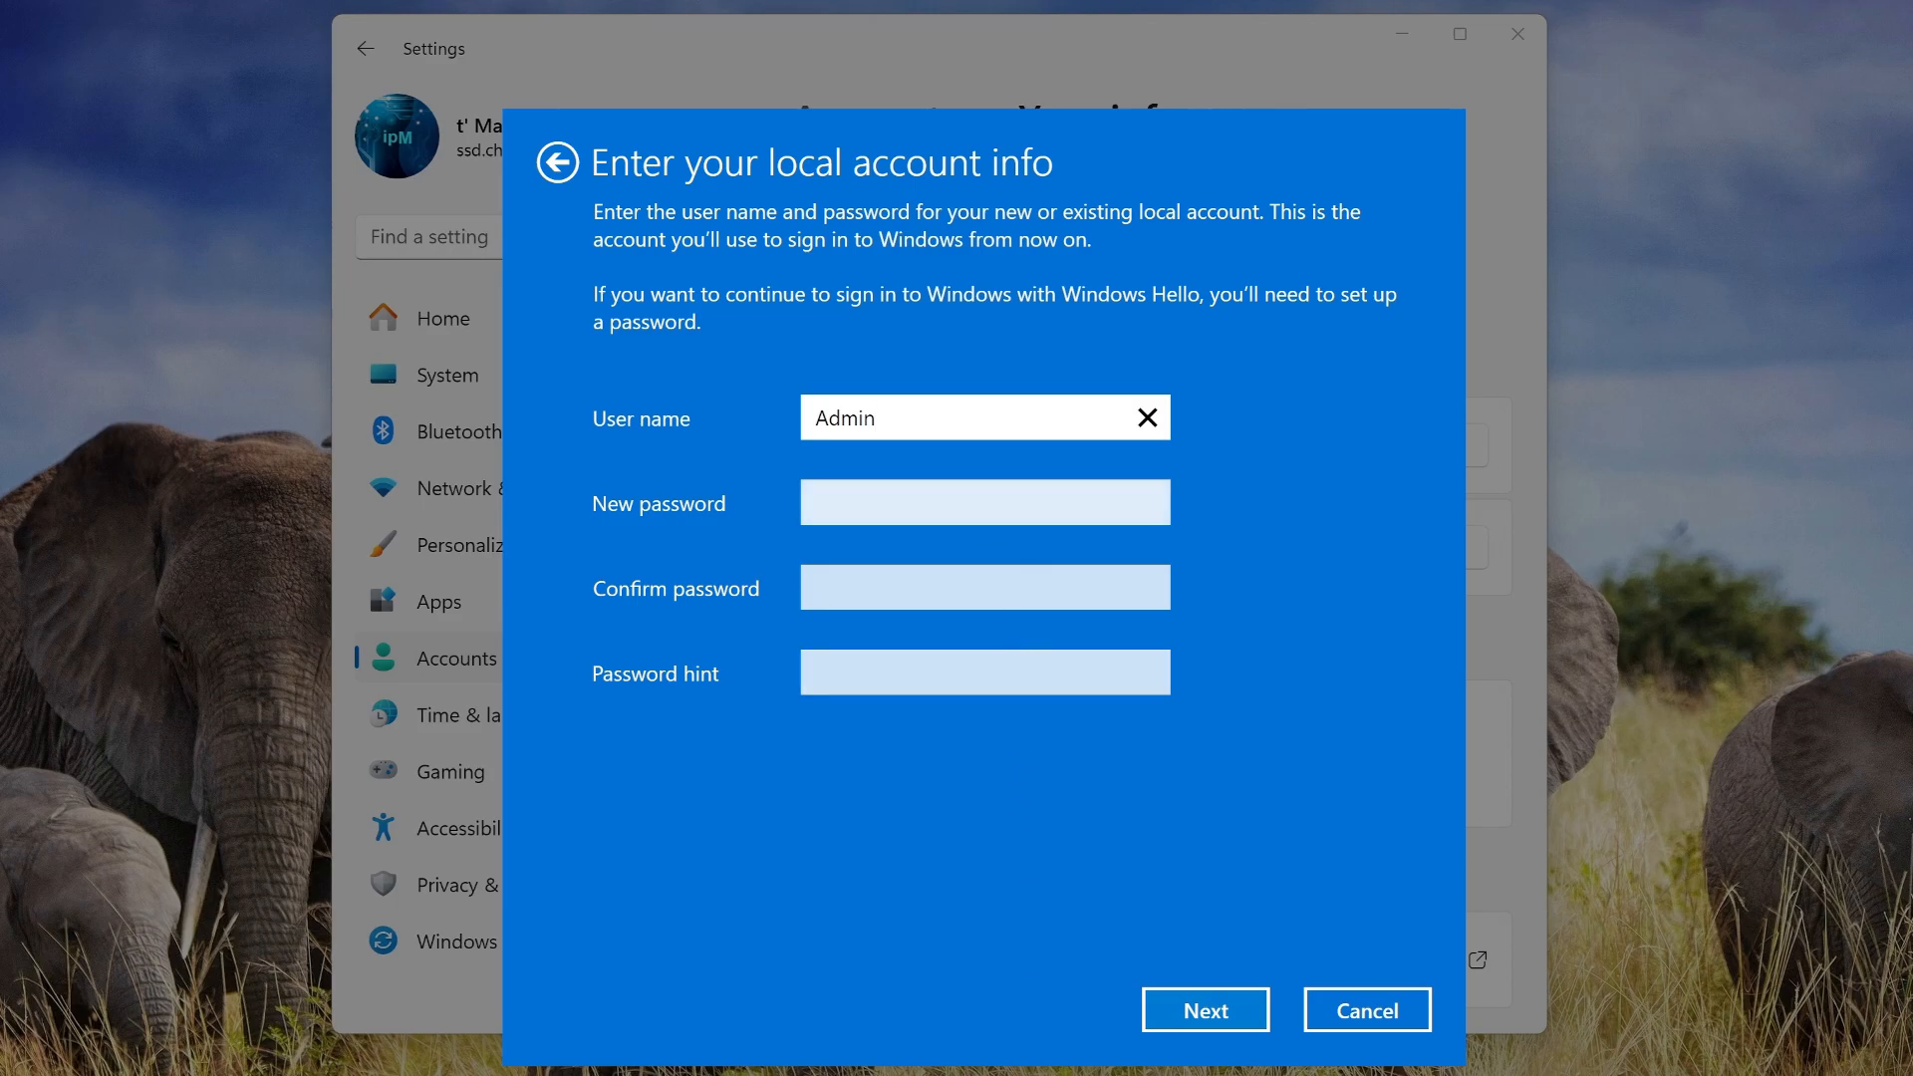
text(••)
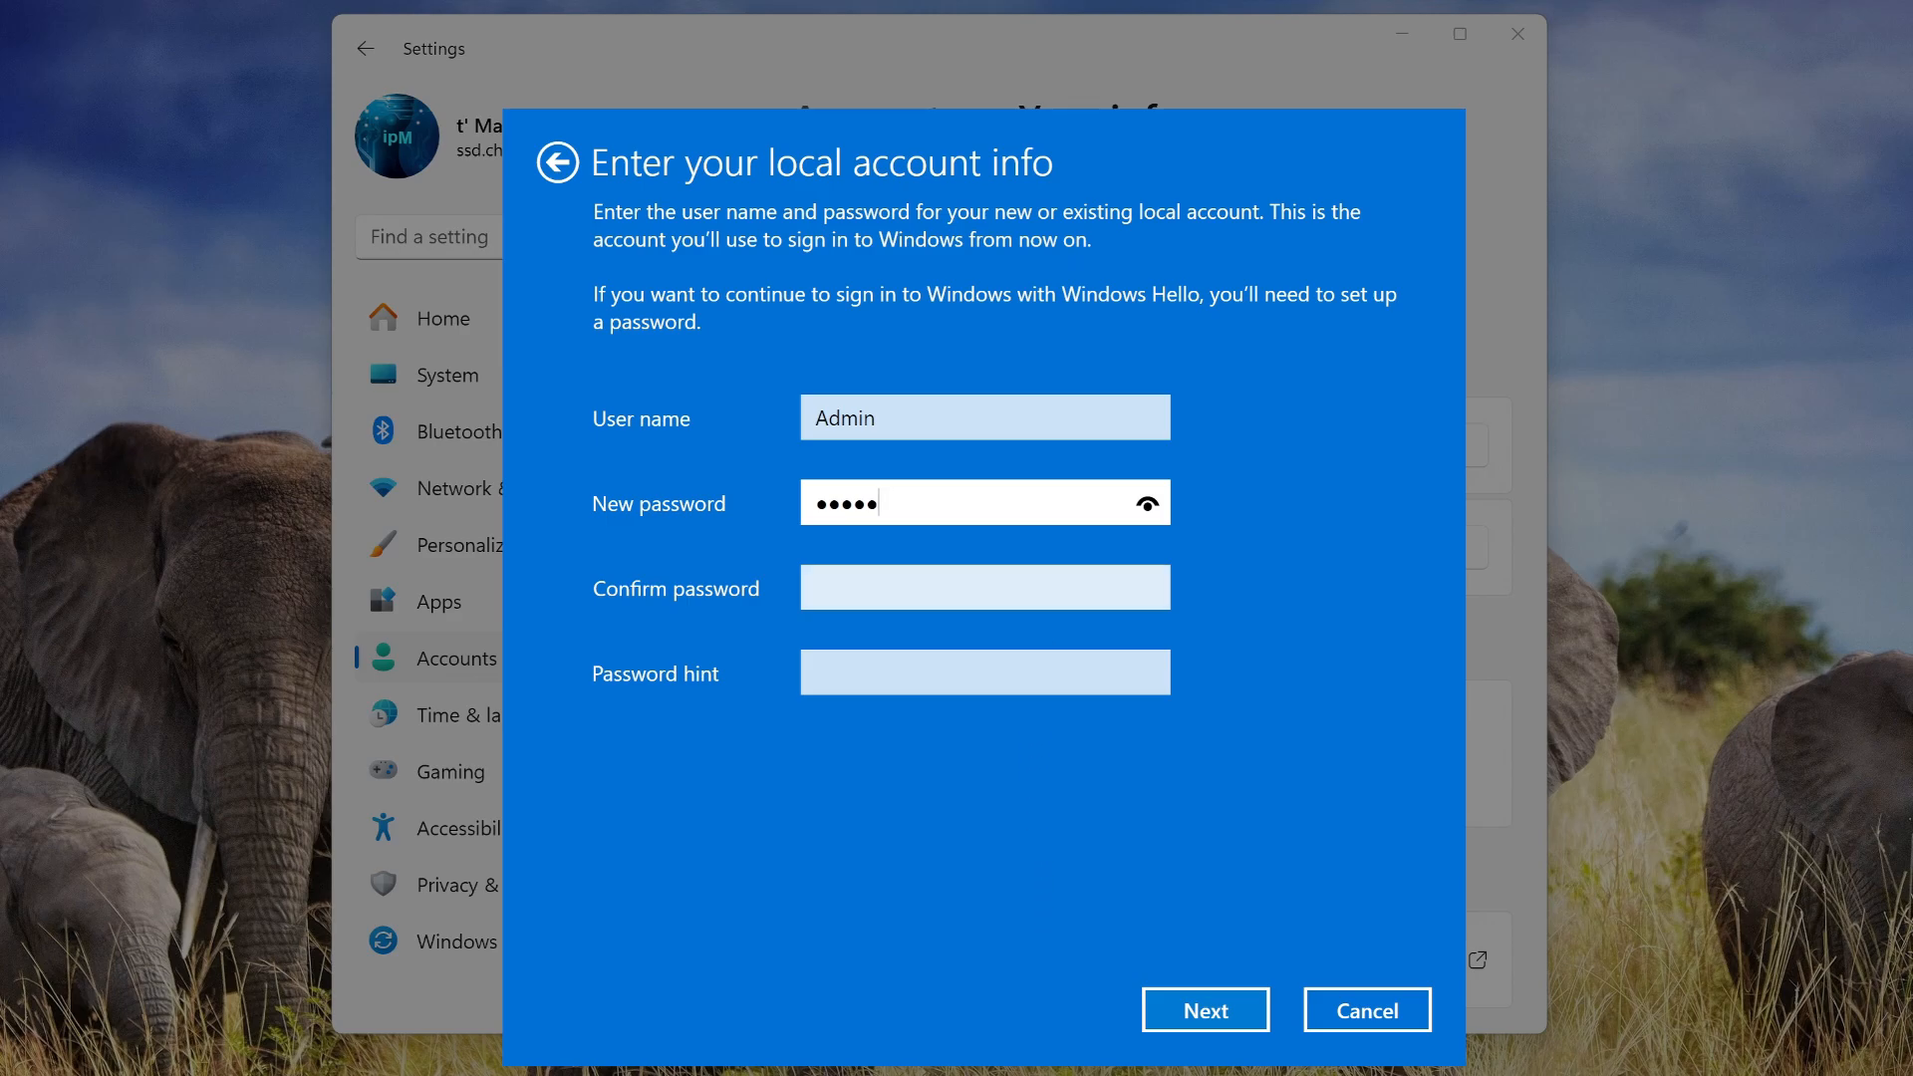
text(••)
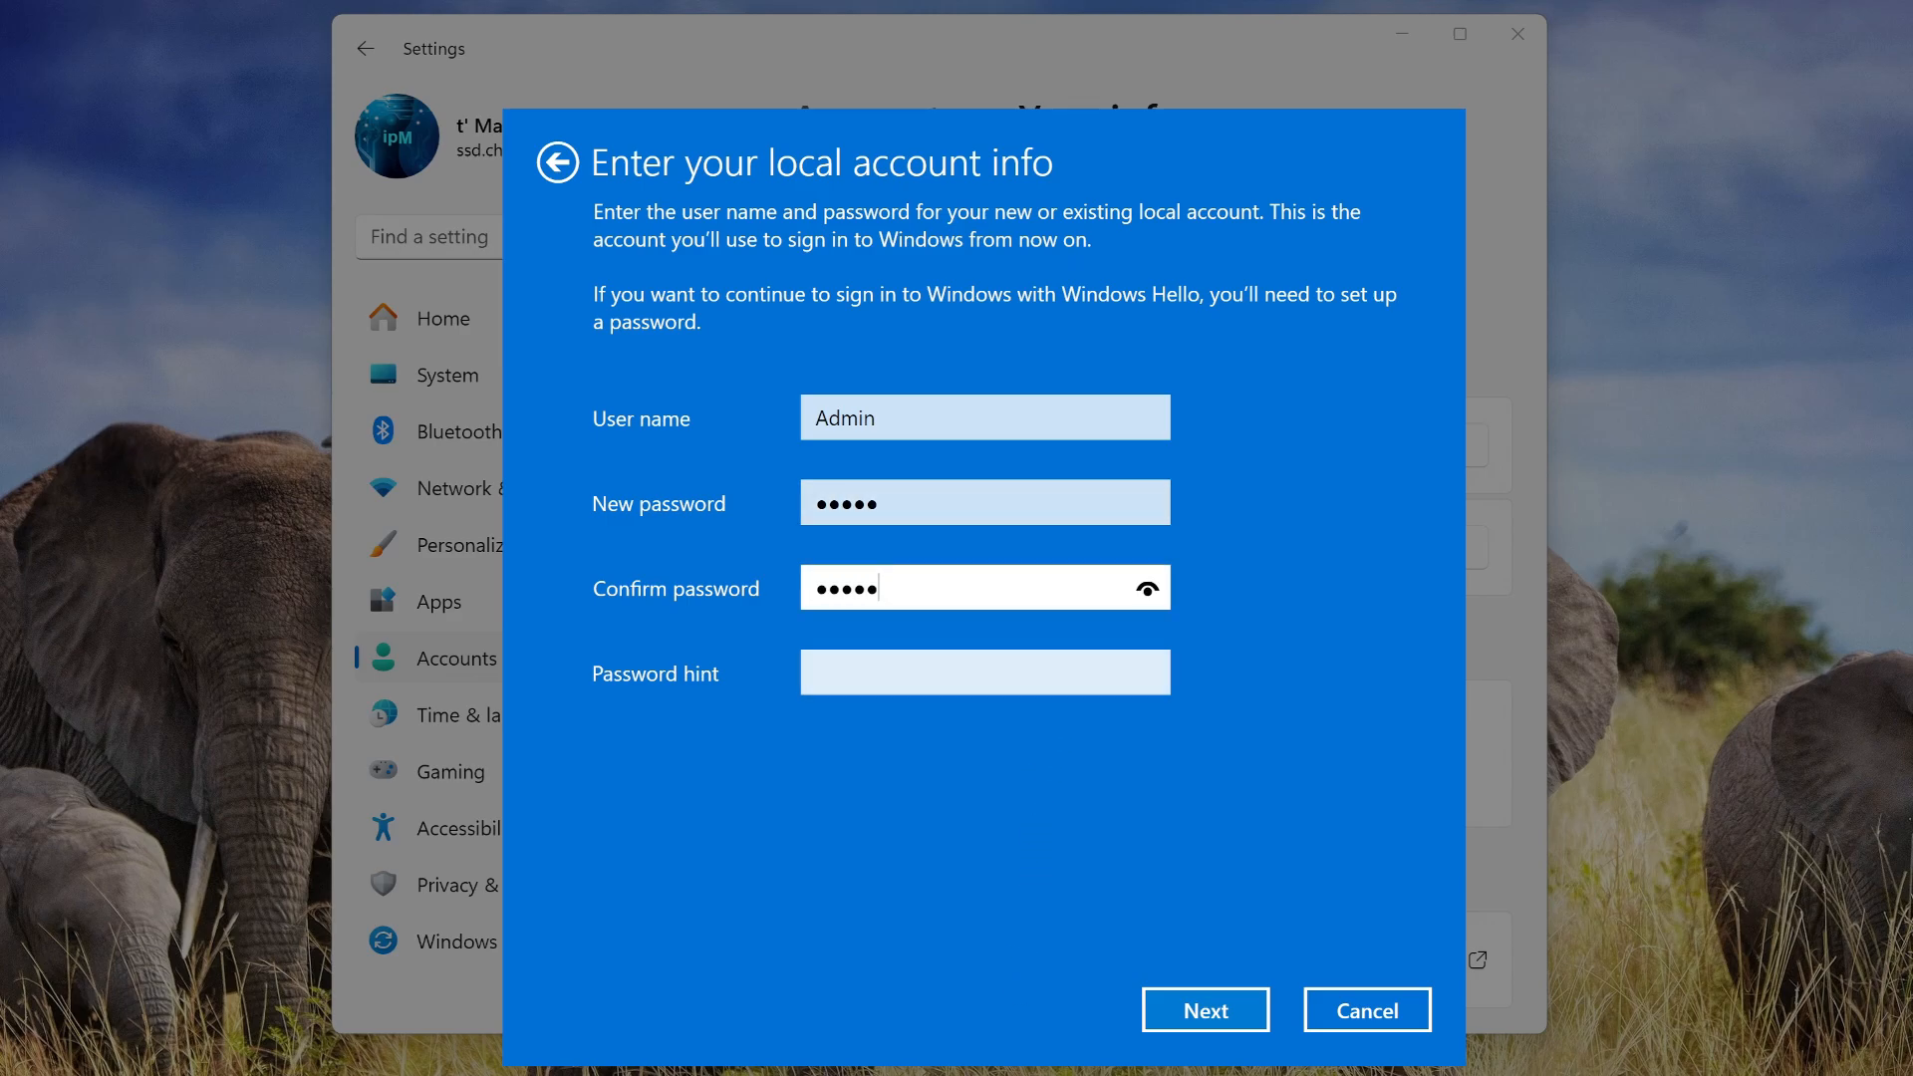
text(pass)
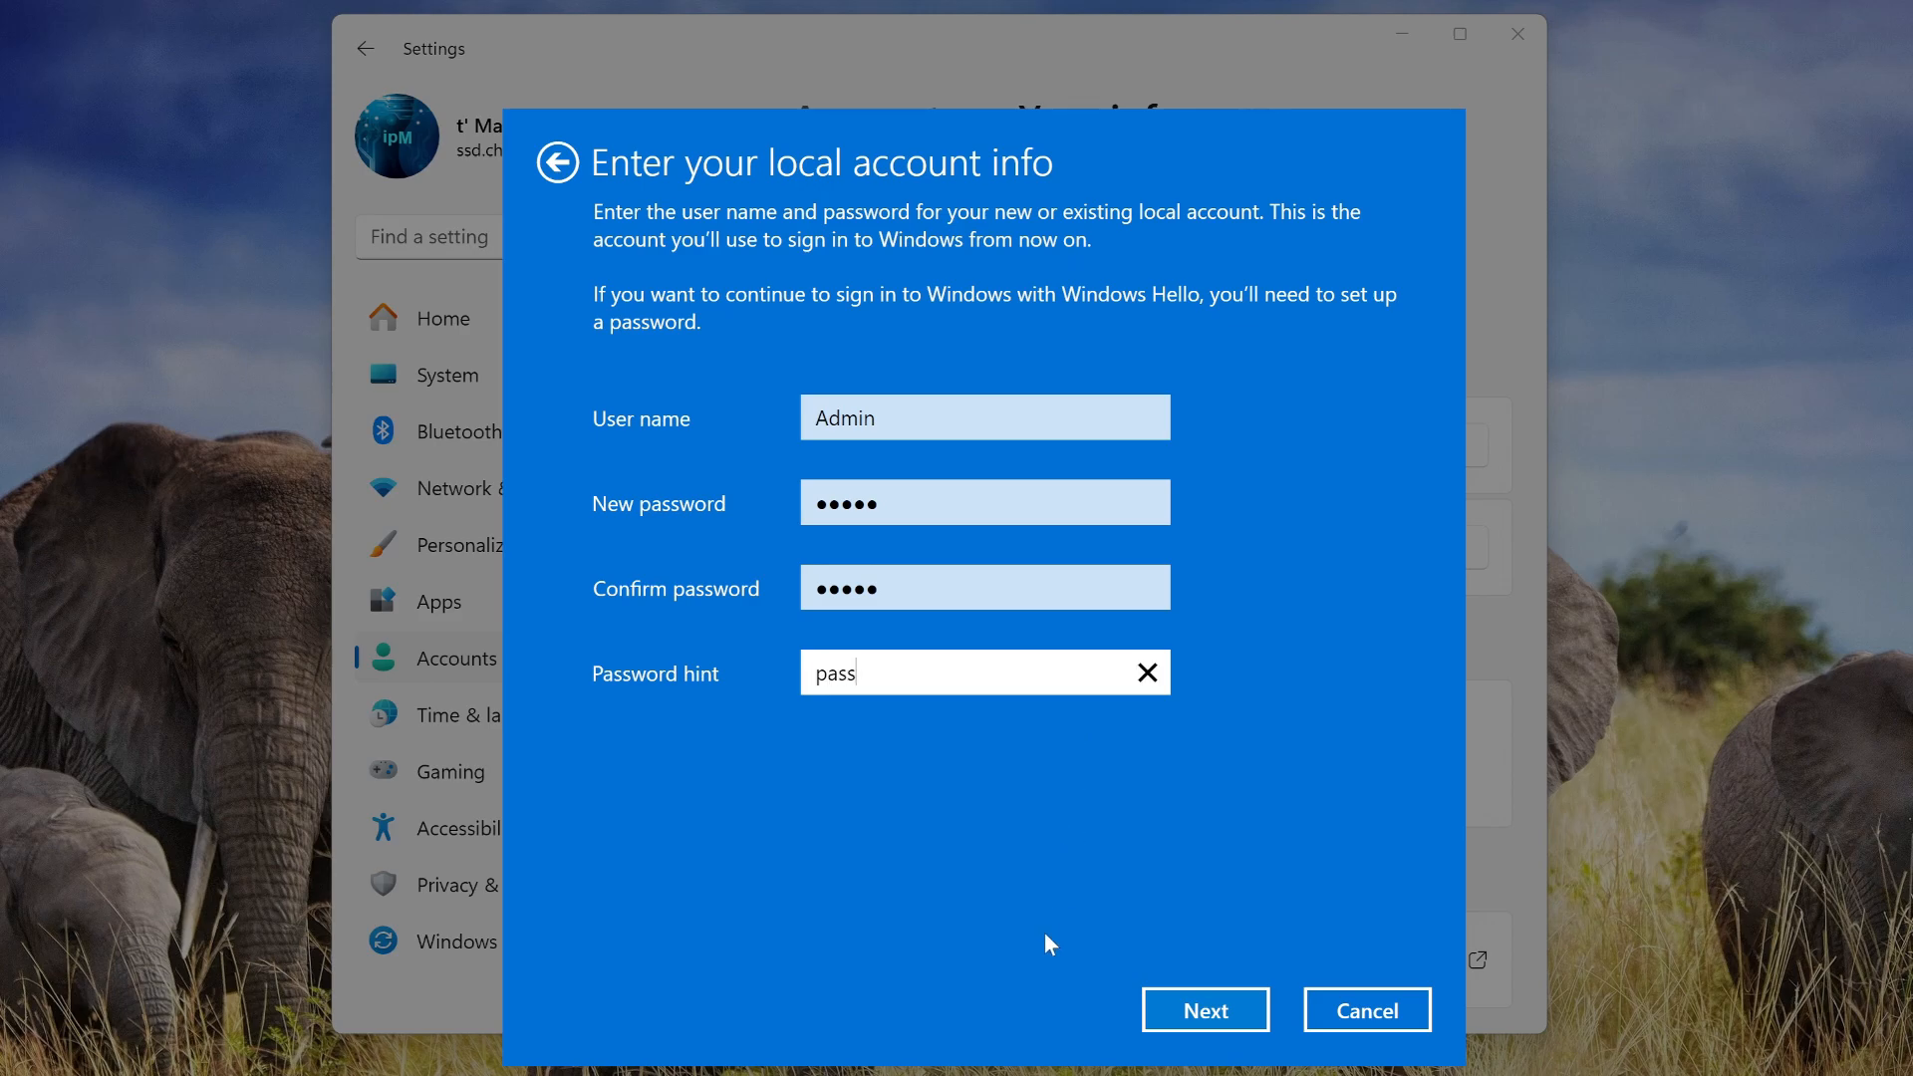
mouse_move(1202, 1011)
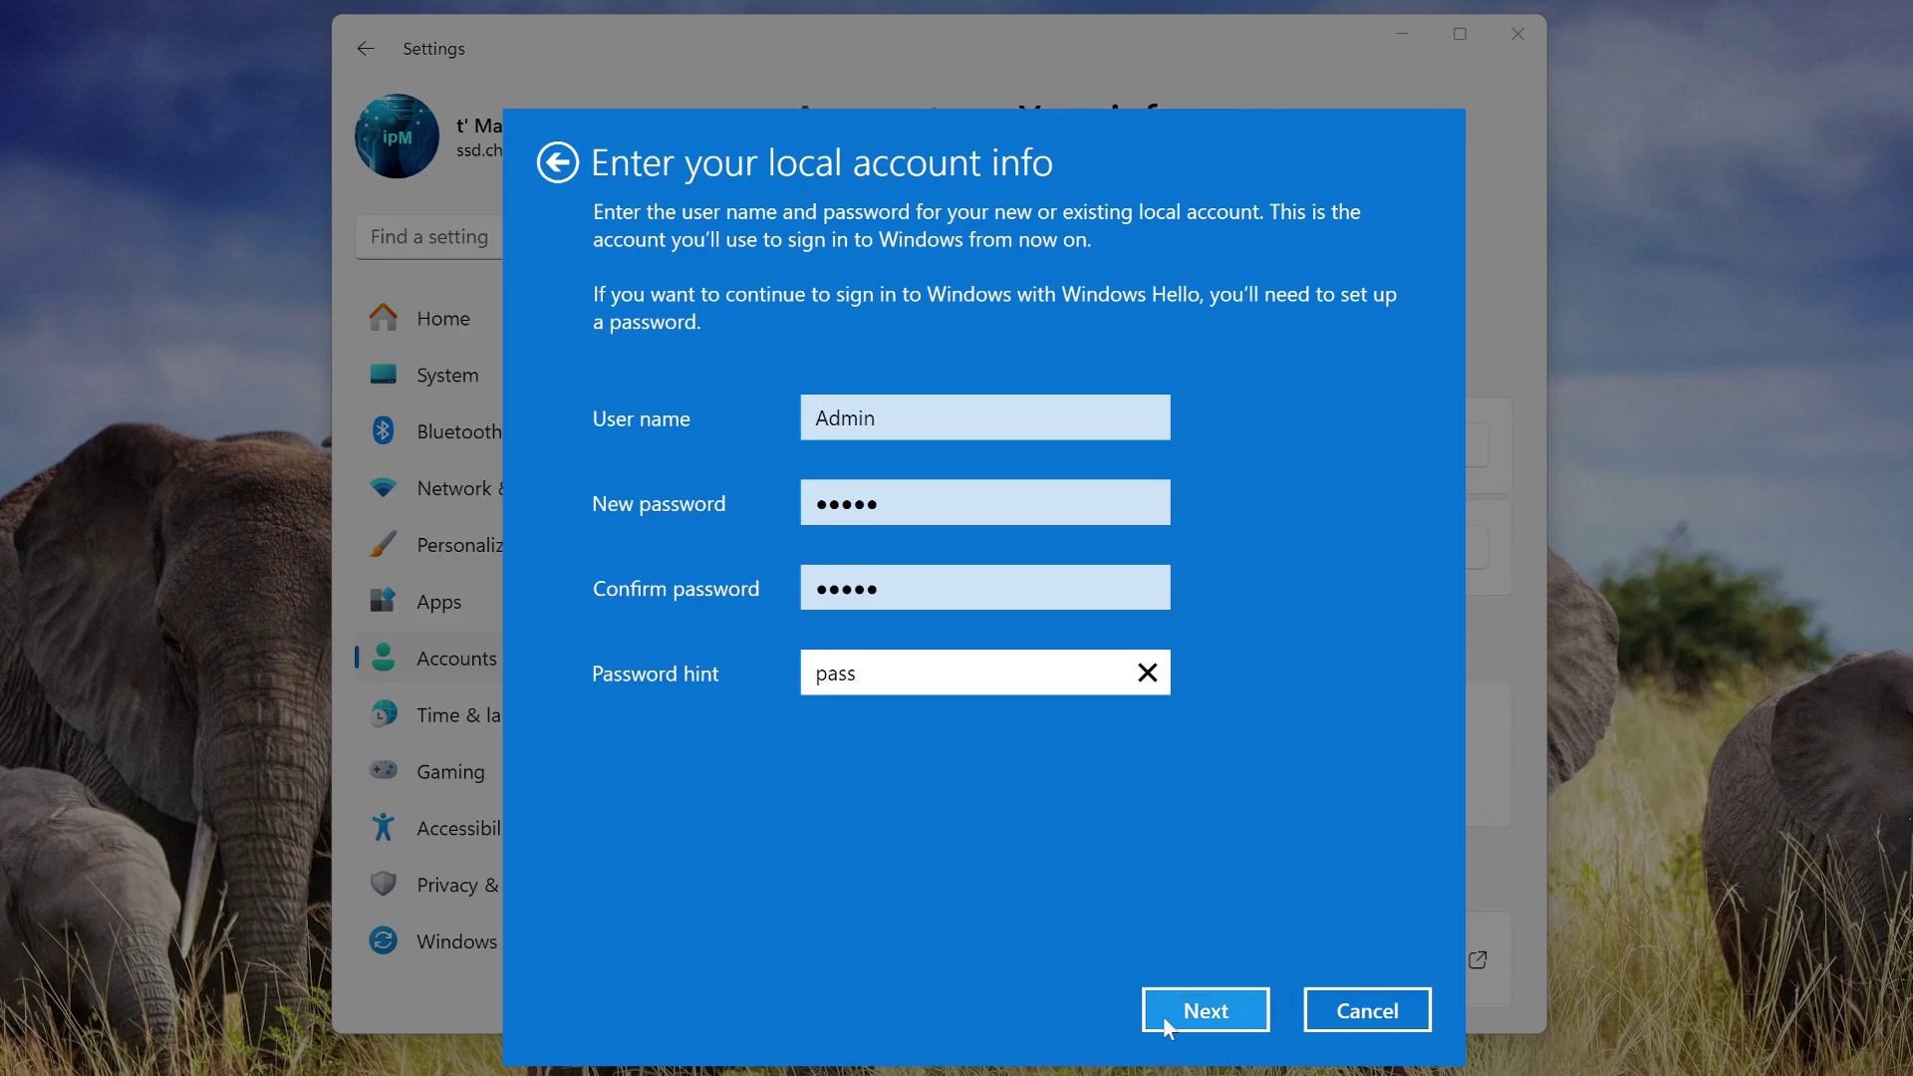
click(1202, 1010)
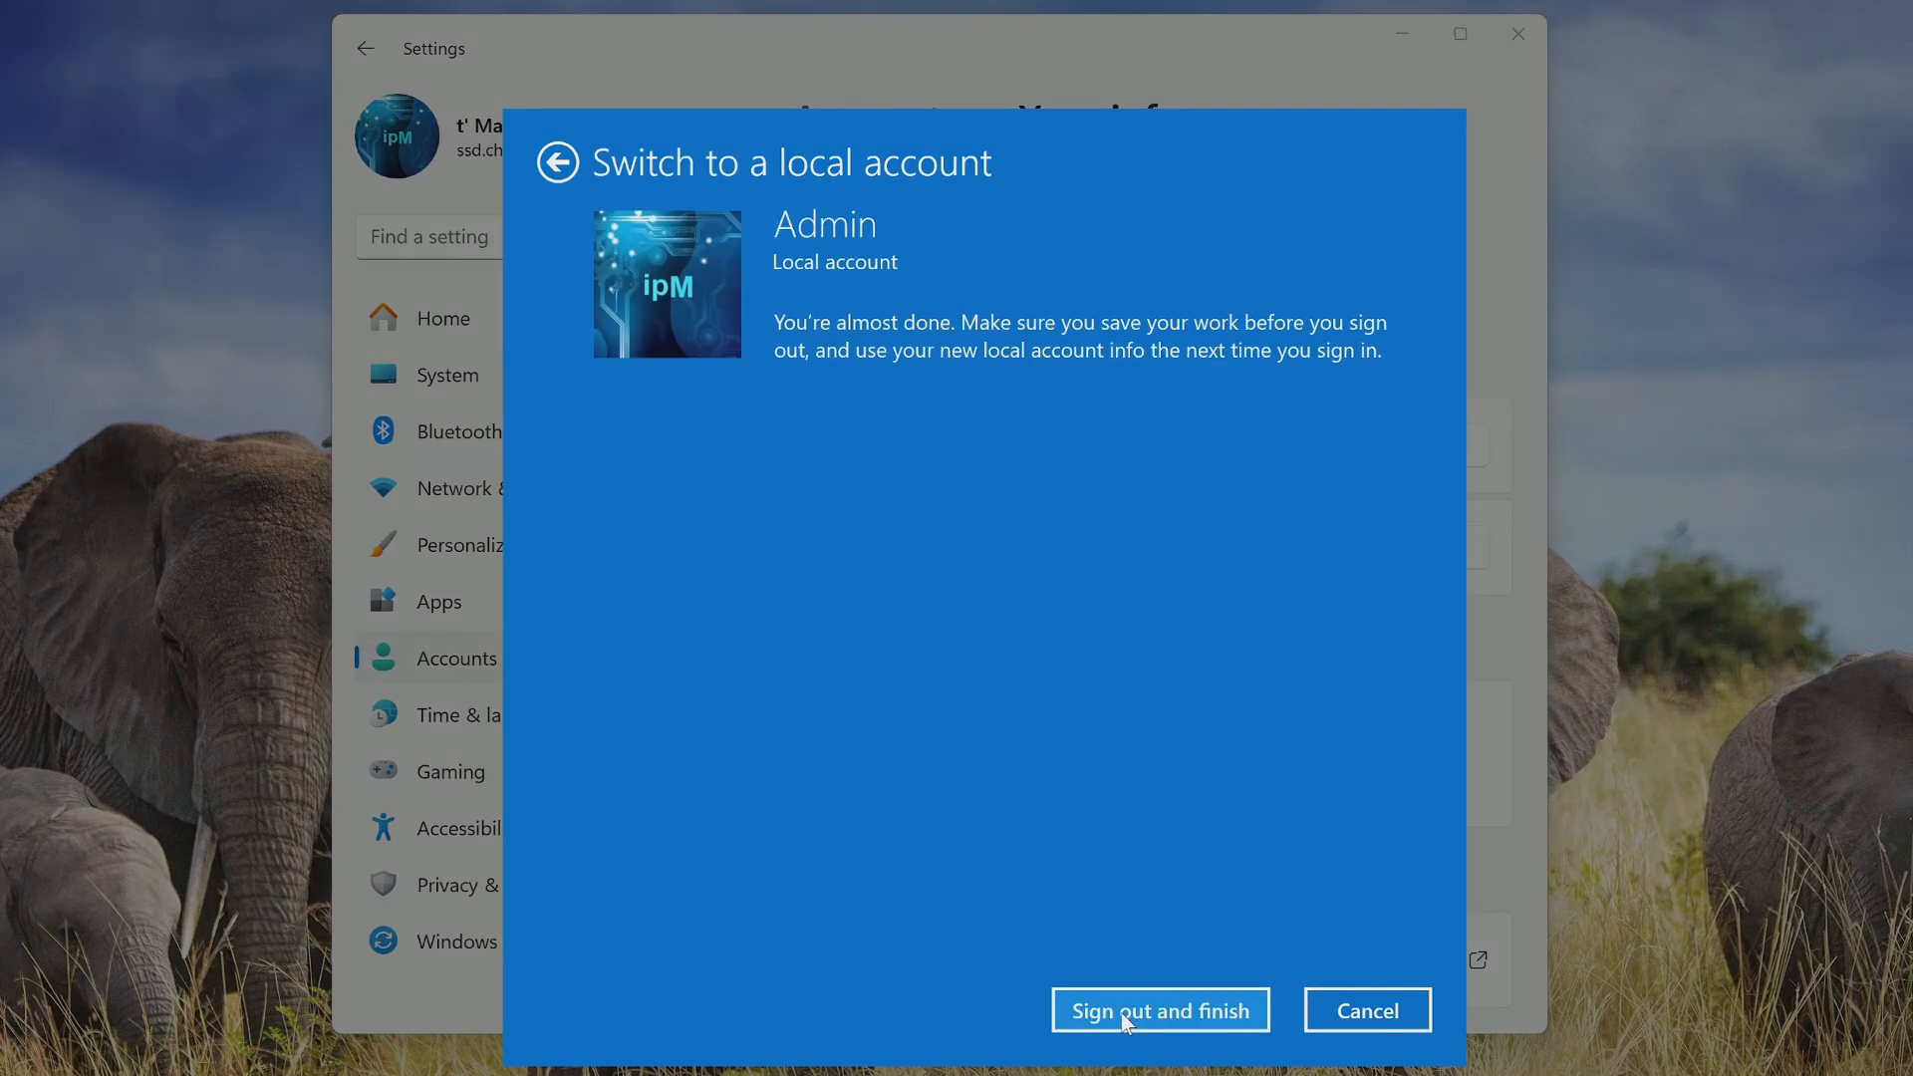
mouse_move(1087, 1038)
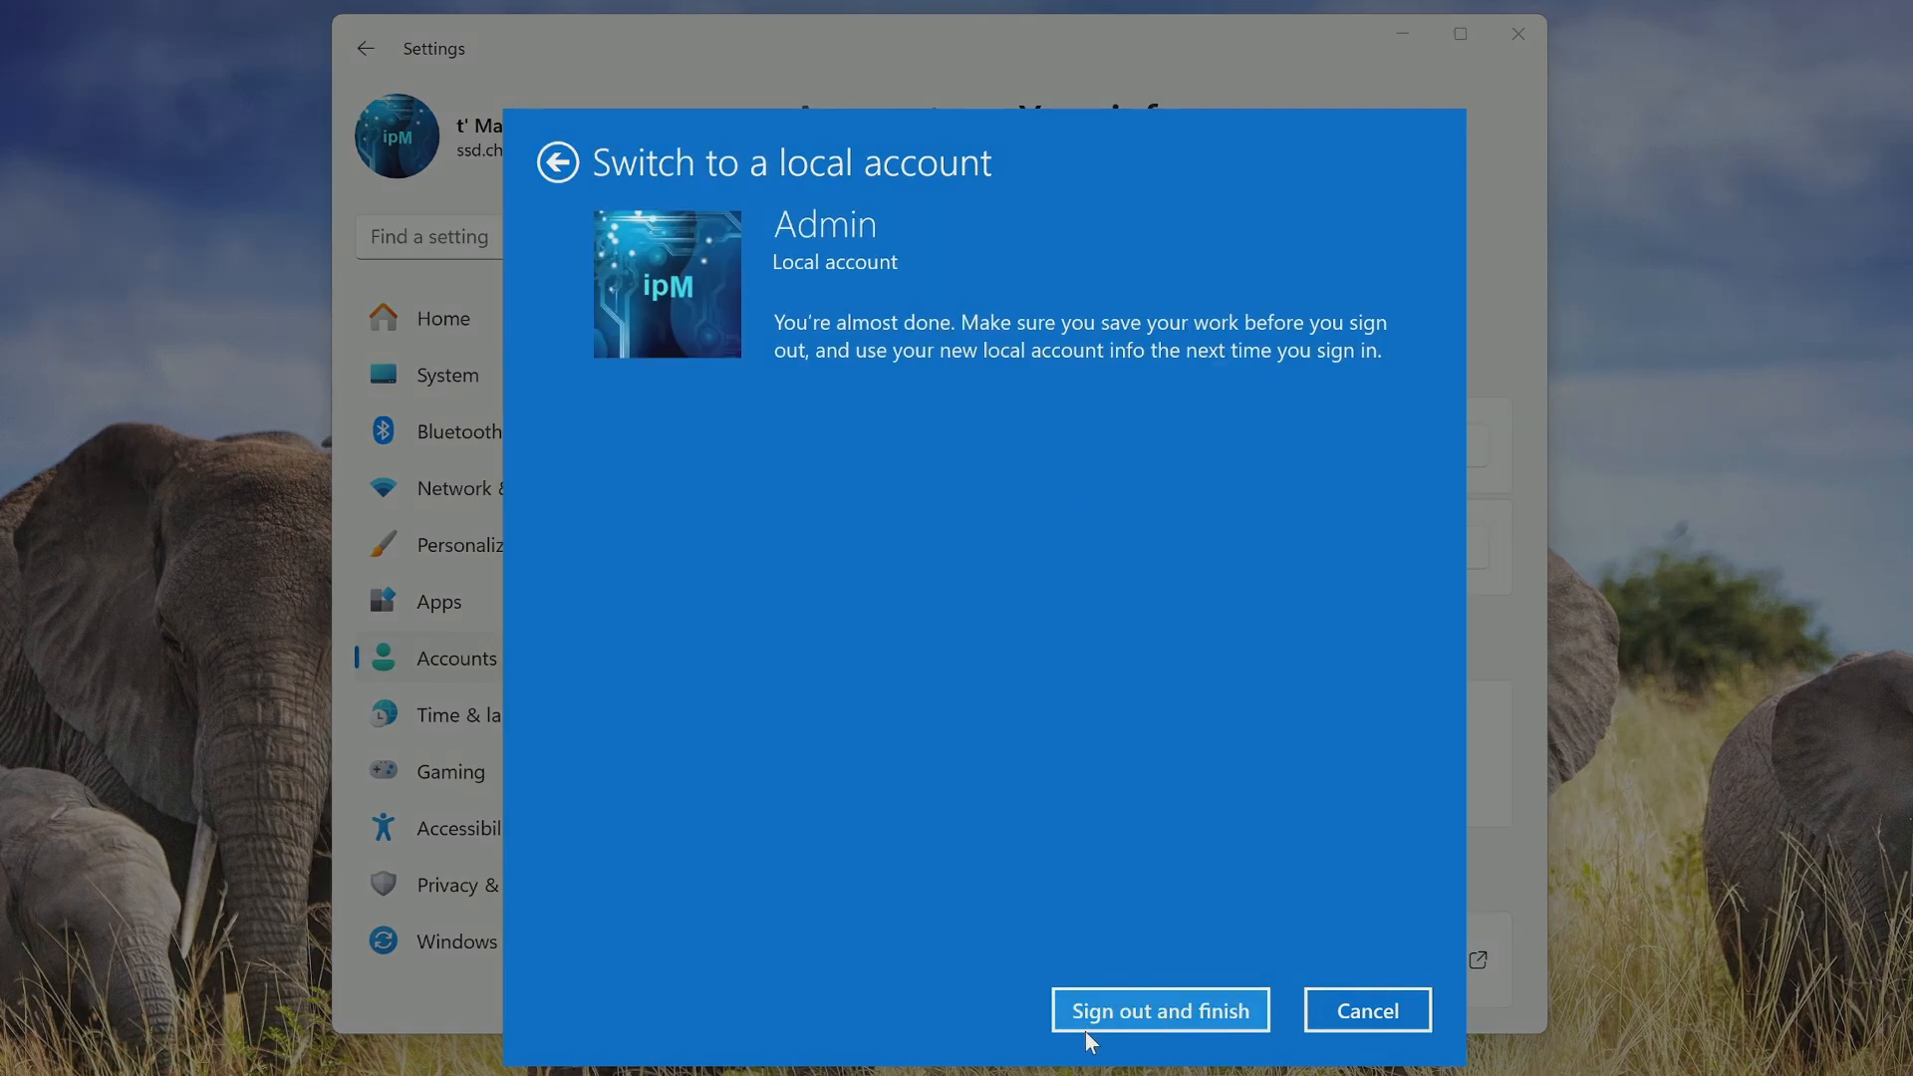
mouse_move(1055, 952)
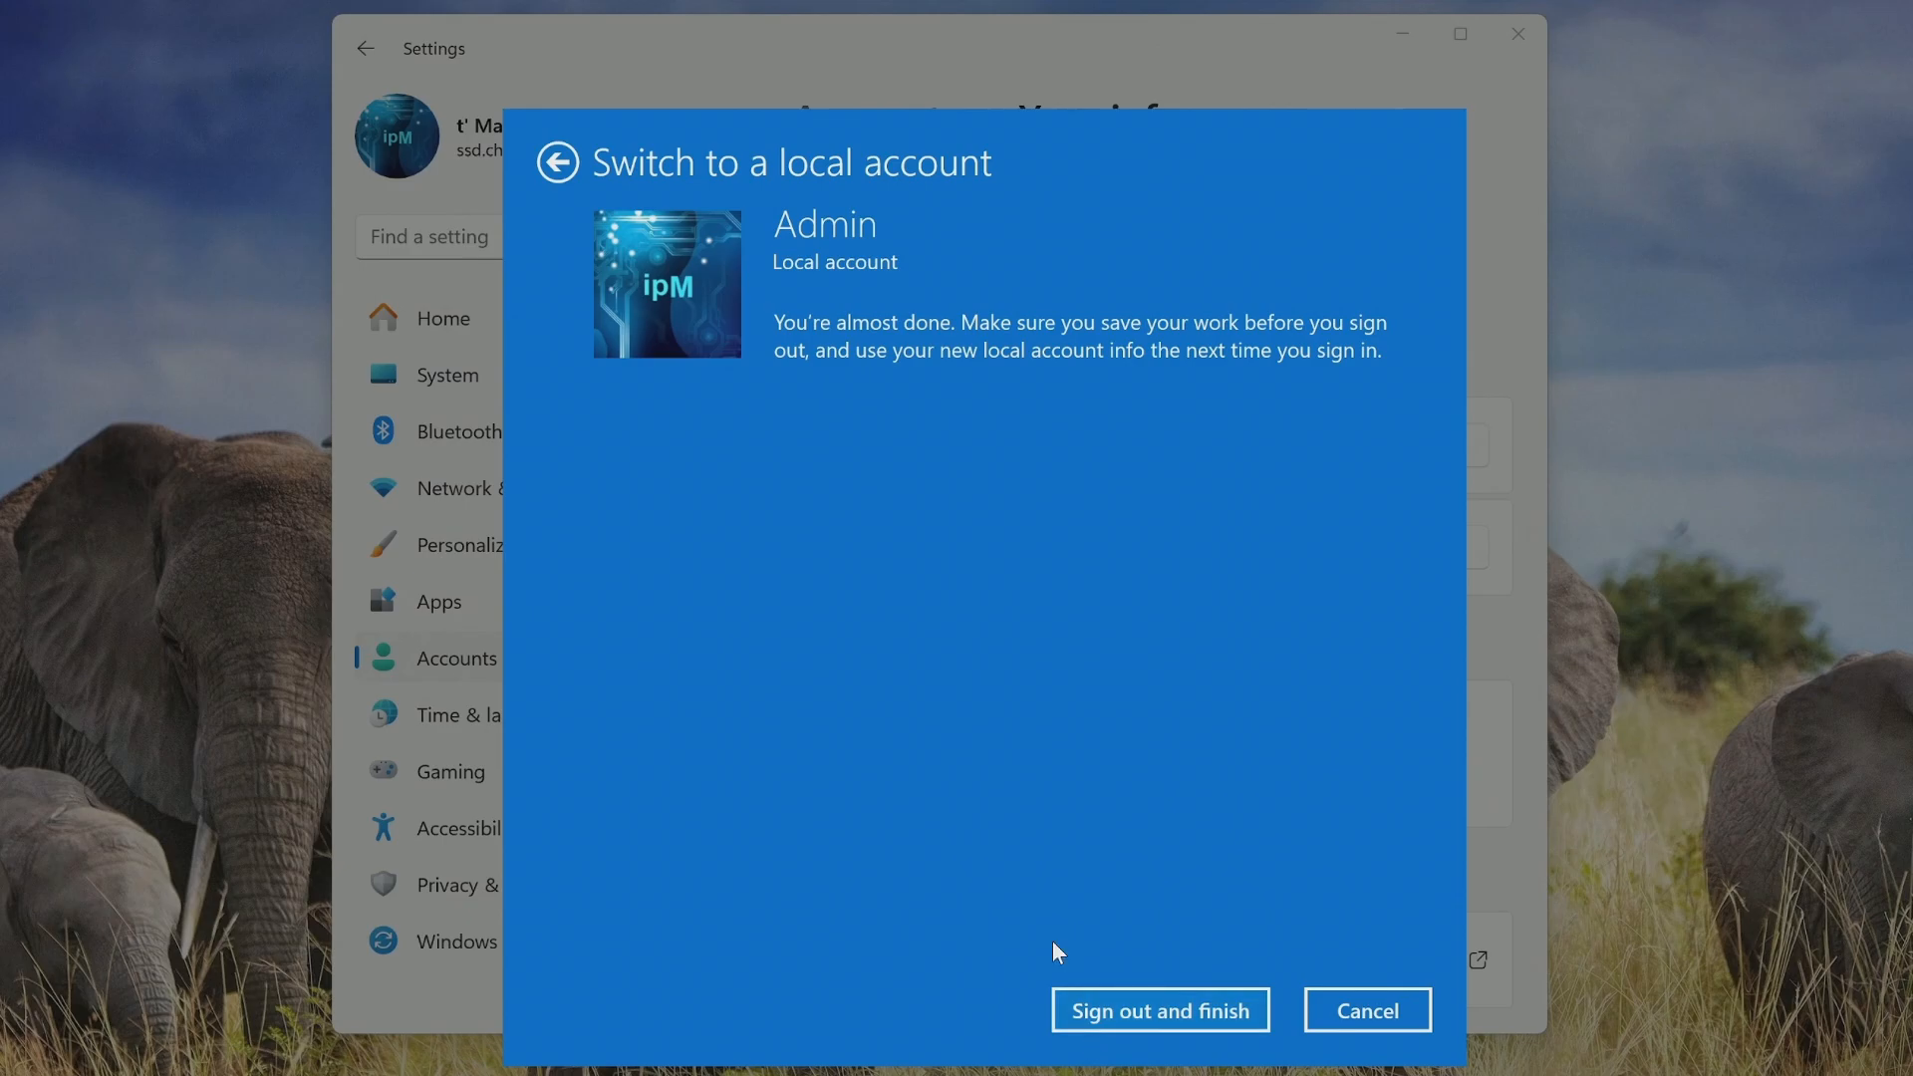
mouse_move(1254, 377)
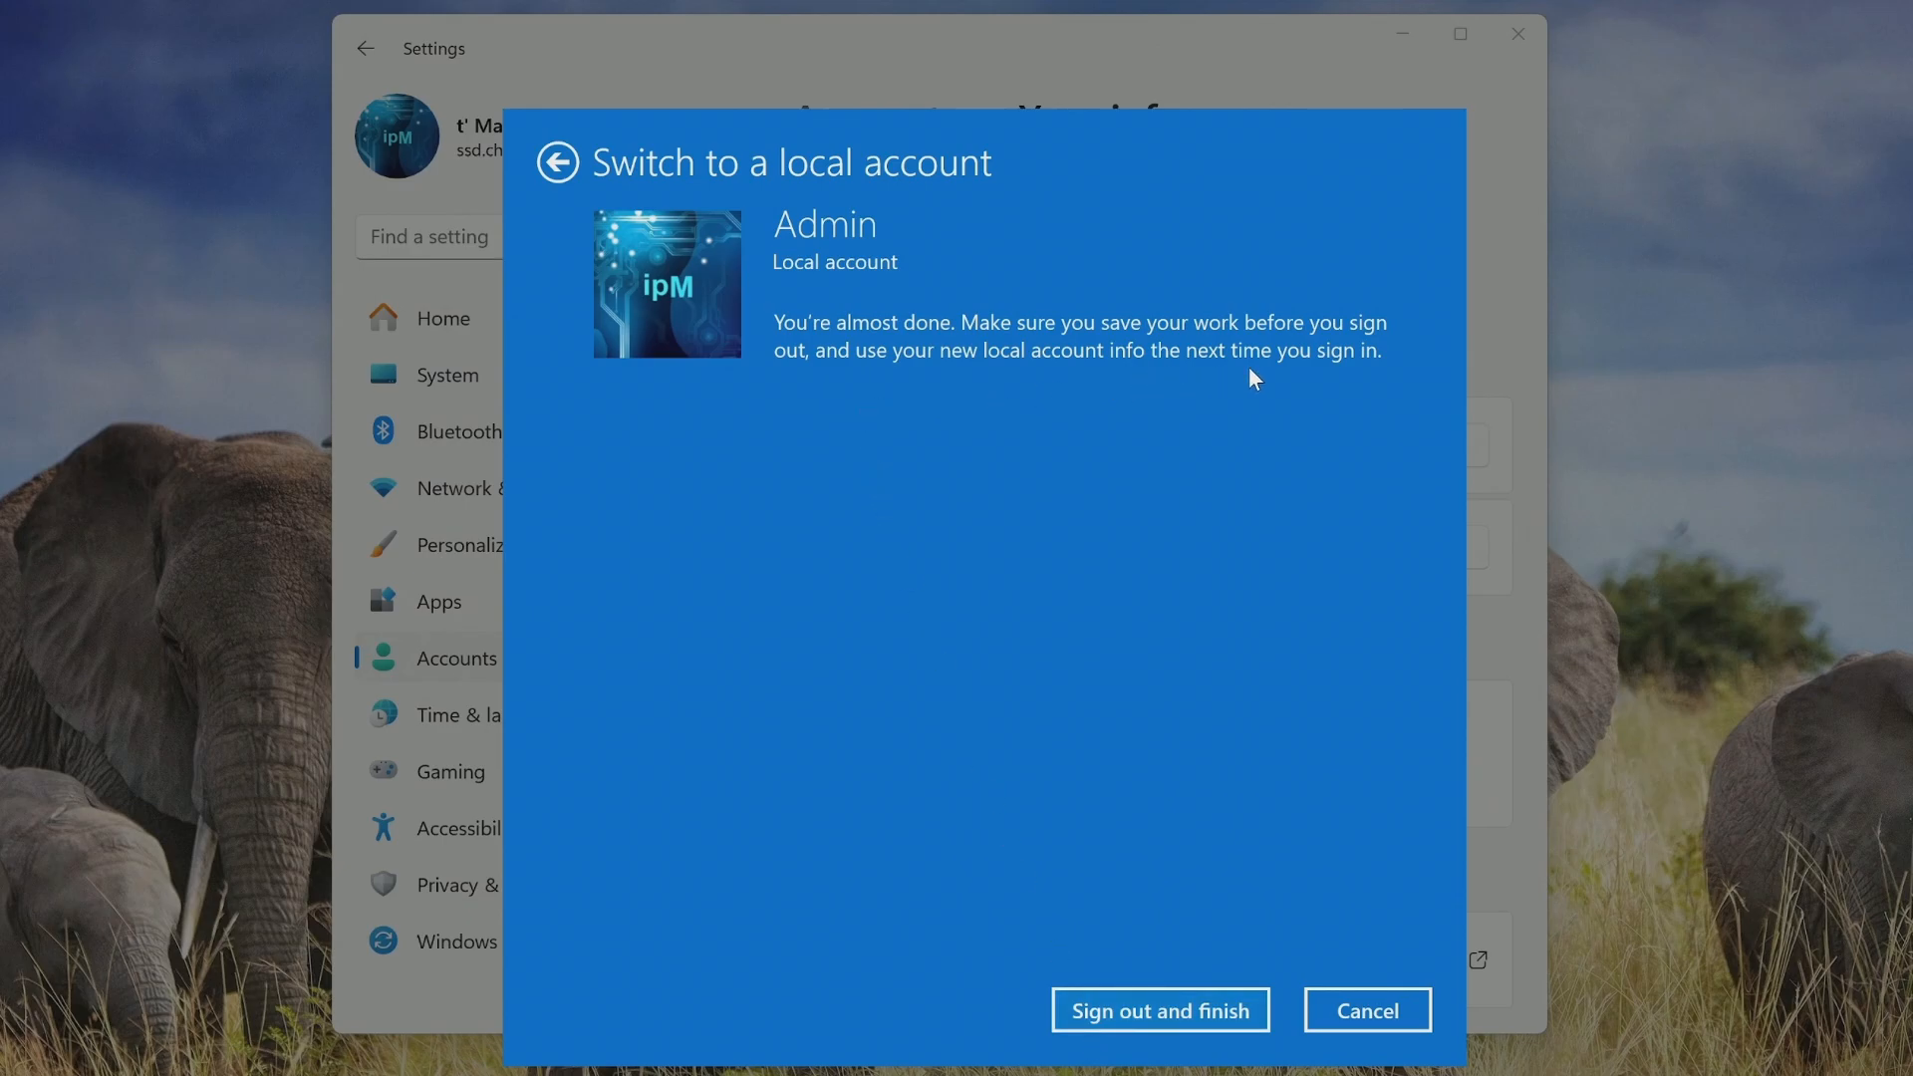
mouse_move(1158, 1010)
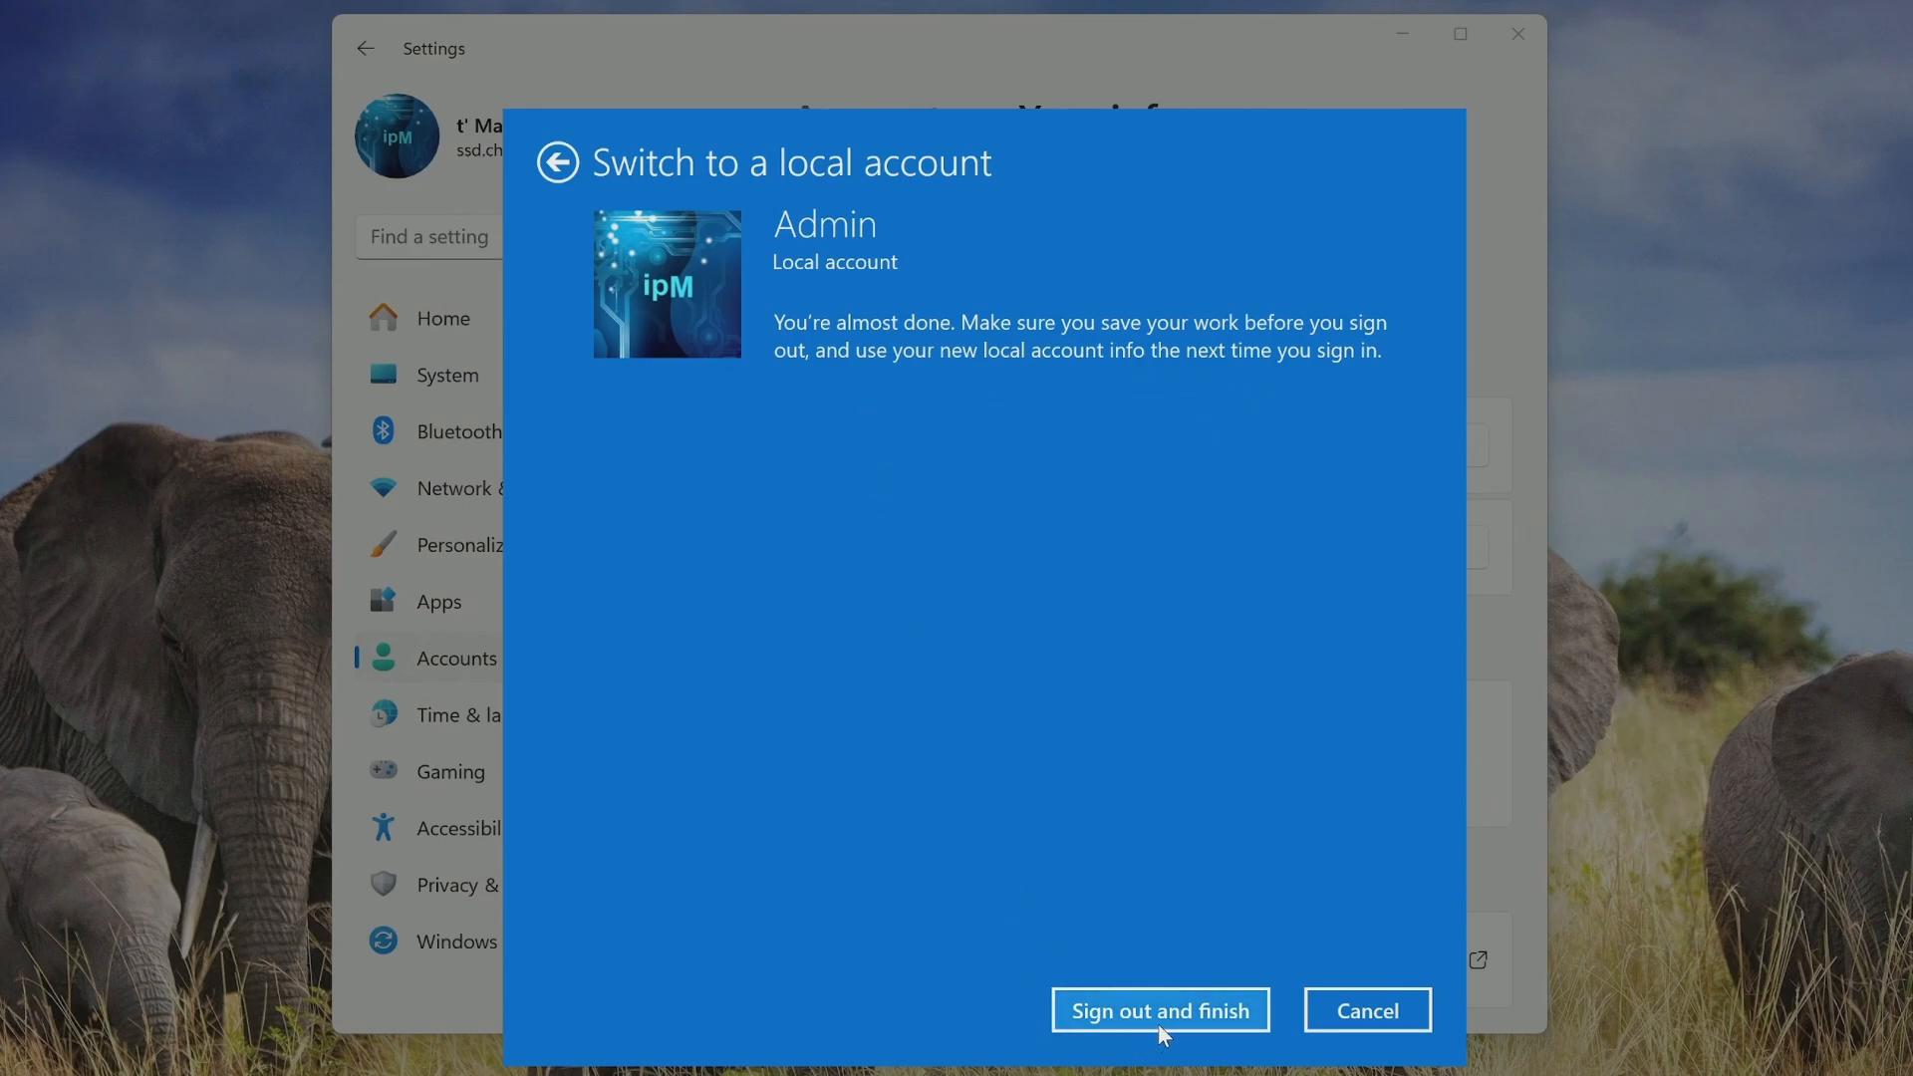
Confirm 'Sign out and finish' to complete switching to the local Admin account
click(1158, 1010)
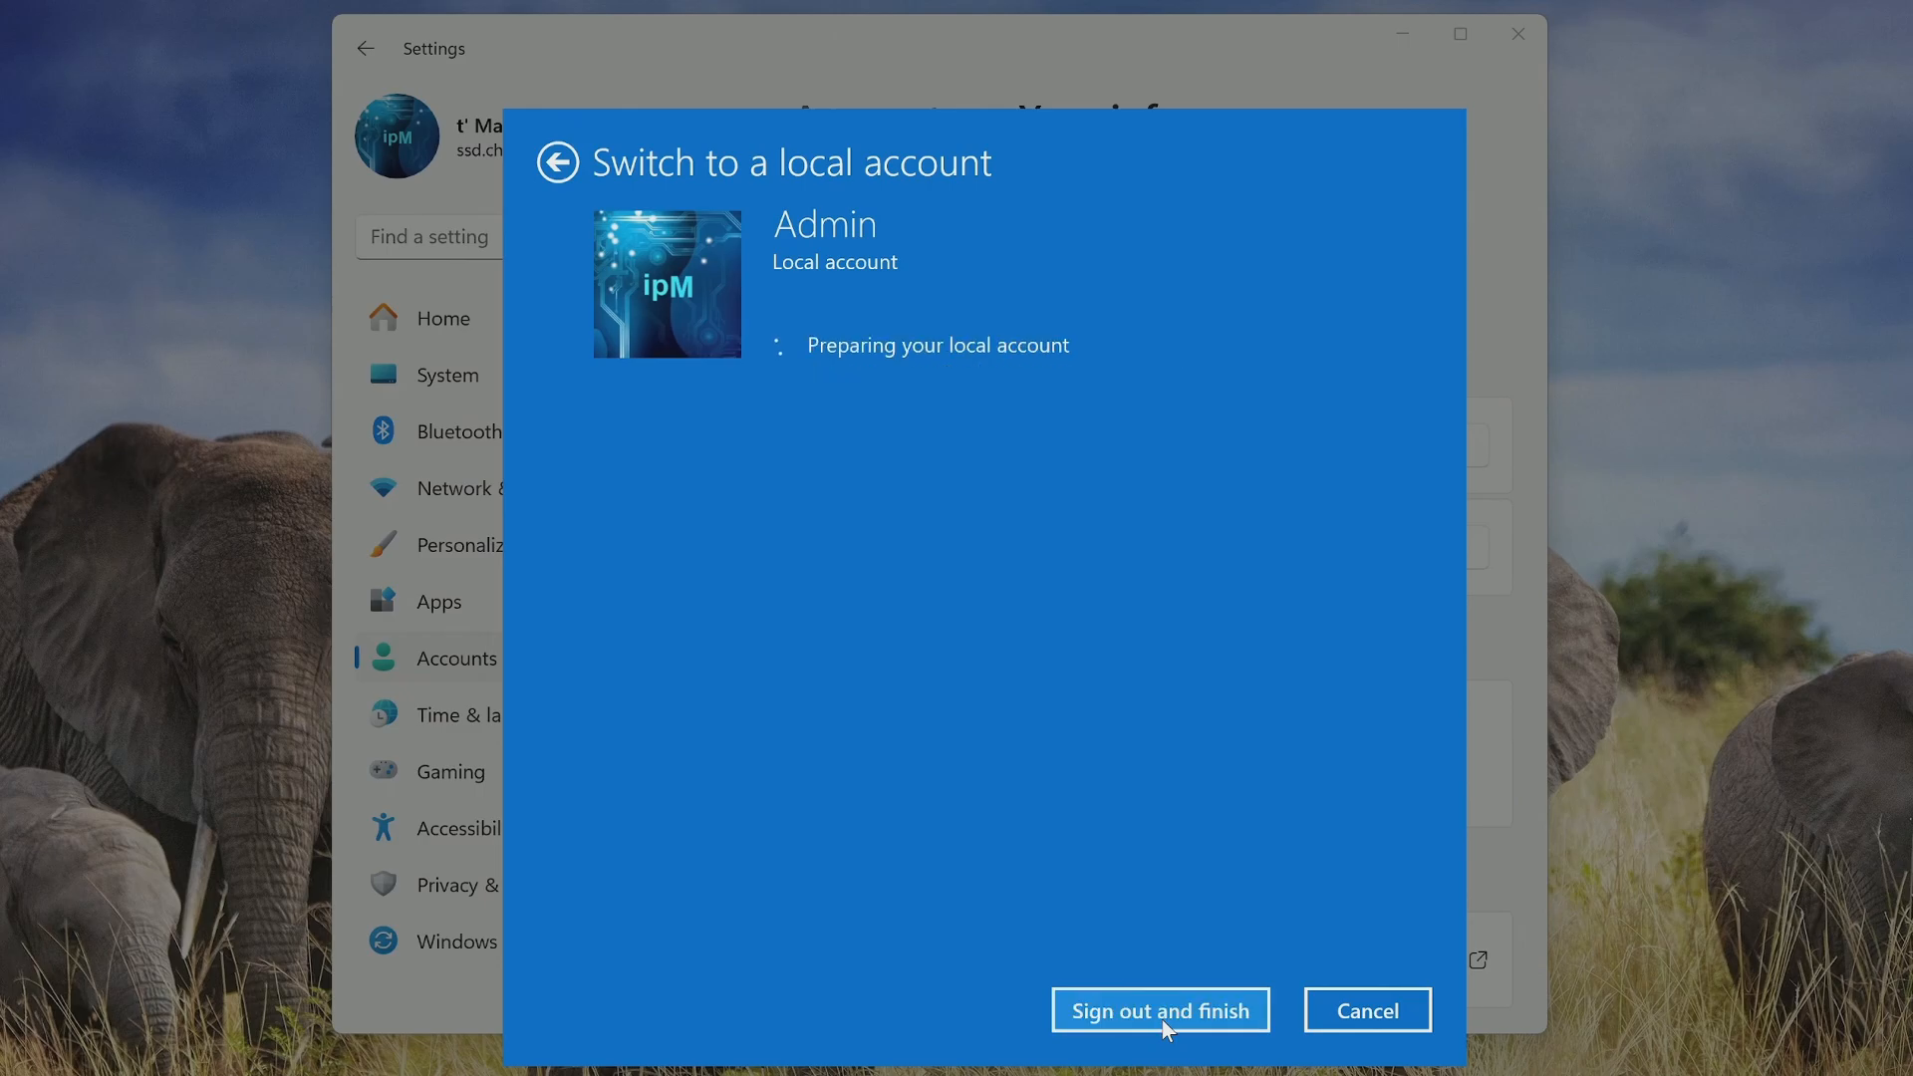
click(1159, 1010)
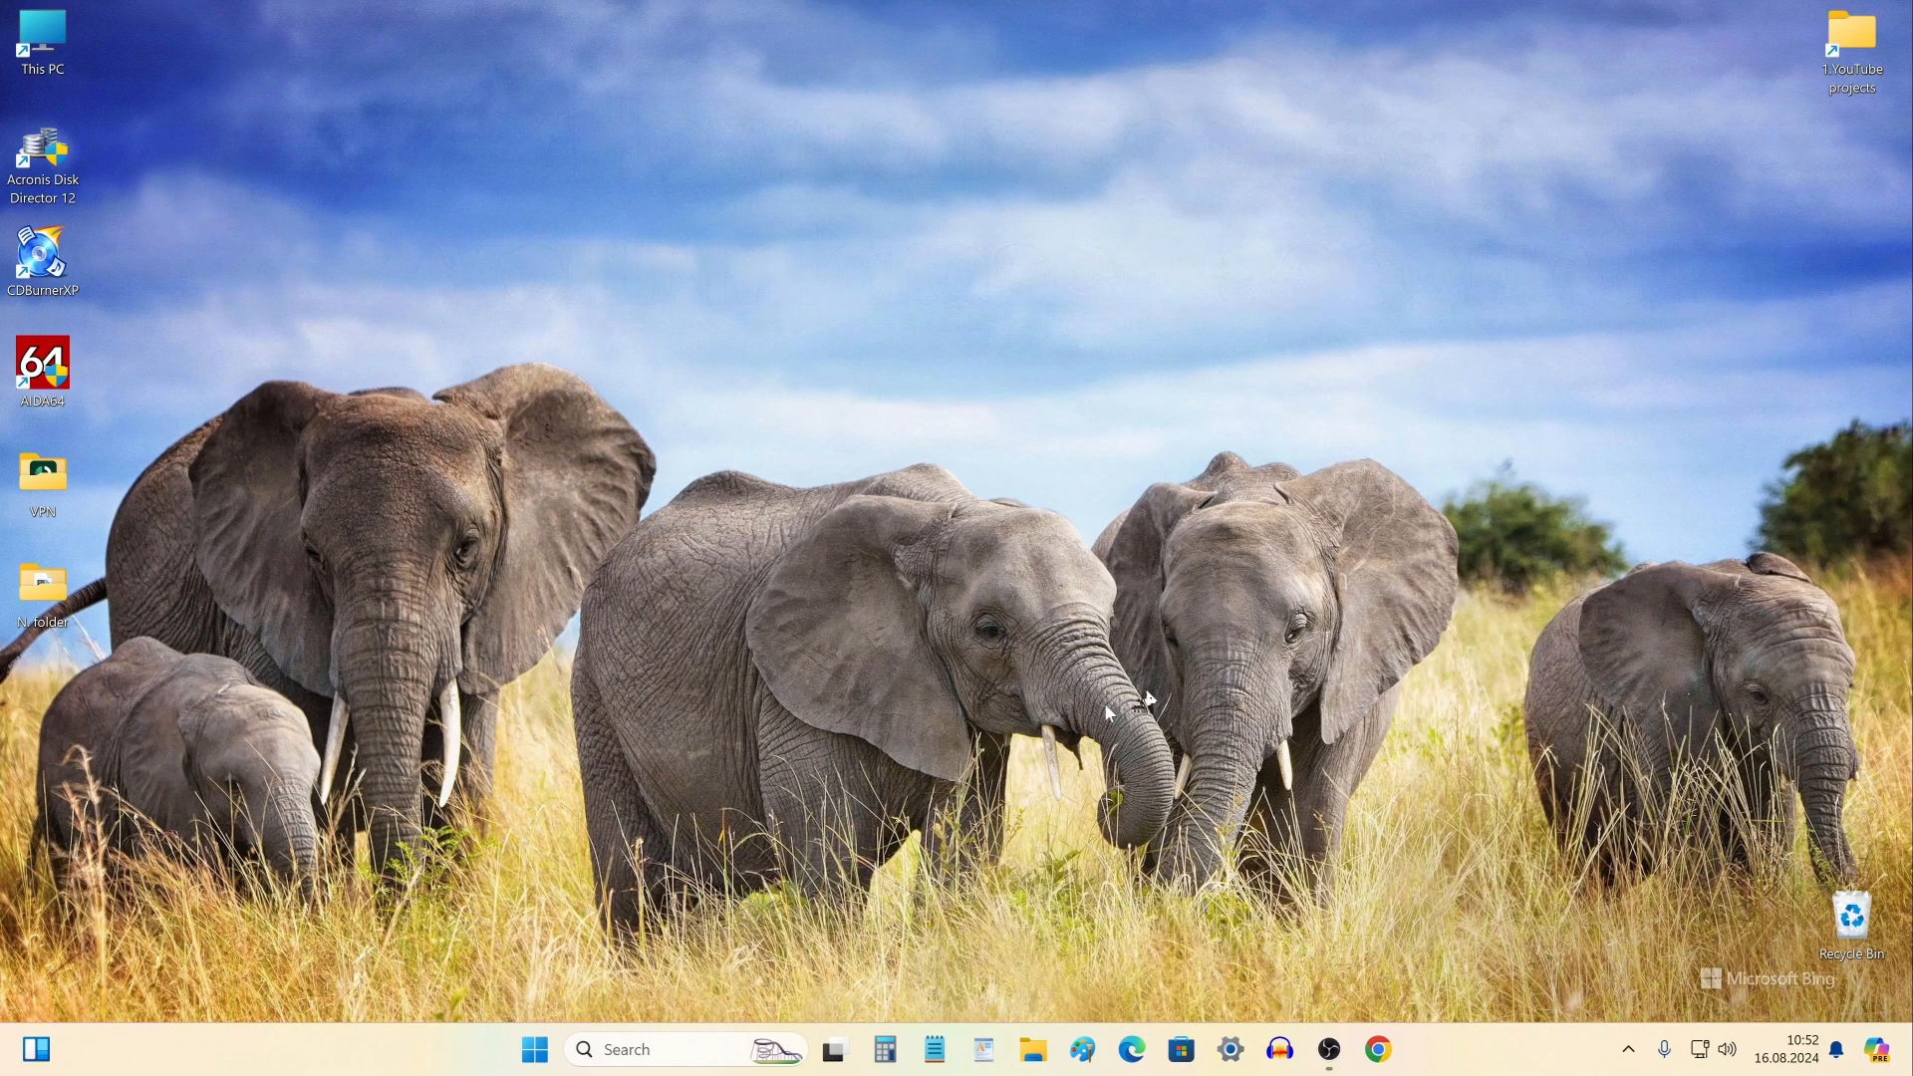
Open the Start menu from the taskbar as the Admin user
click(533, 1049)
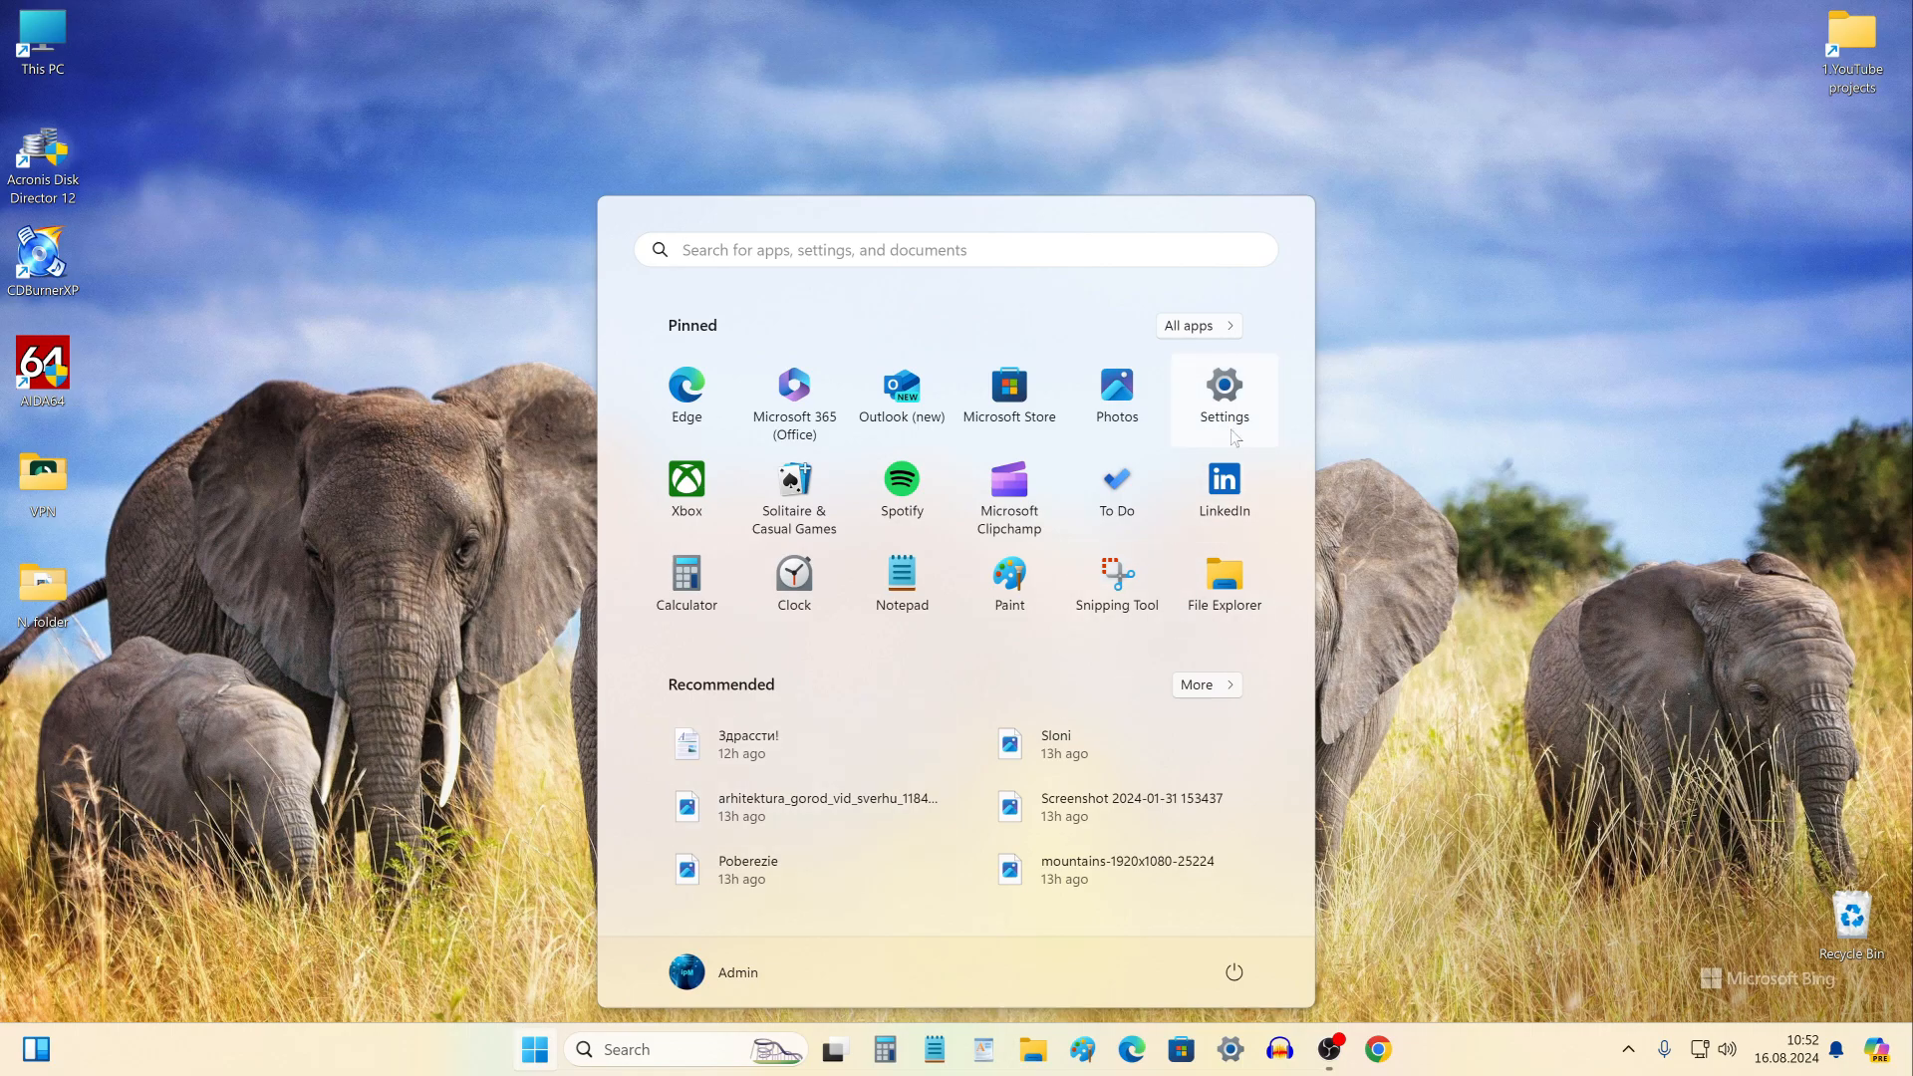
Reopen Settings from Start and go to the Accounts page
click(1222, 395)
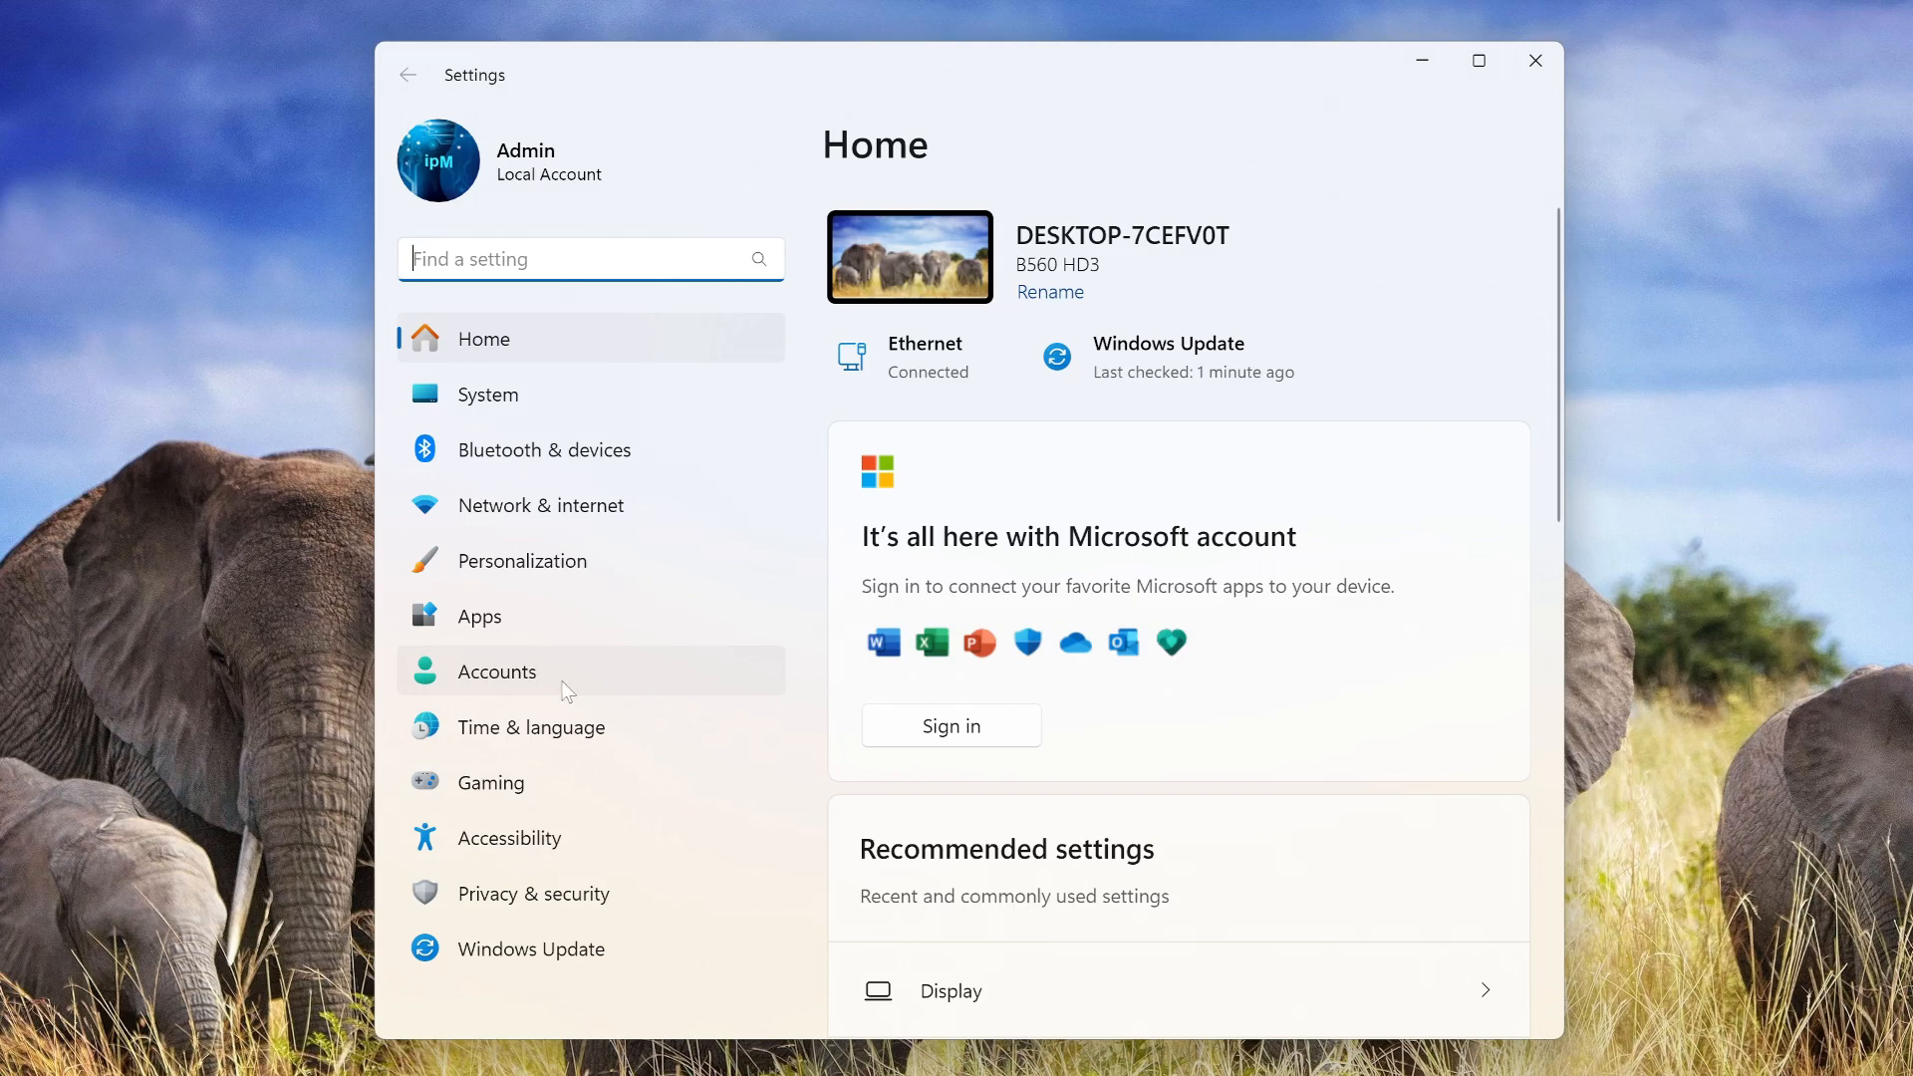
click(496, 670)
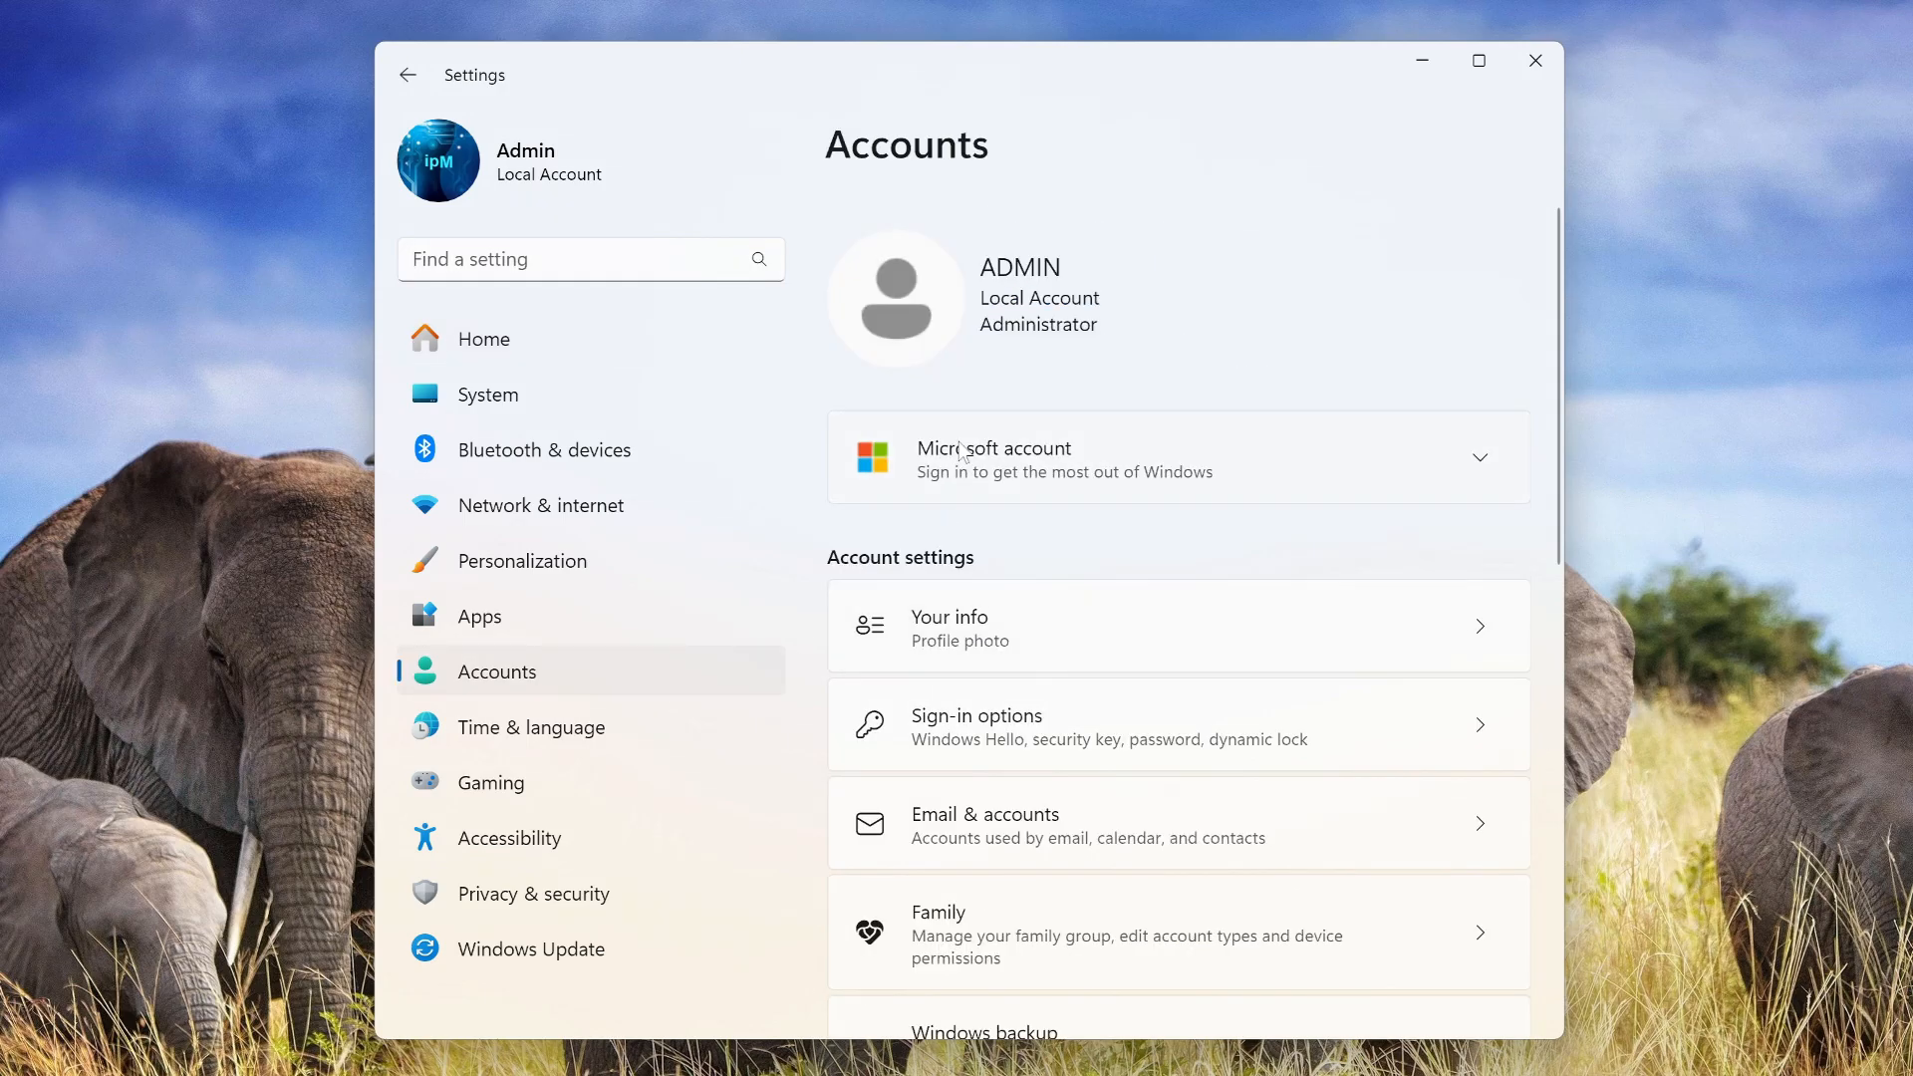
mouse_move(963, 342)
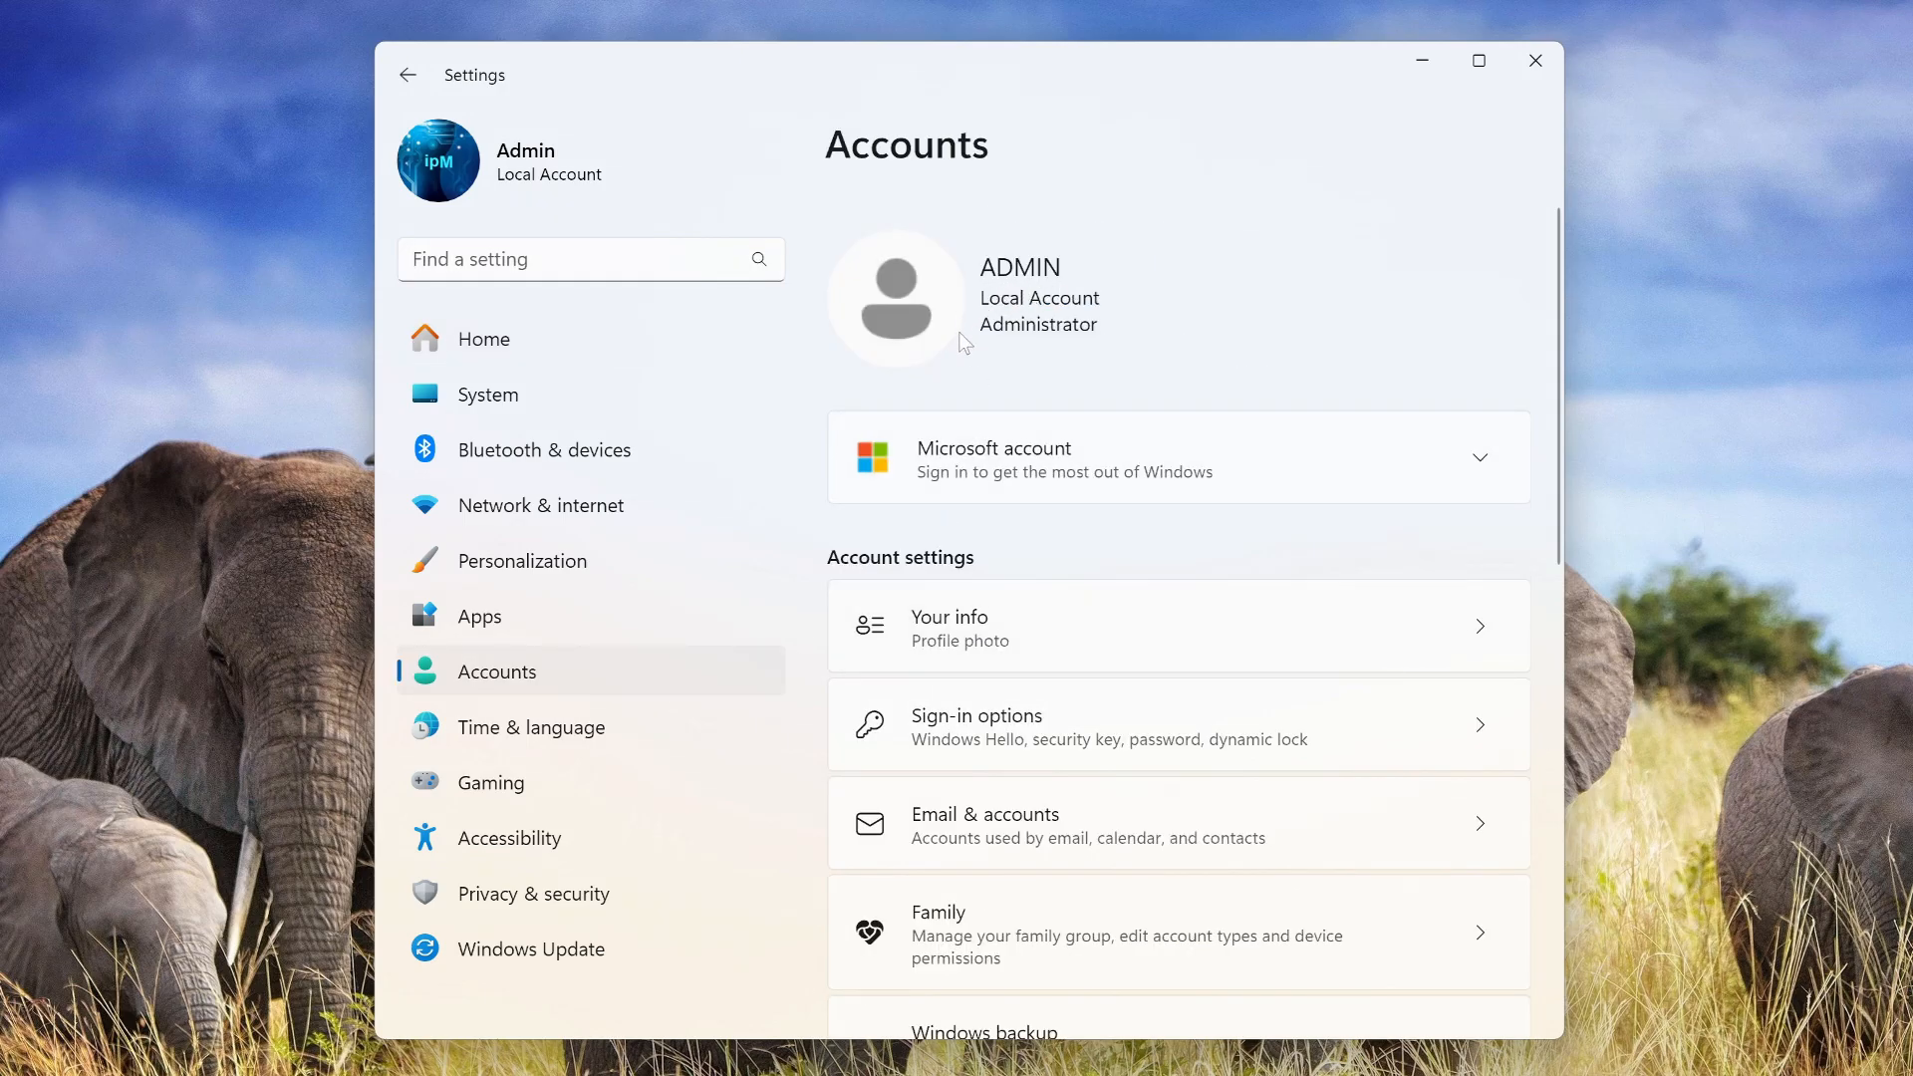
mouse_move(1033, 354)
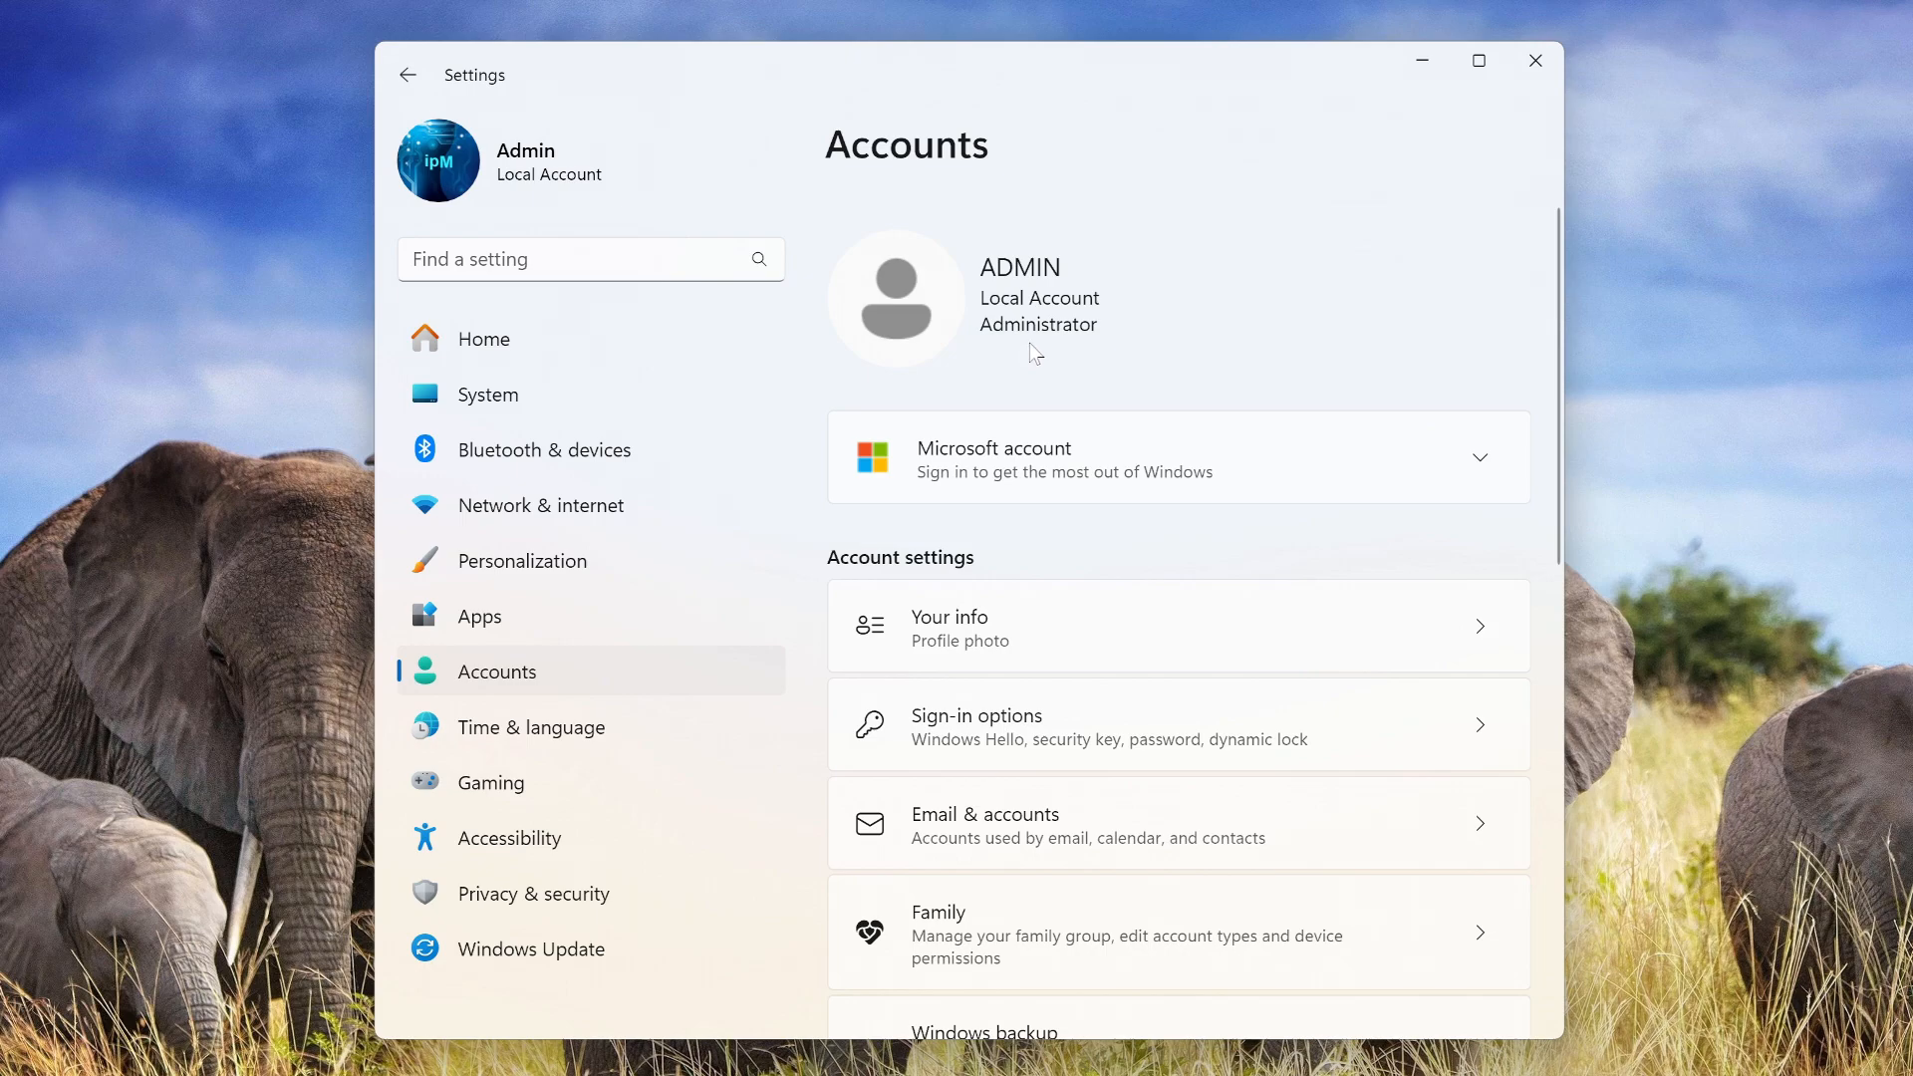
mouse_move(1086, 642)
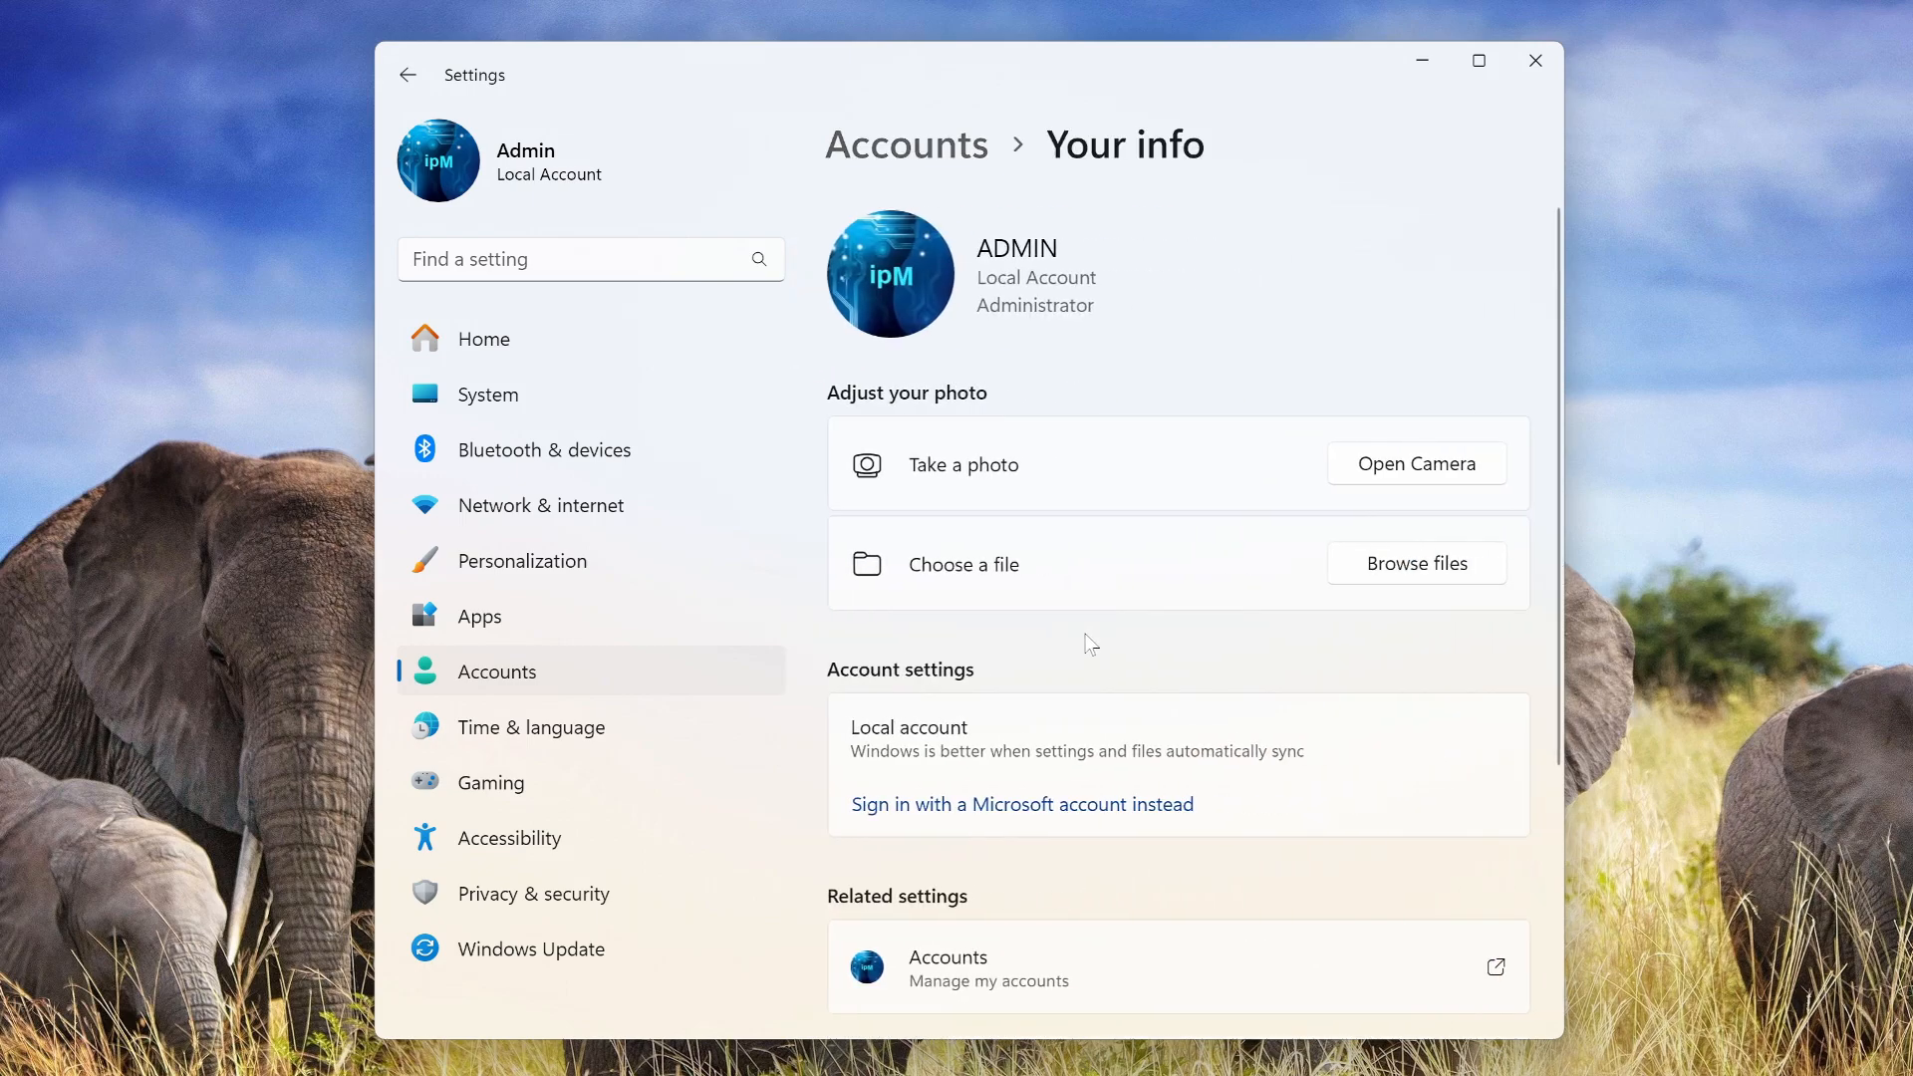
mouse_move(874, 690)
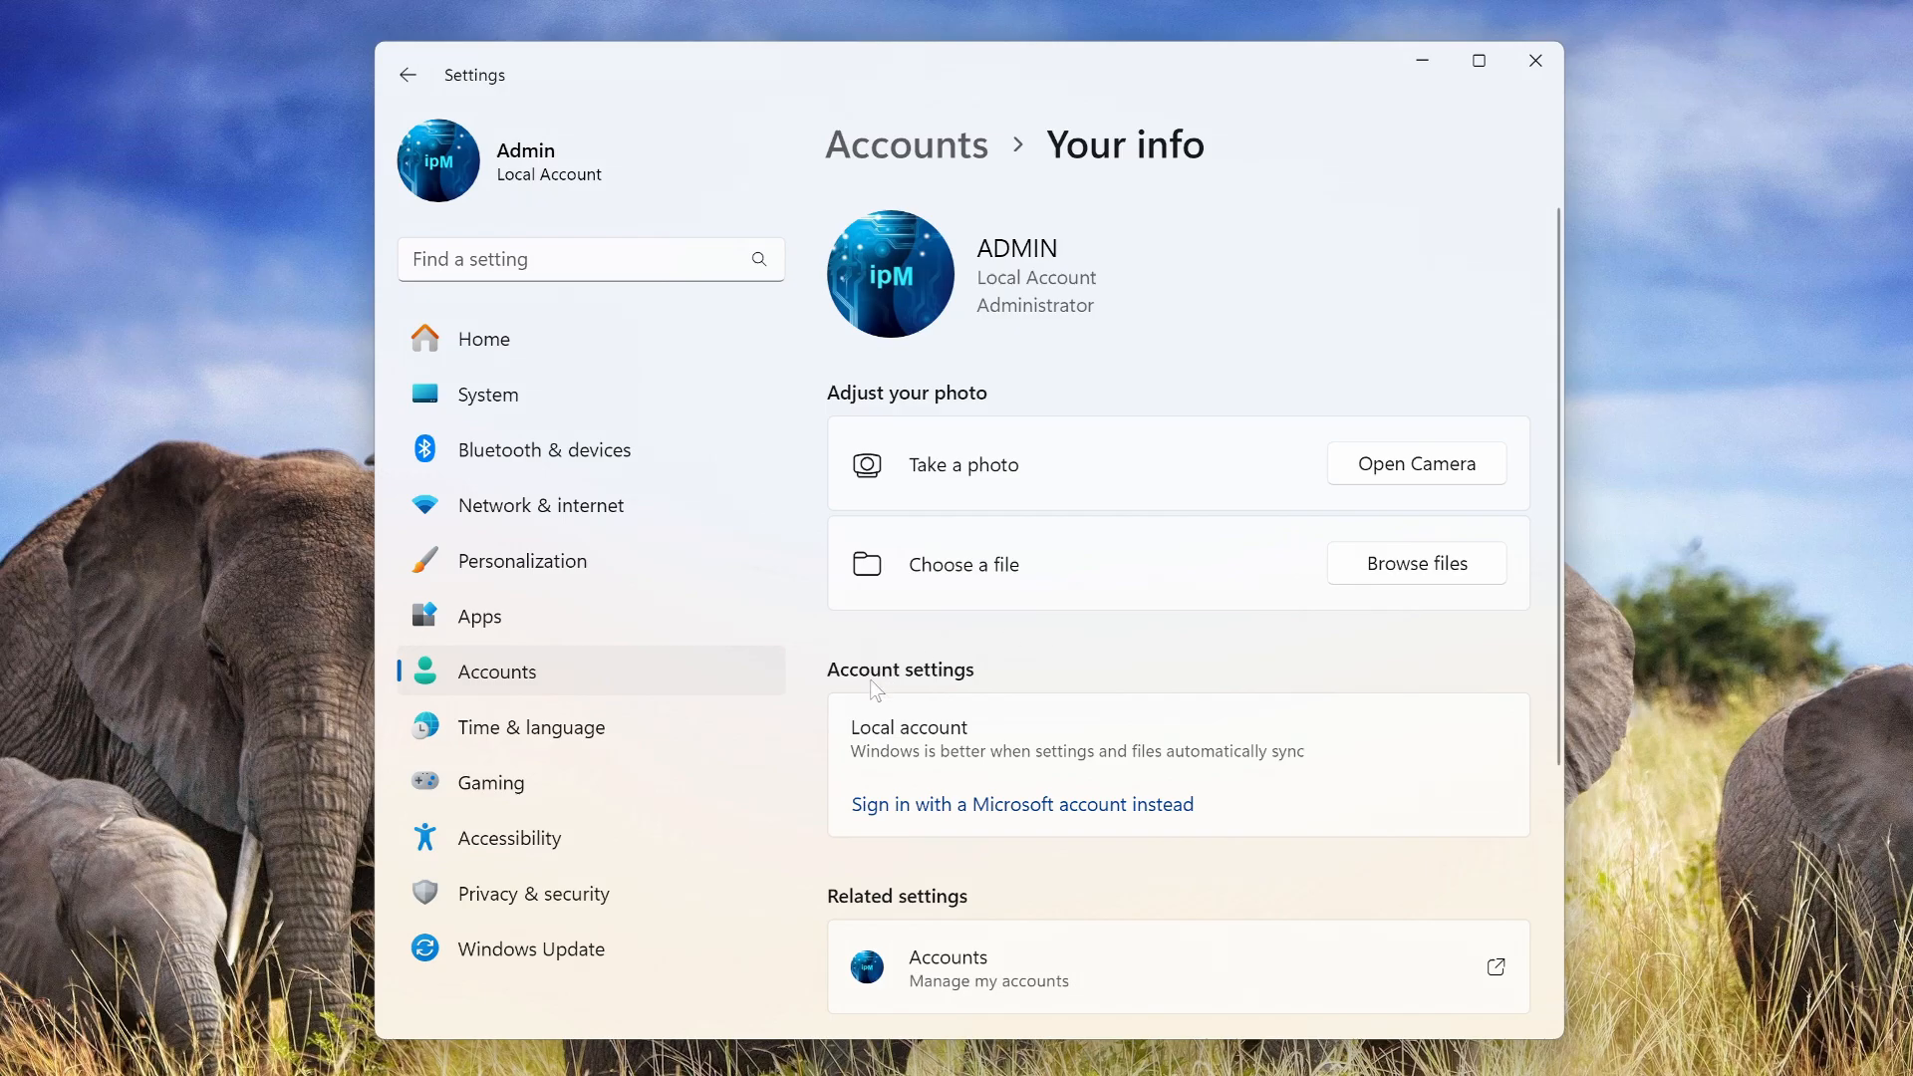
mouse_move(998, 815)
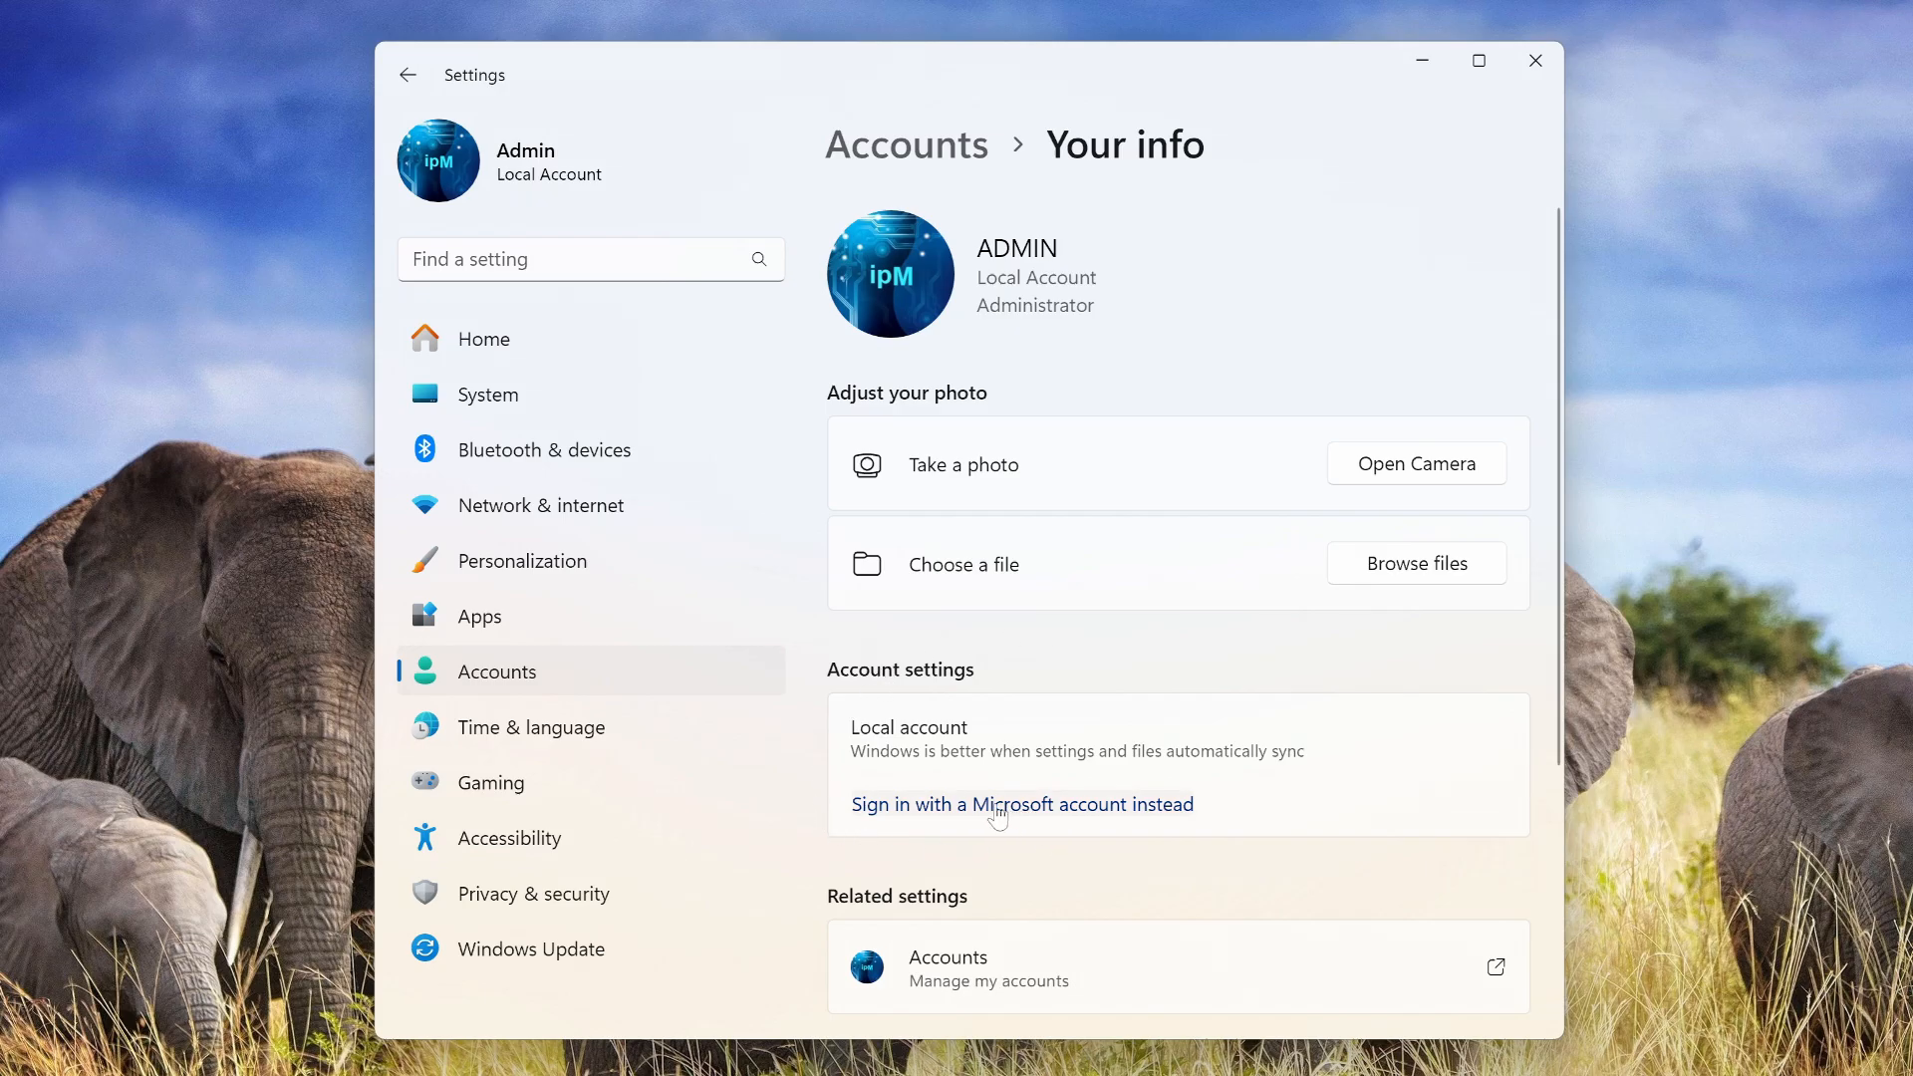
click(1021, 804)
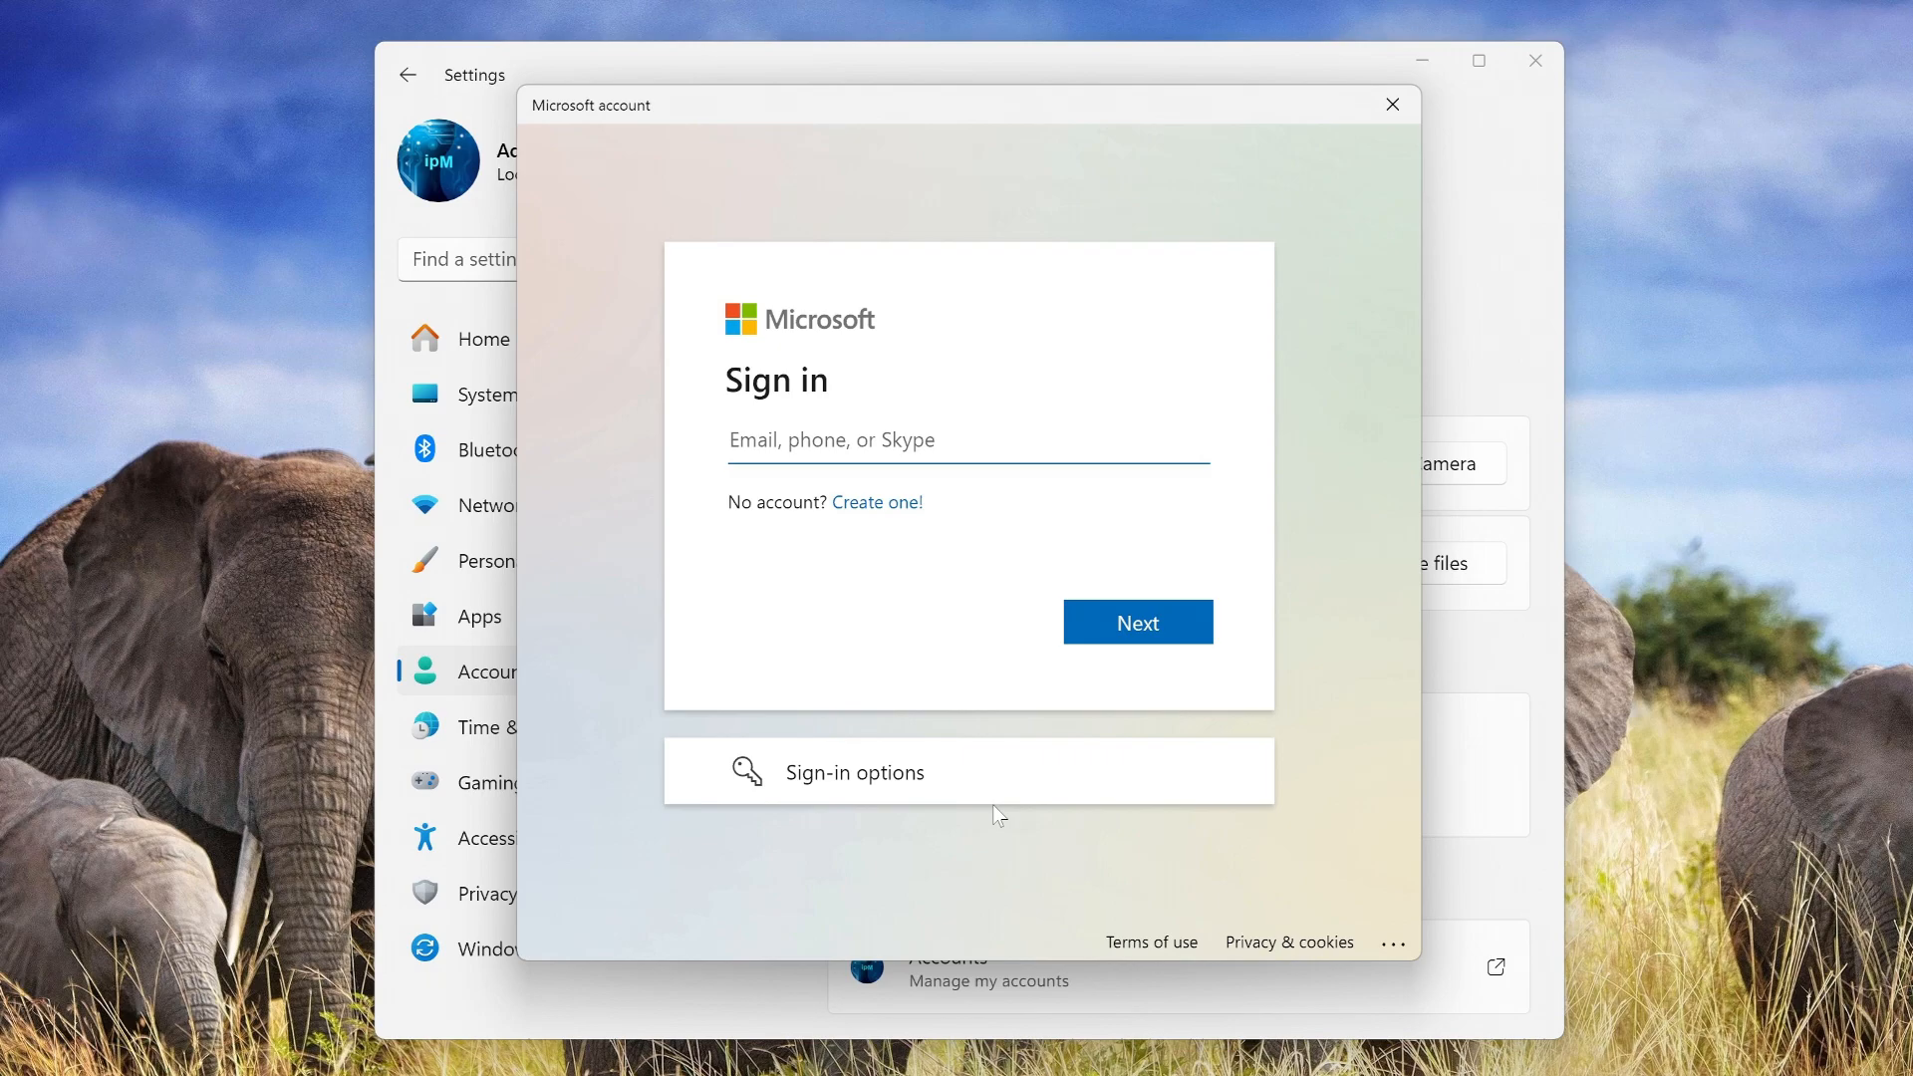
text(ss)
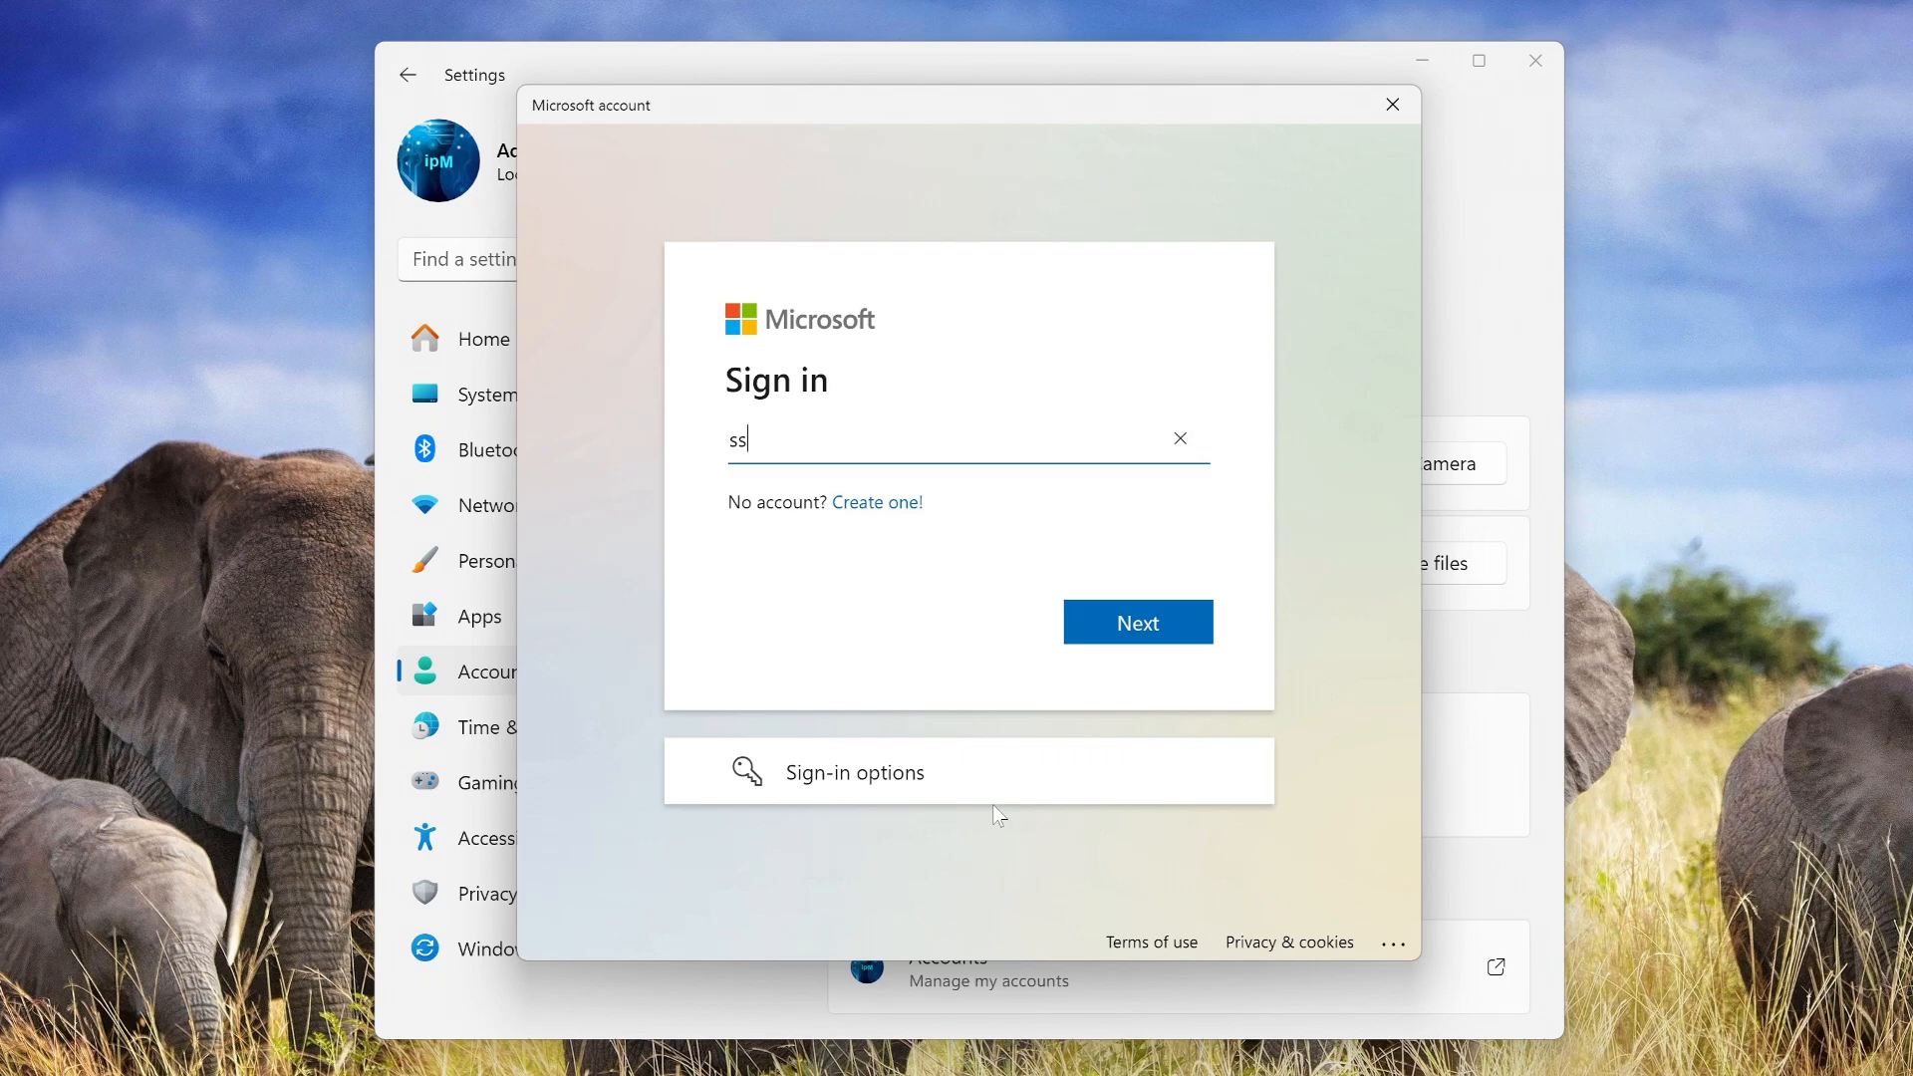
text(d.)
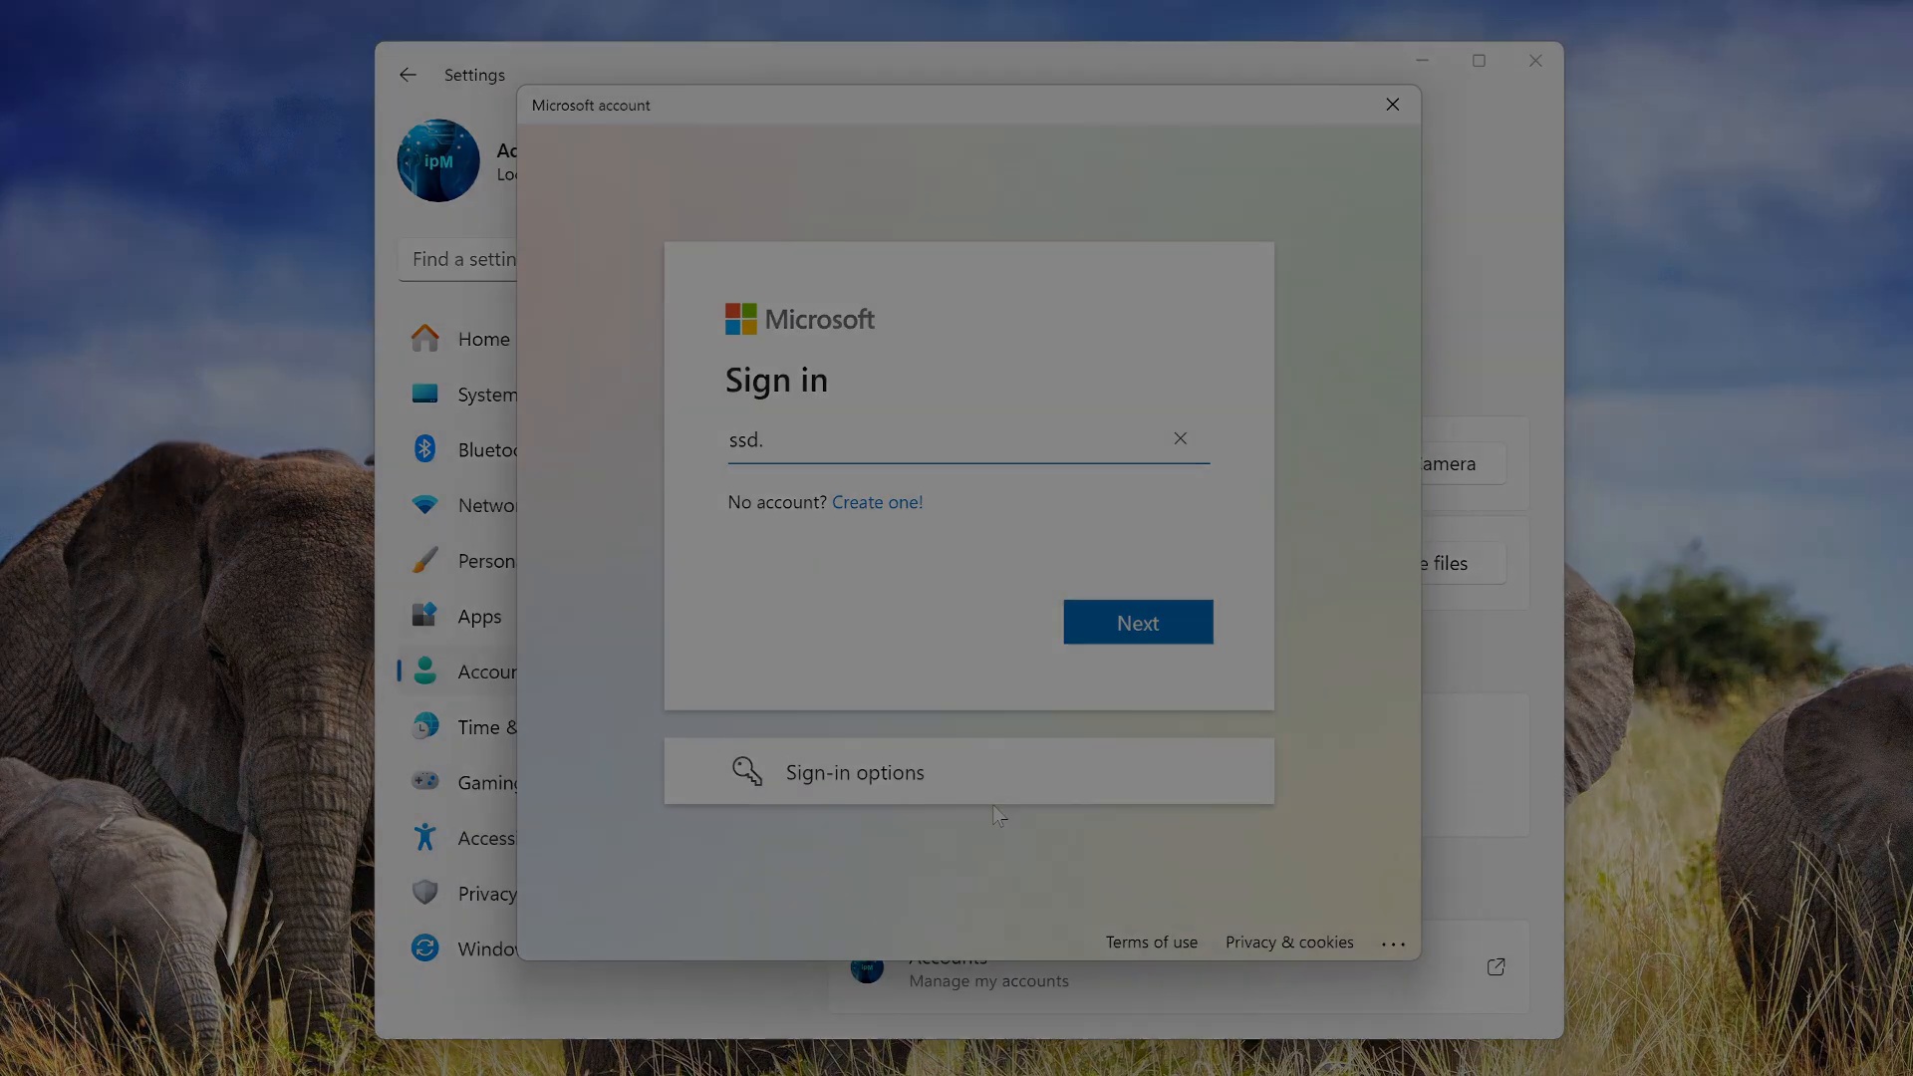
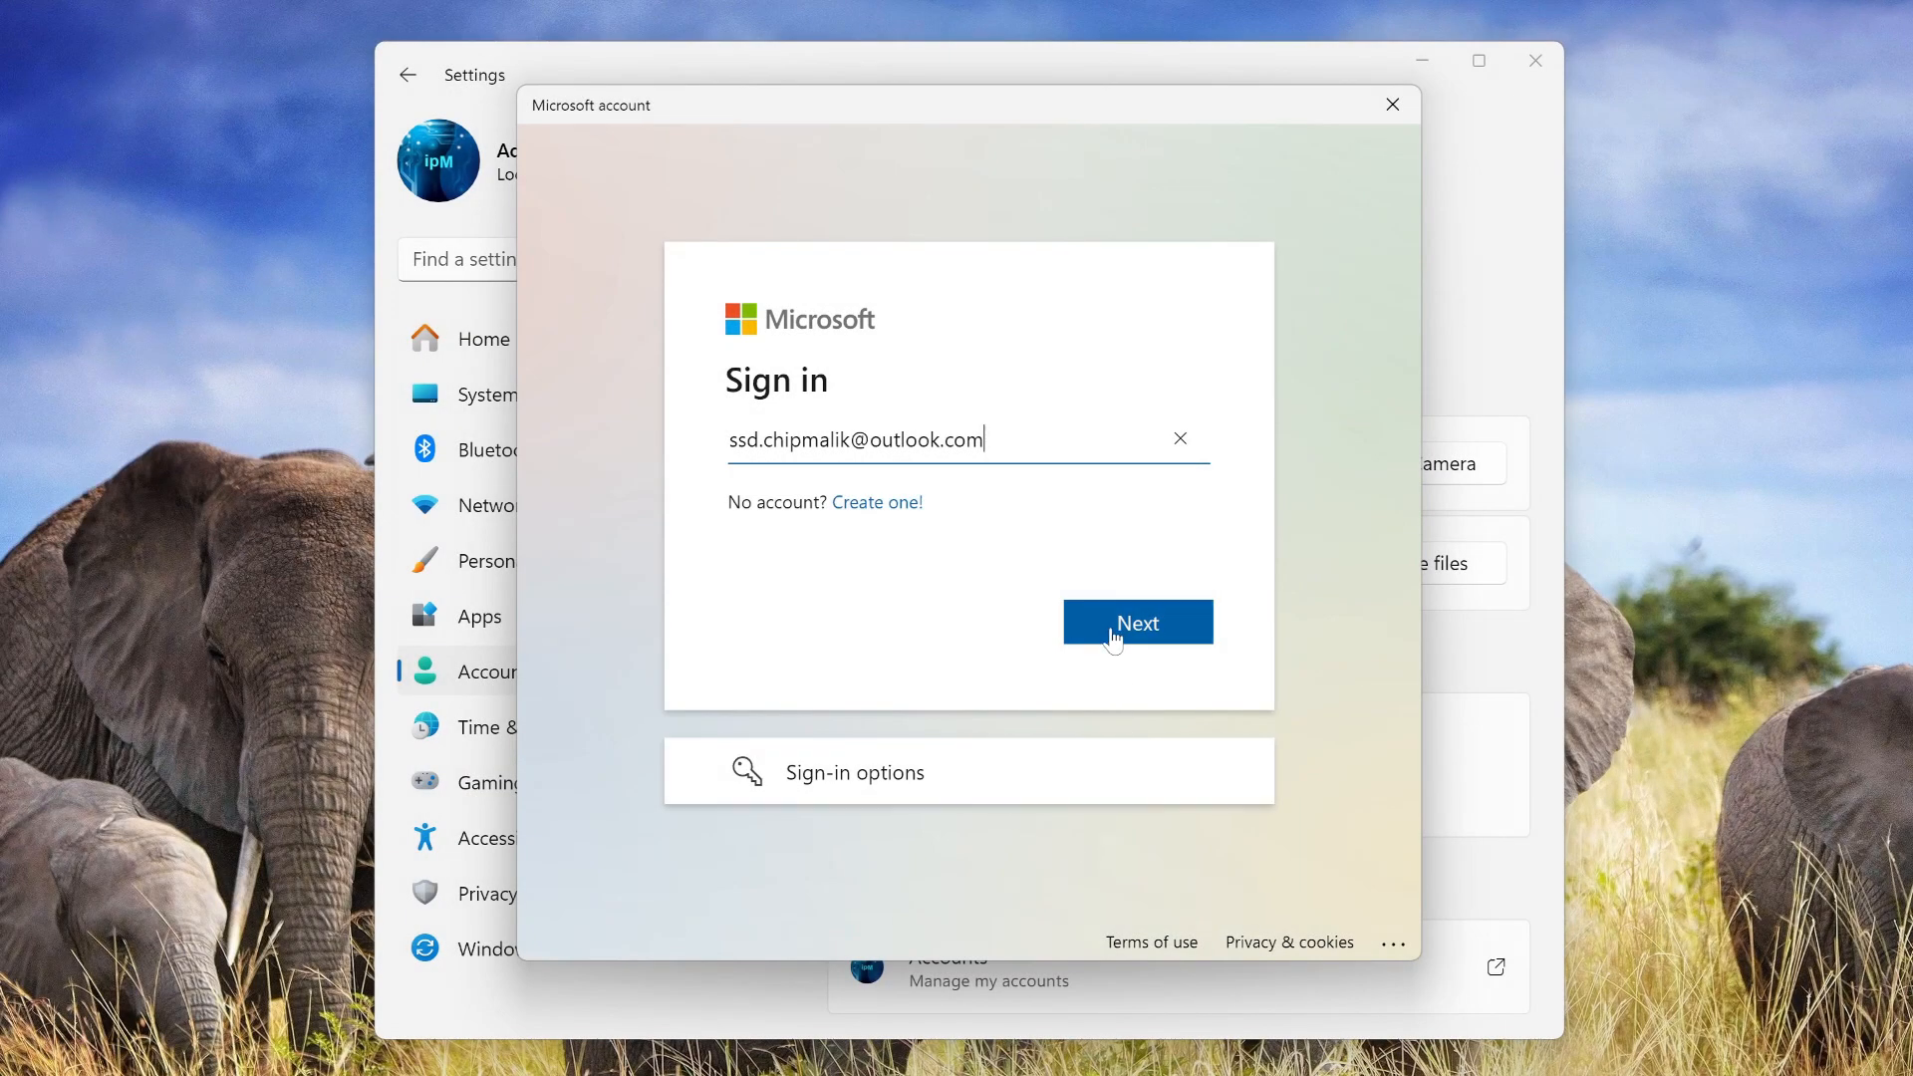
click(1135, 622)
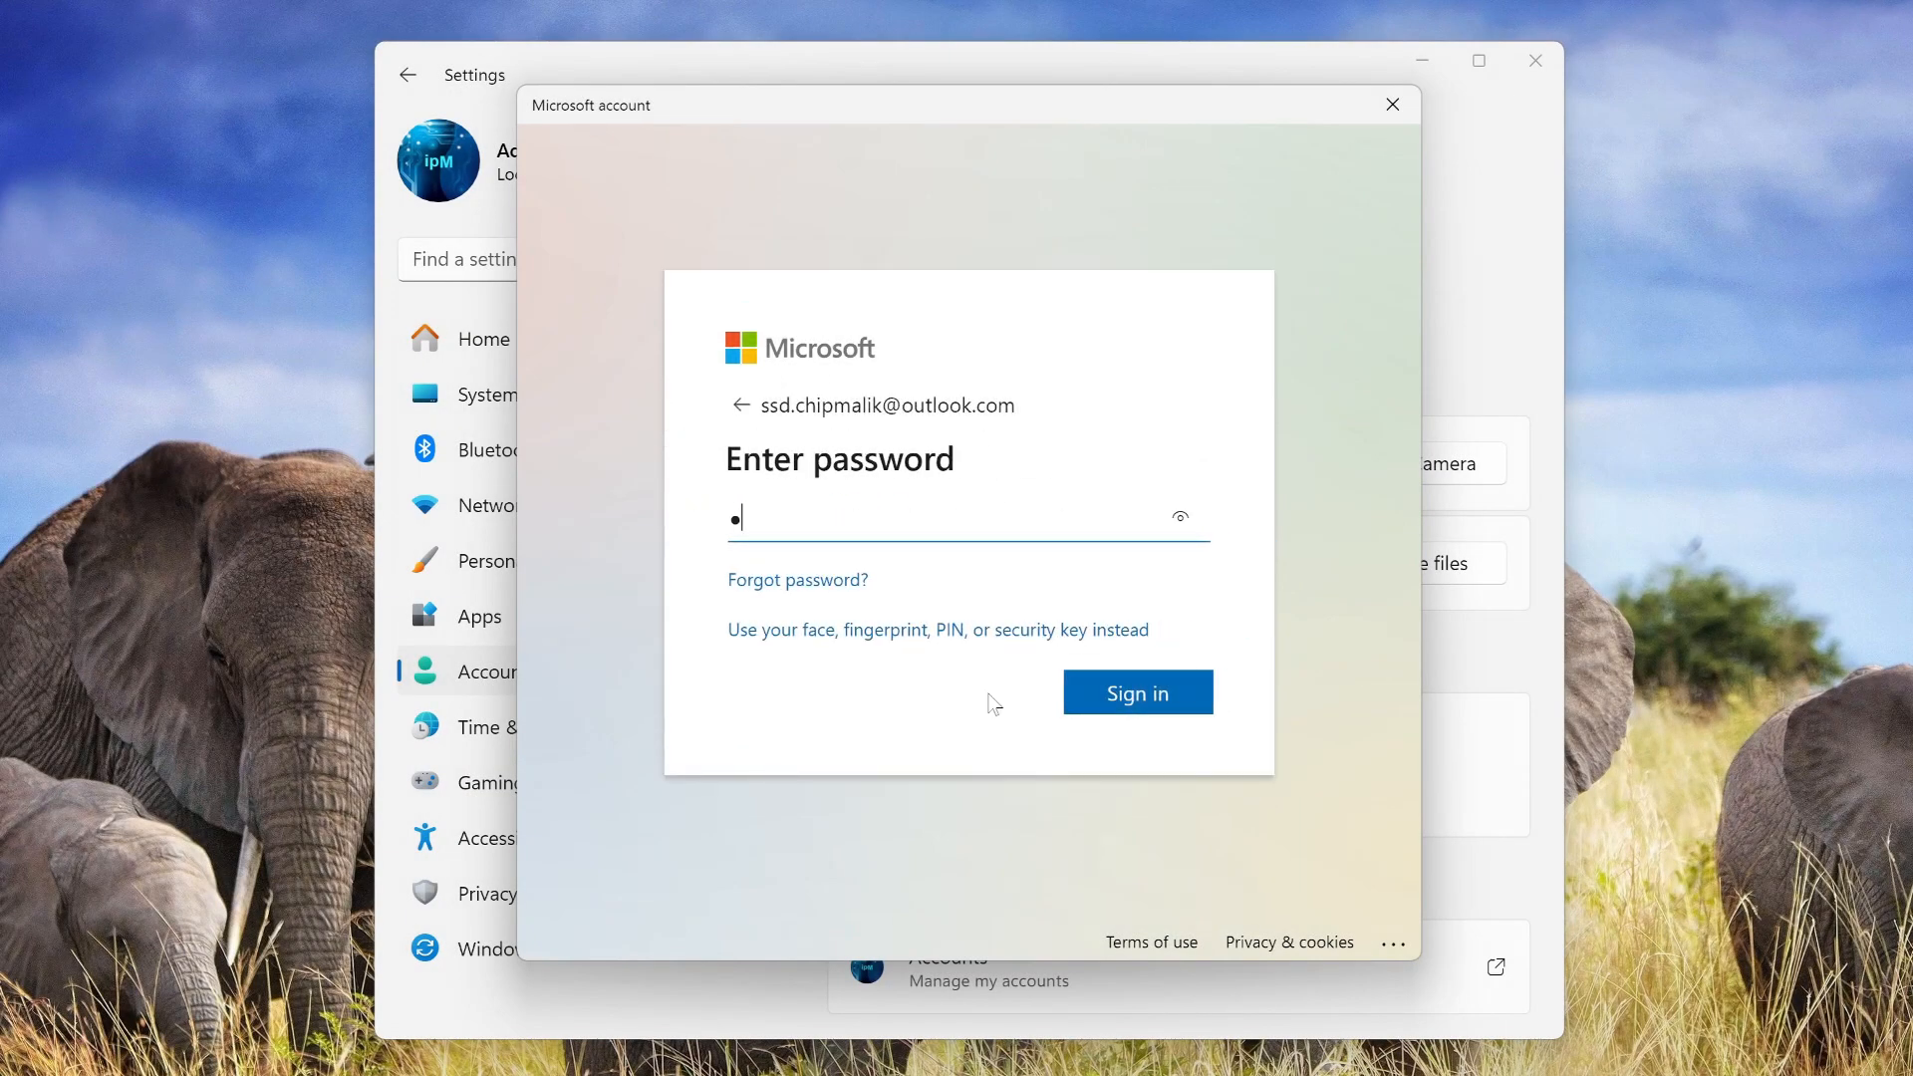
Enter the Microsoft account password and sign in
text(assword)
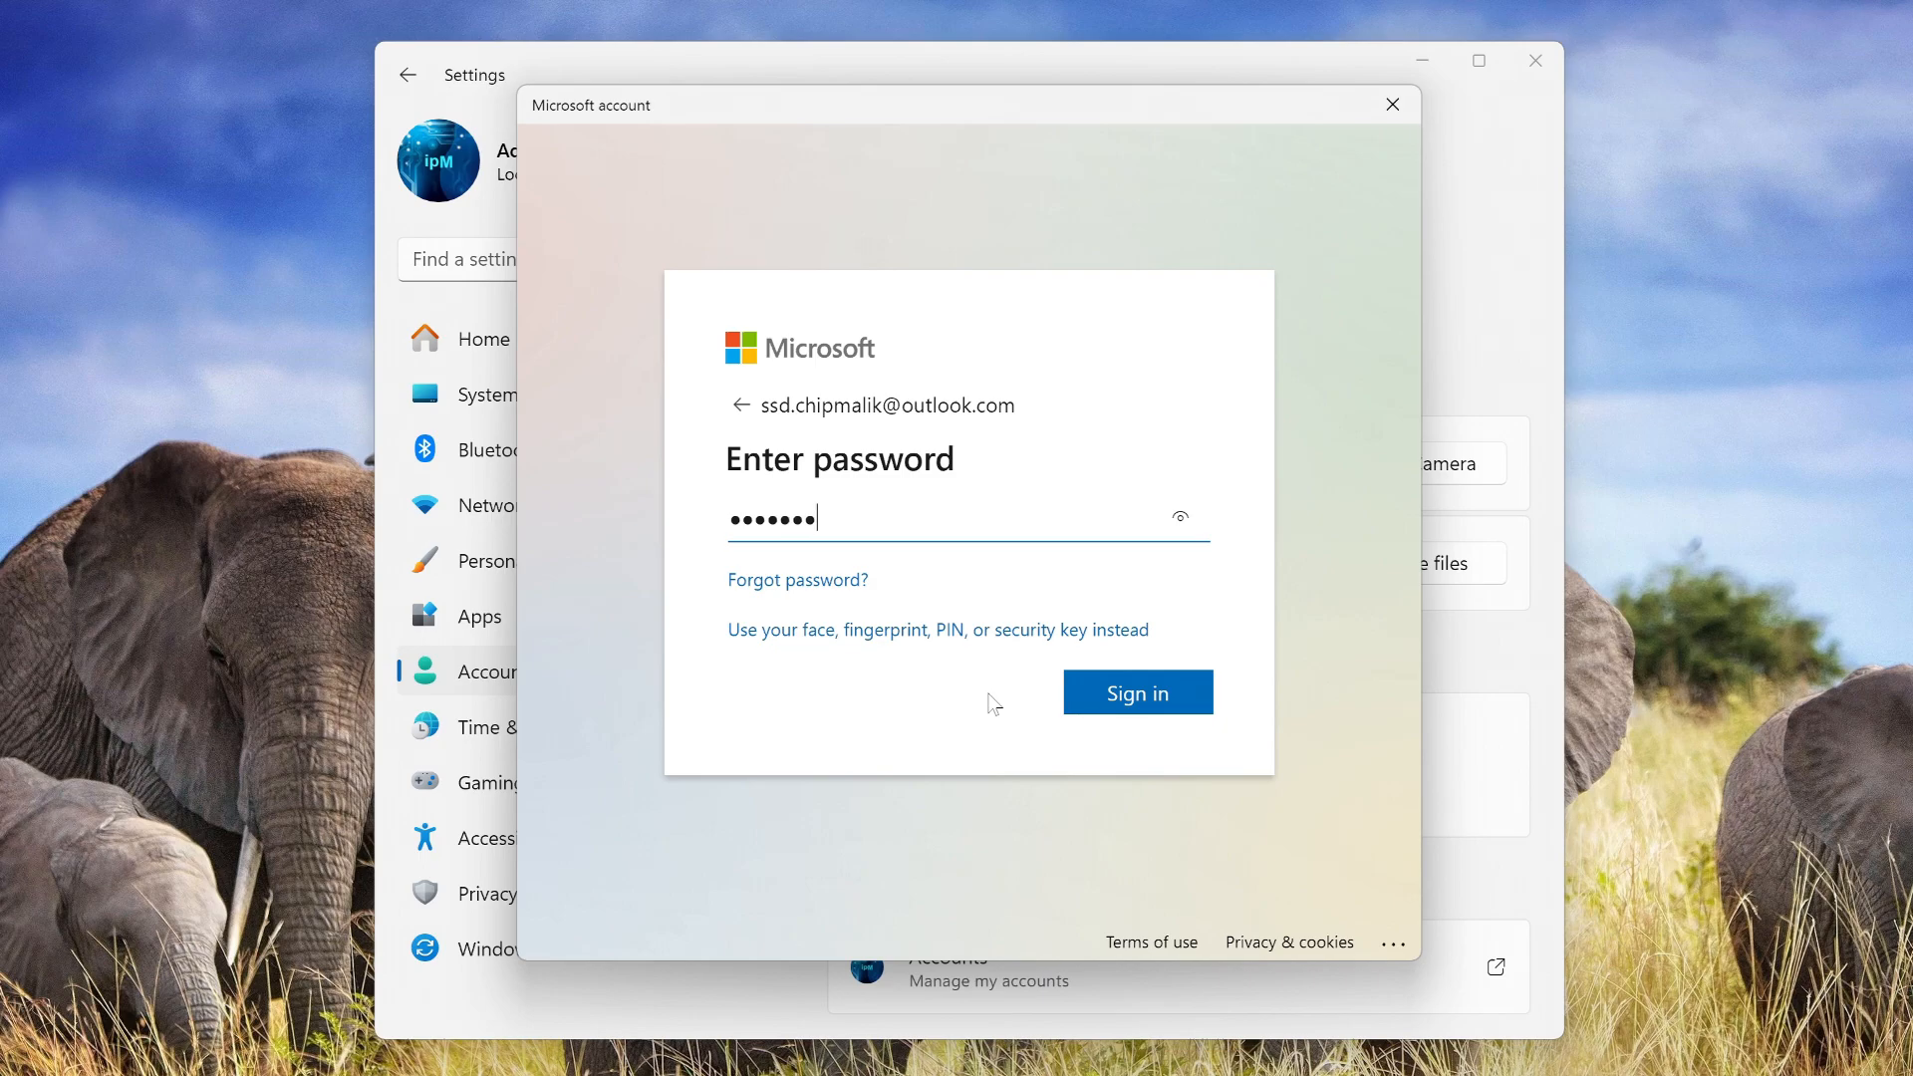
text(password)
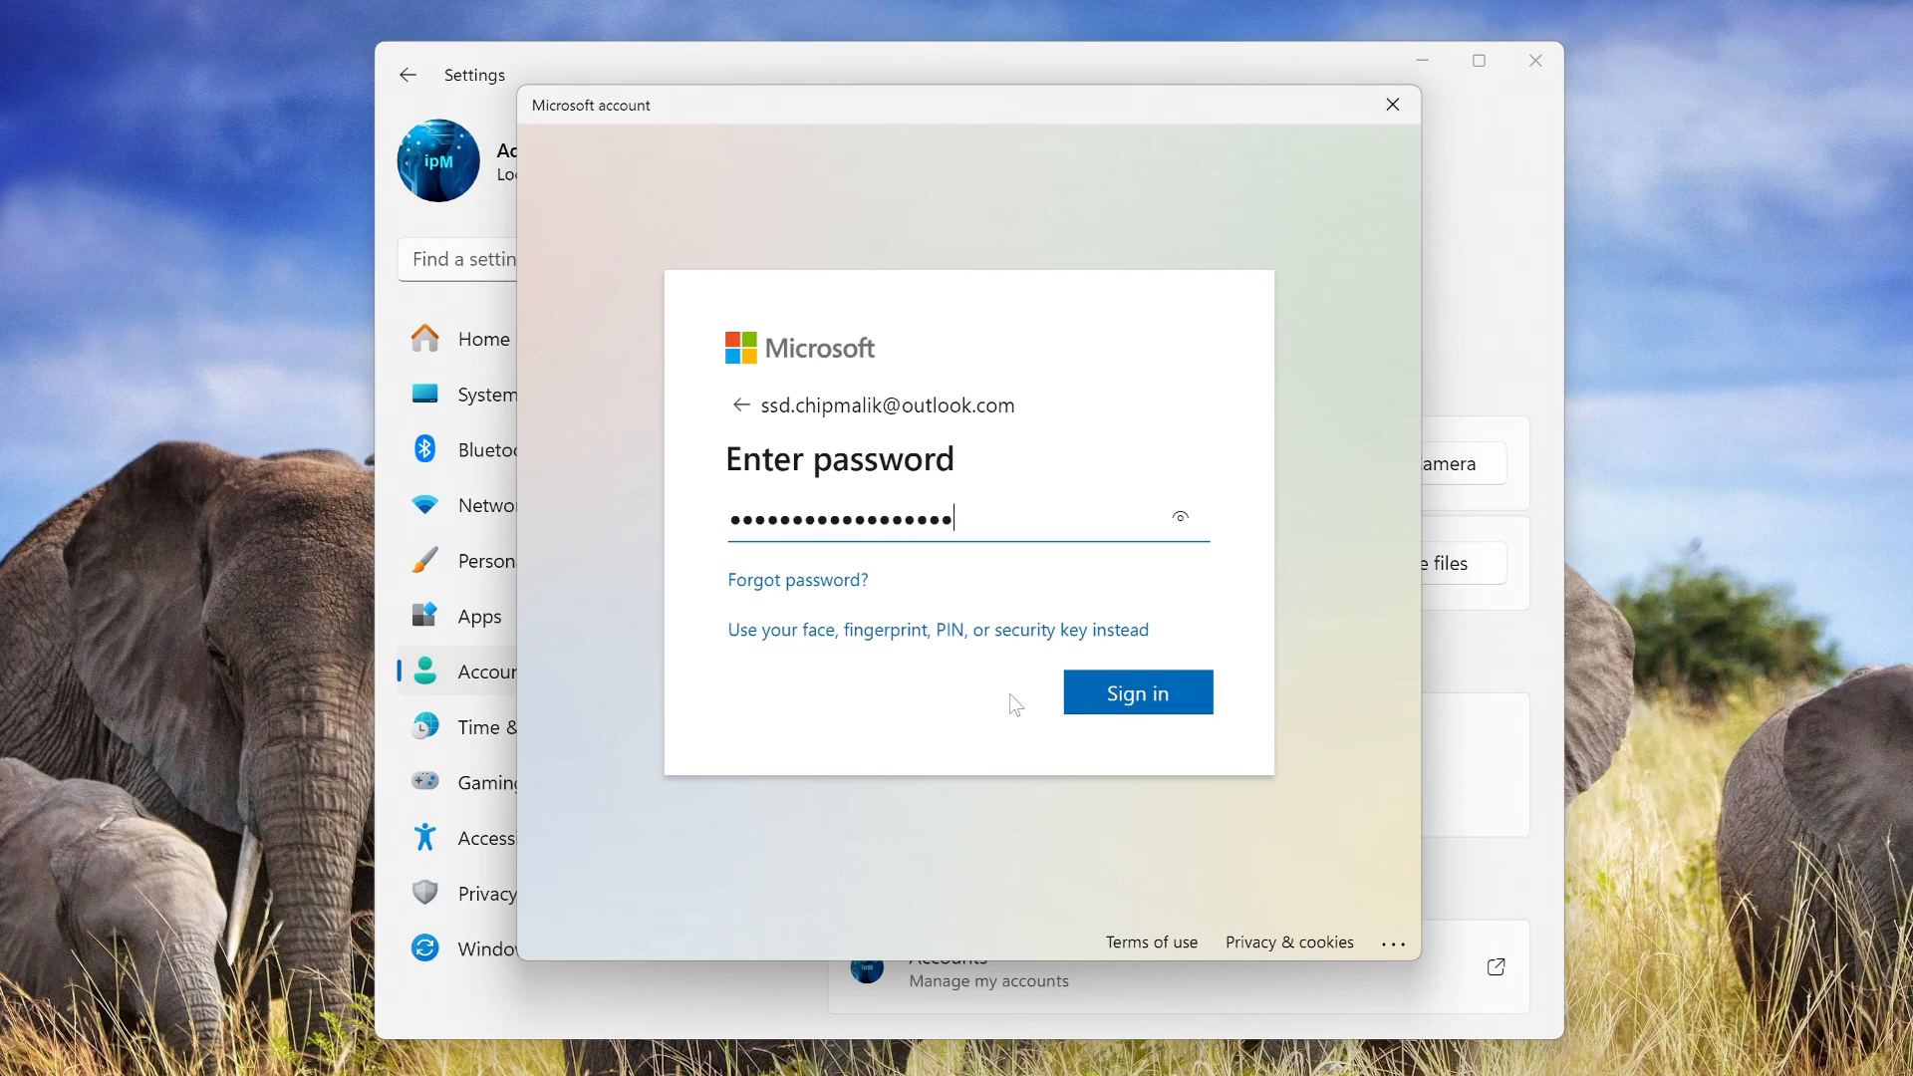
click(1135, 692)
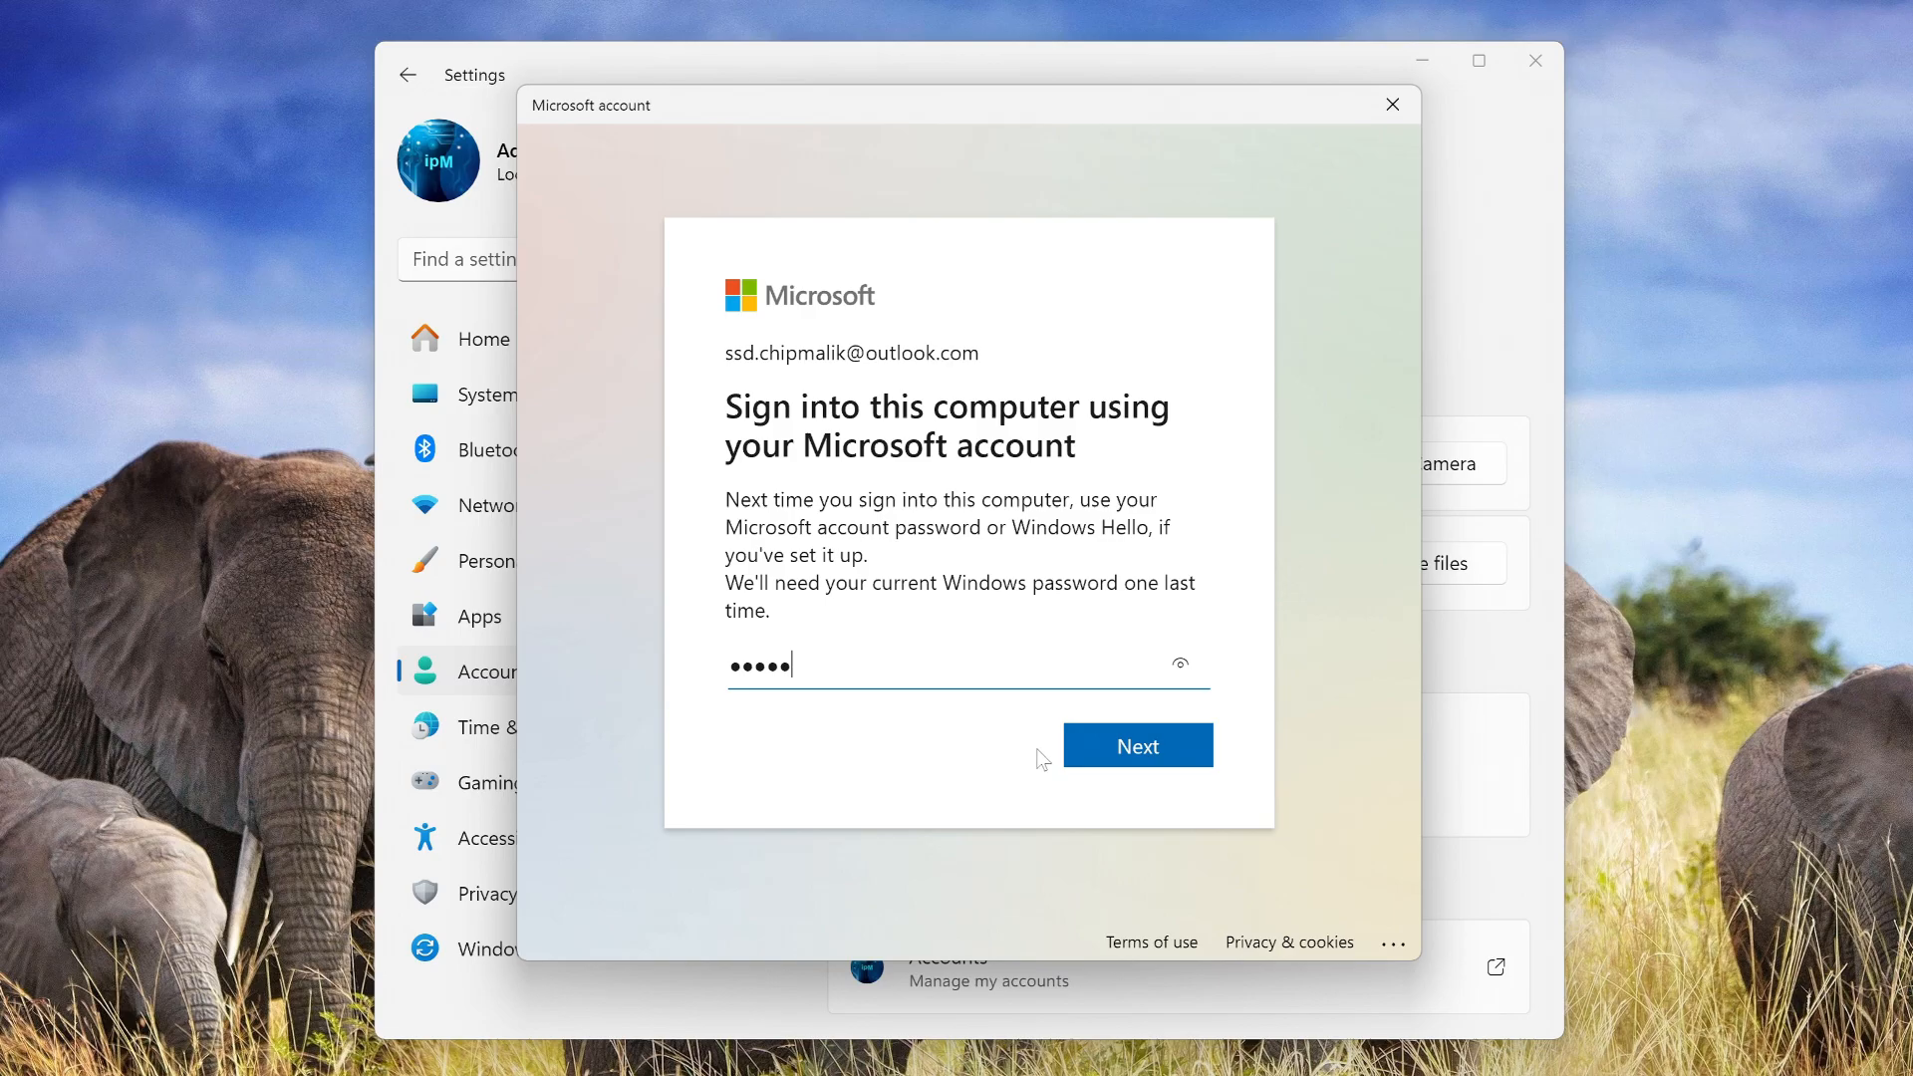
Confirm the current Windows password and finish the Windows Hello setup prompt
click(1136, 745)
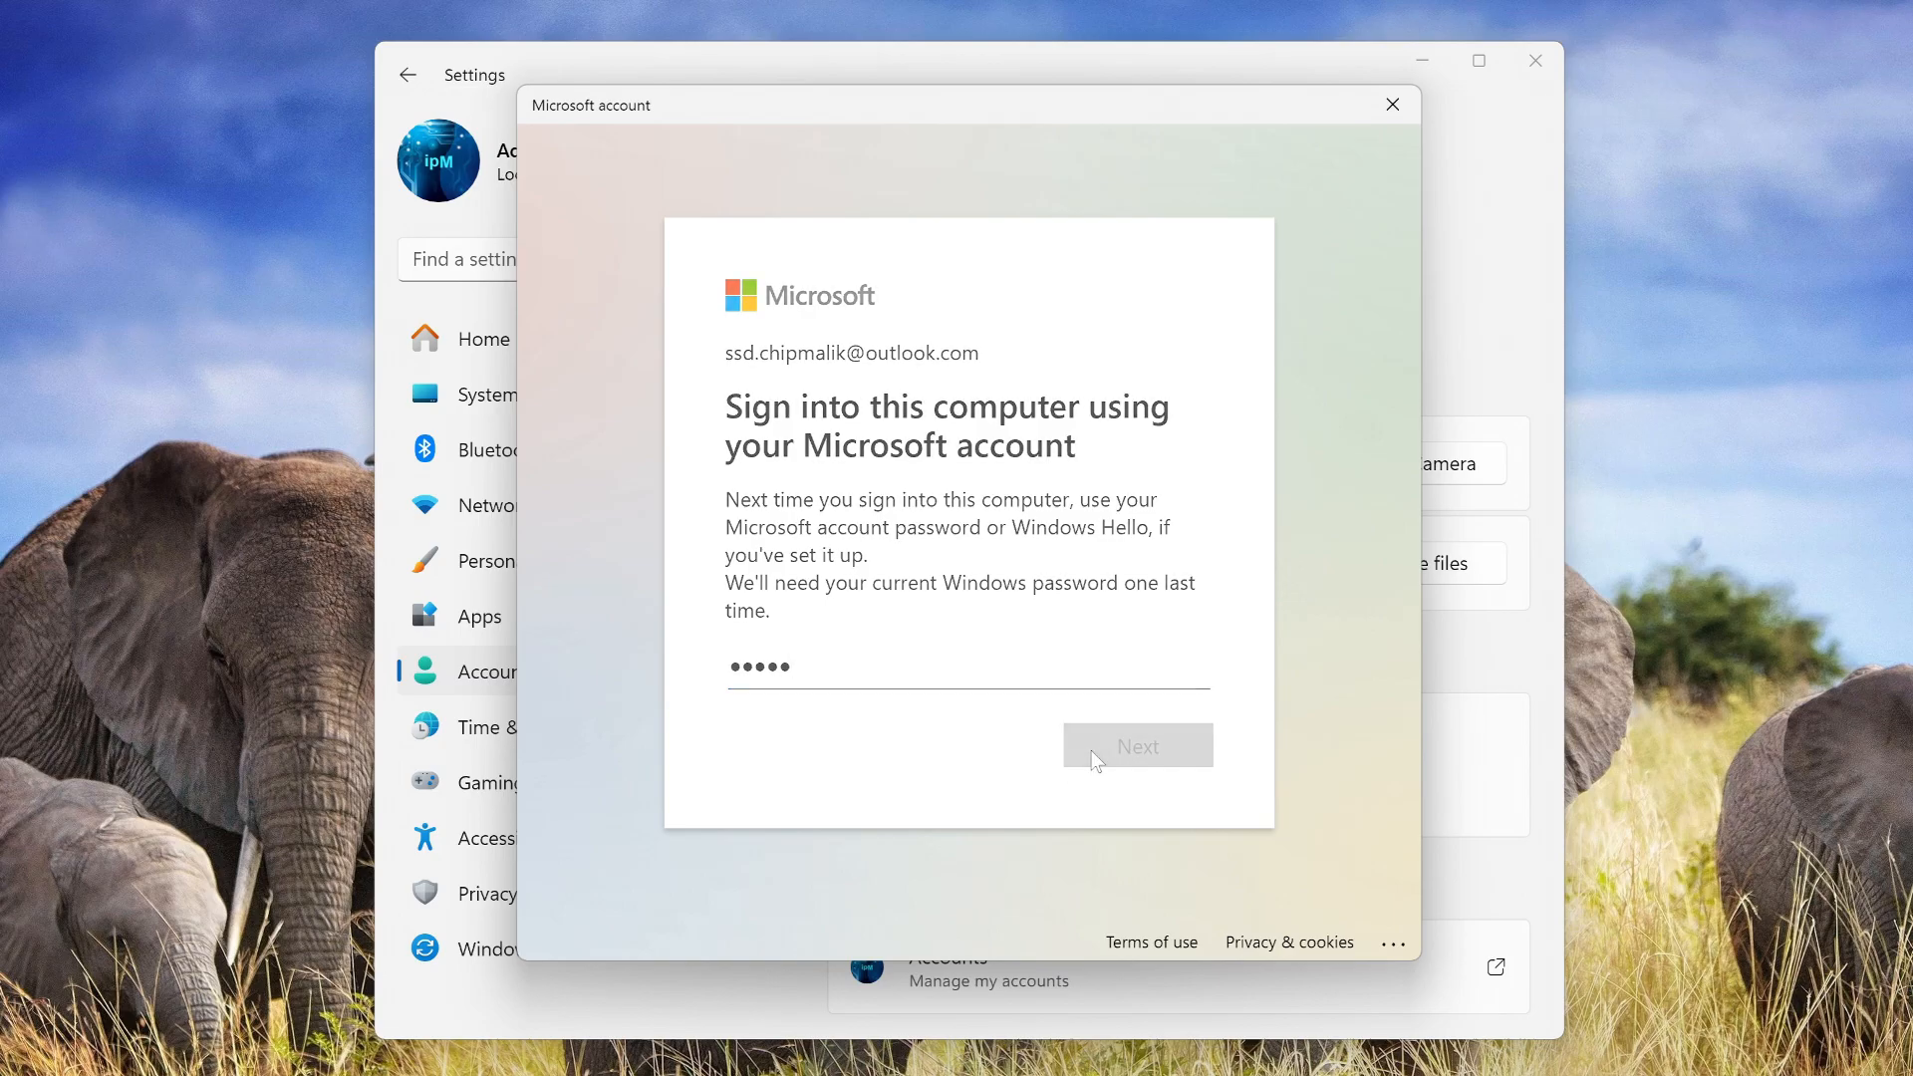
click(1135, 745)
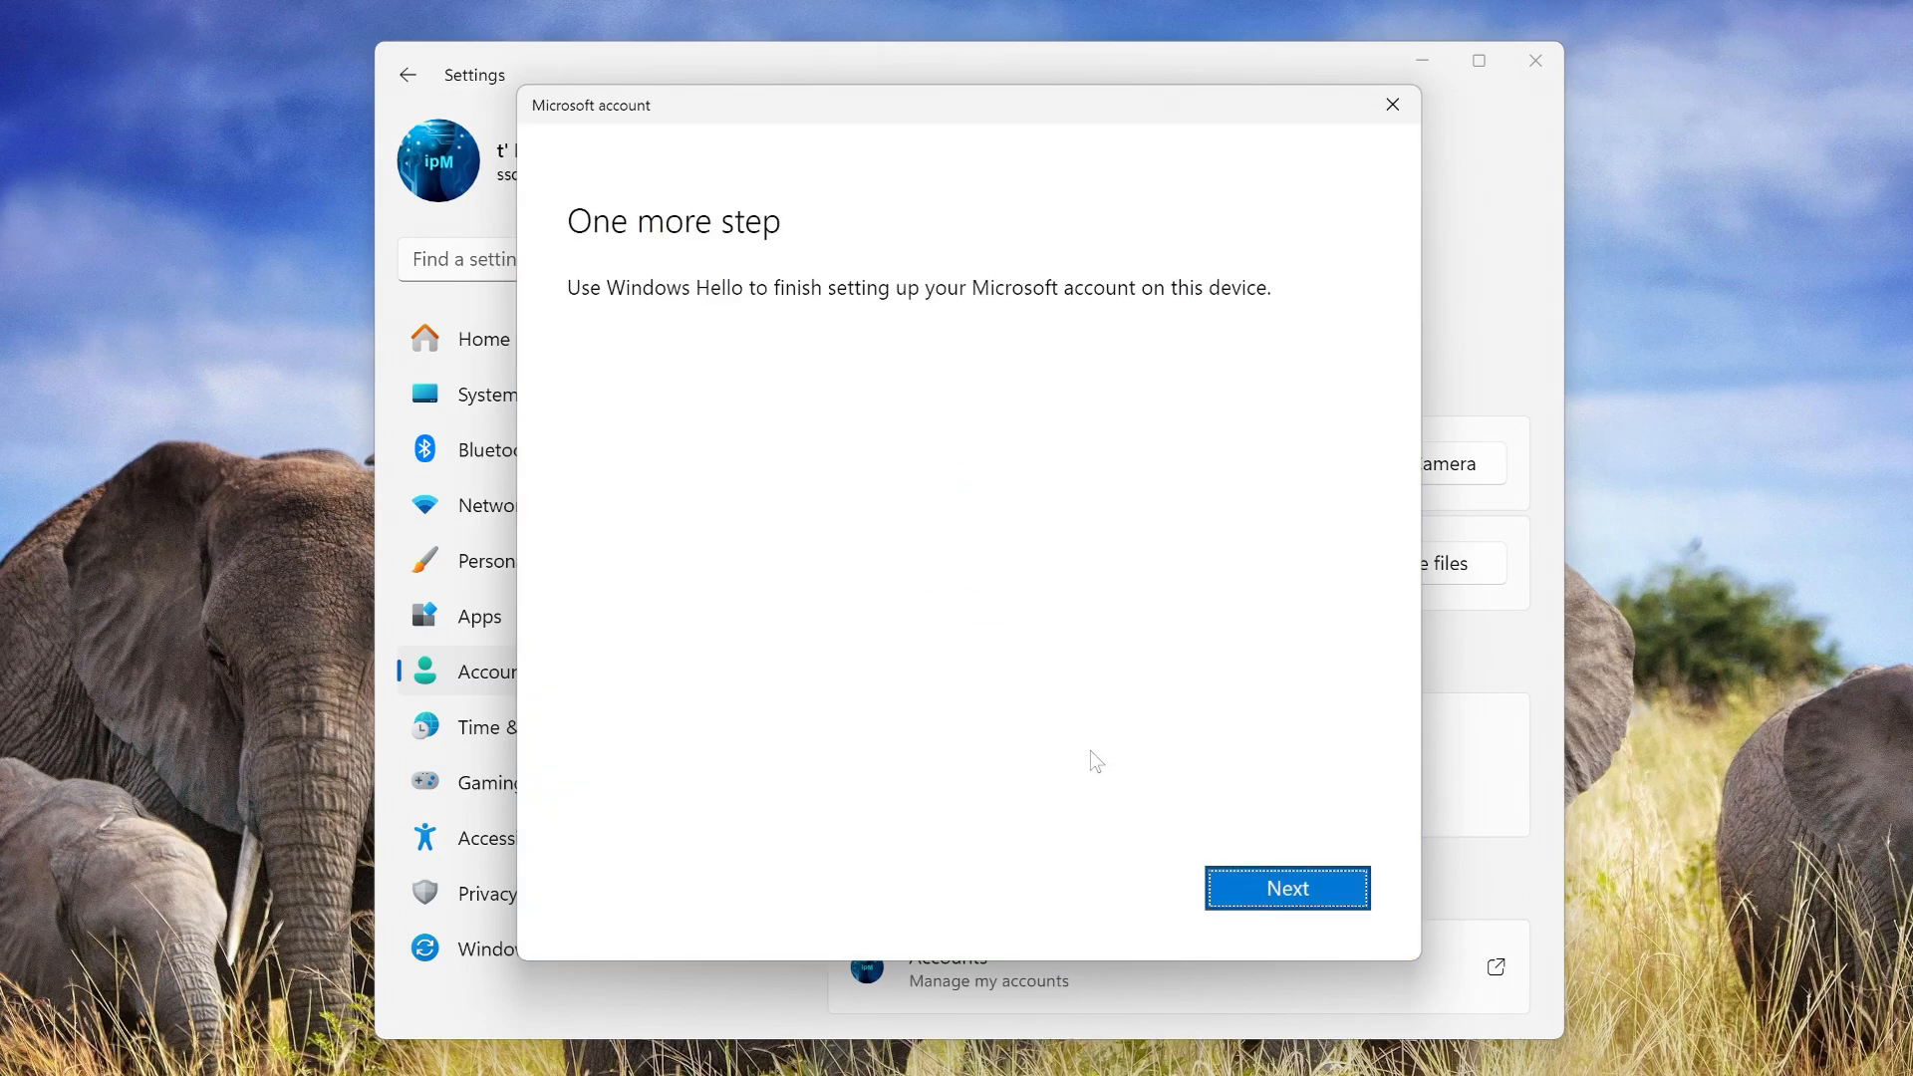
mouse_move(965, 323)
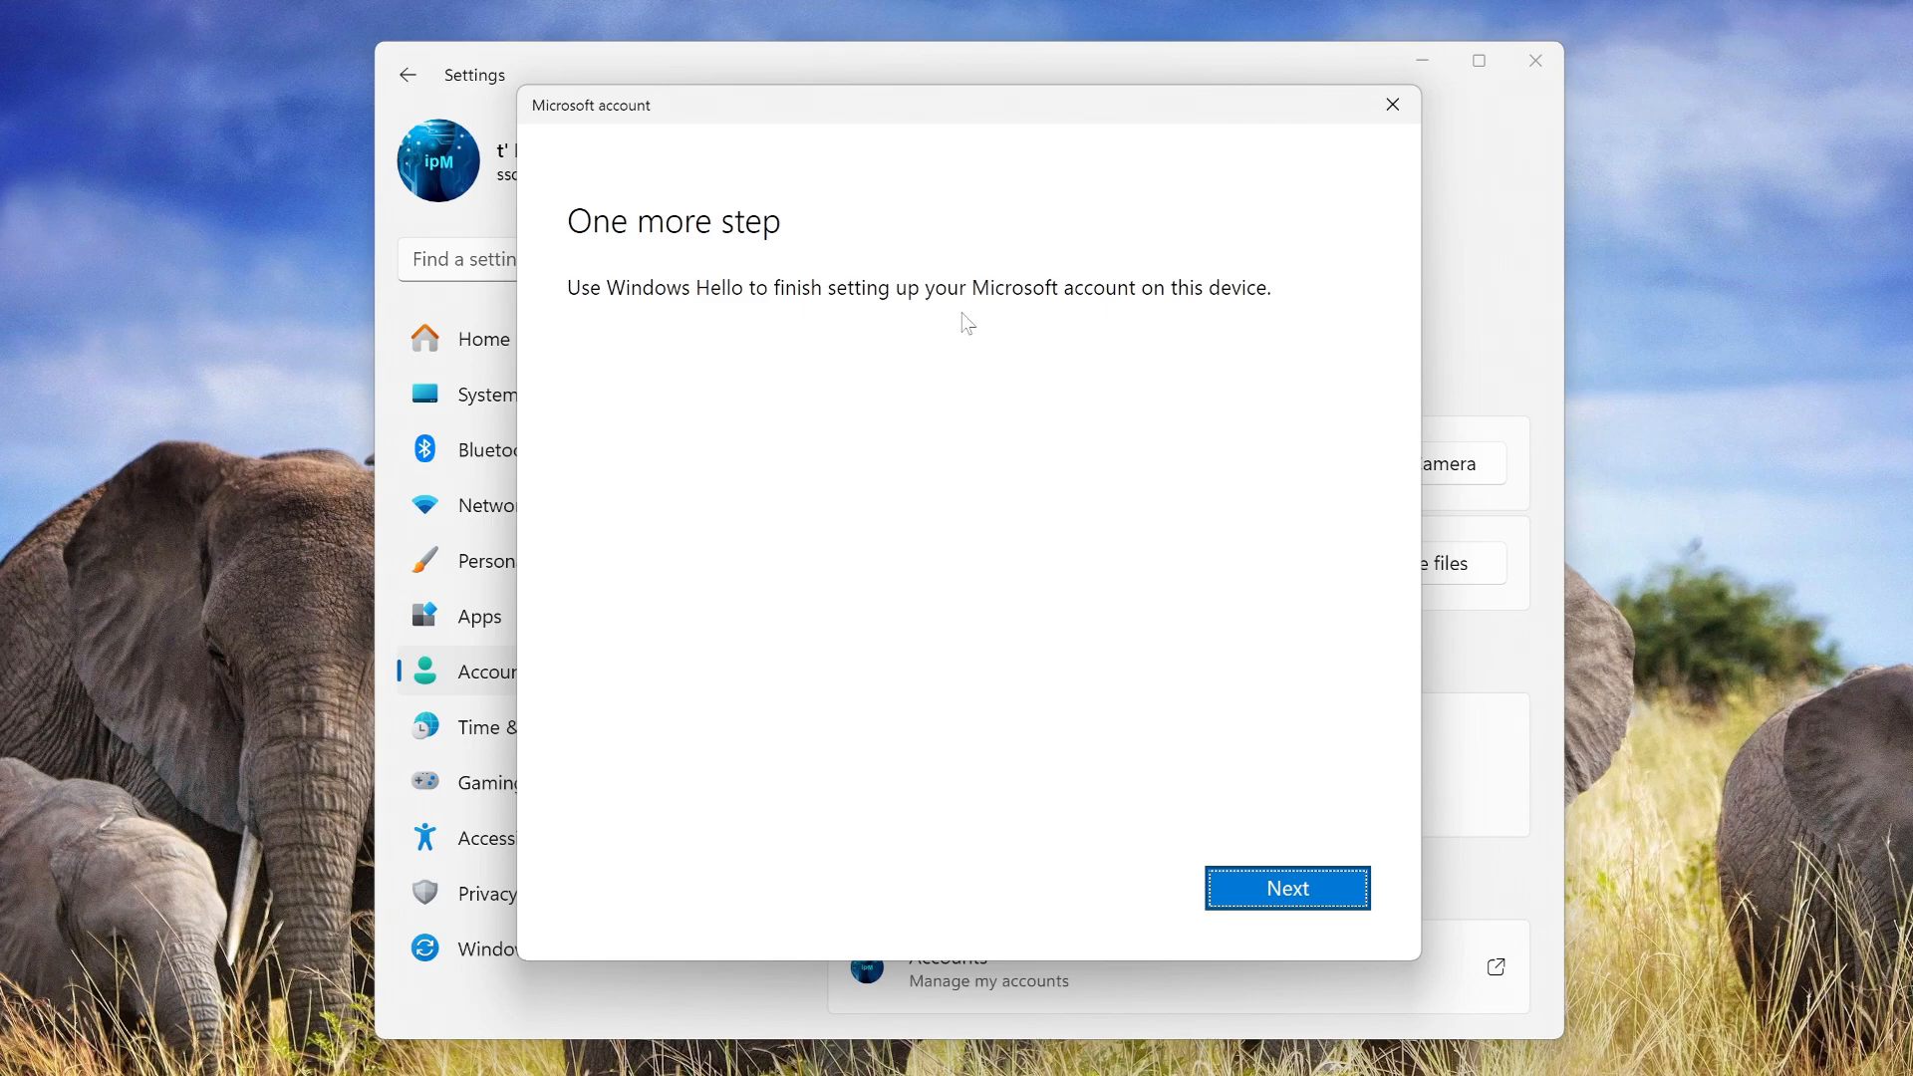
click(1284, 888)
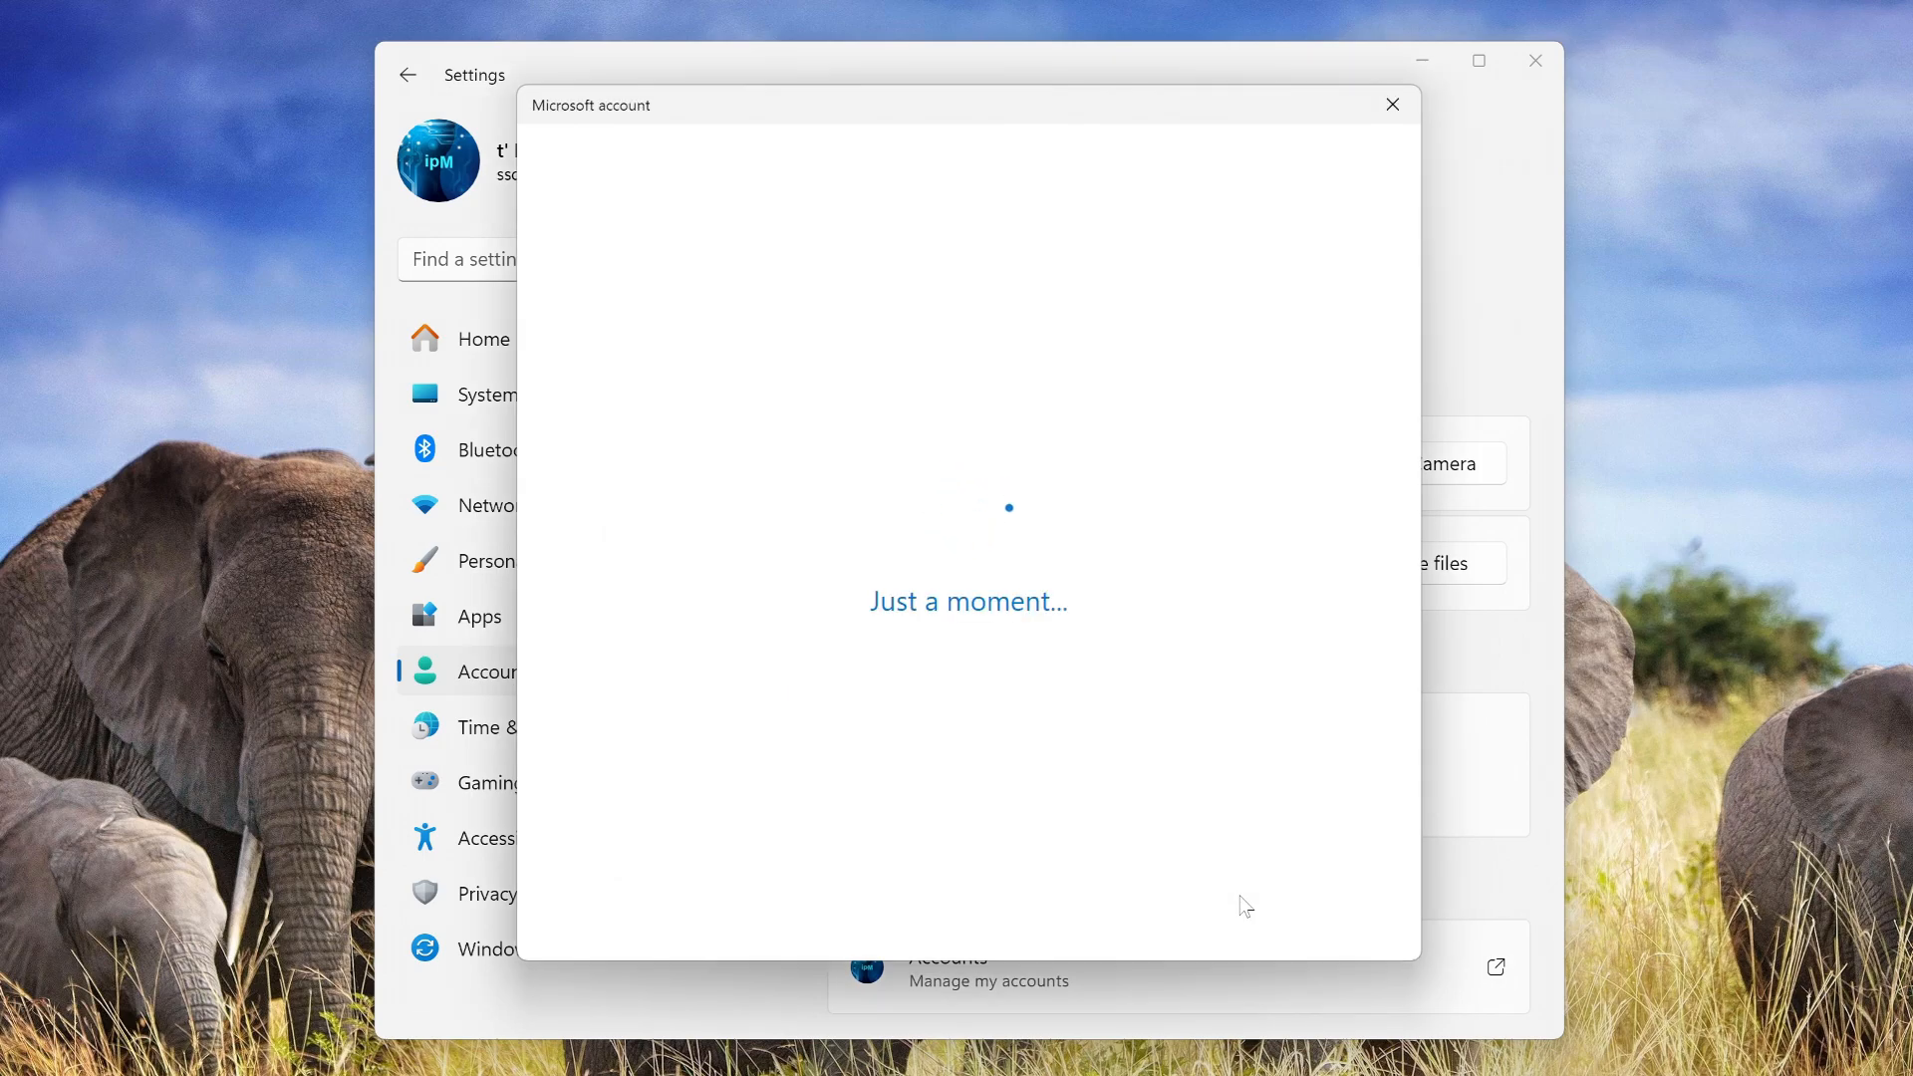
click(1390, 103)
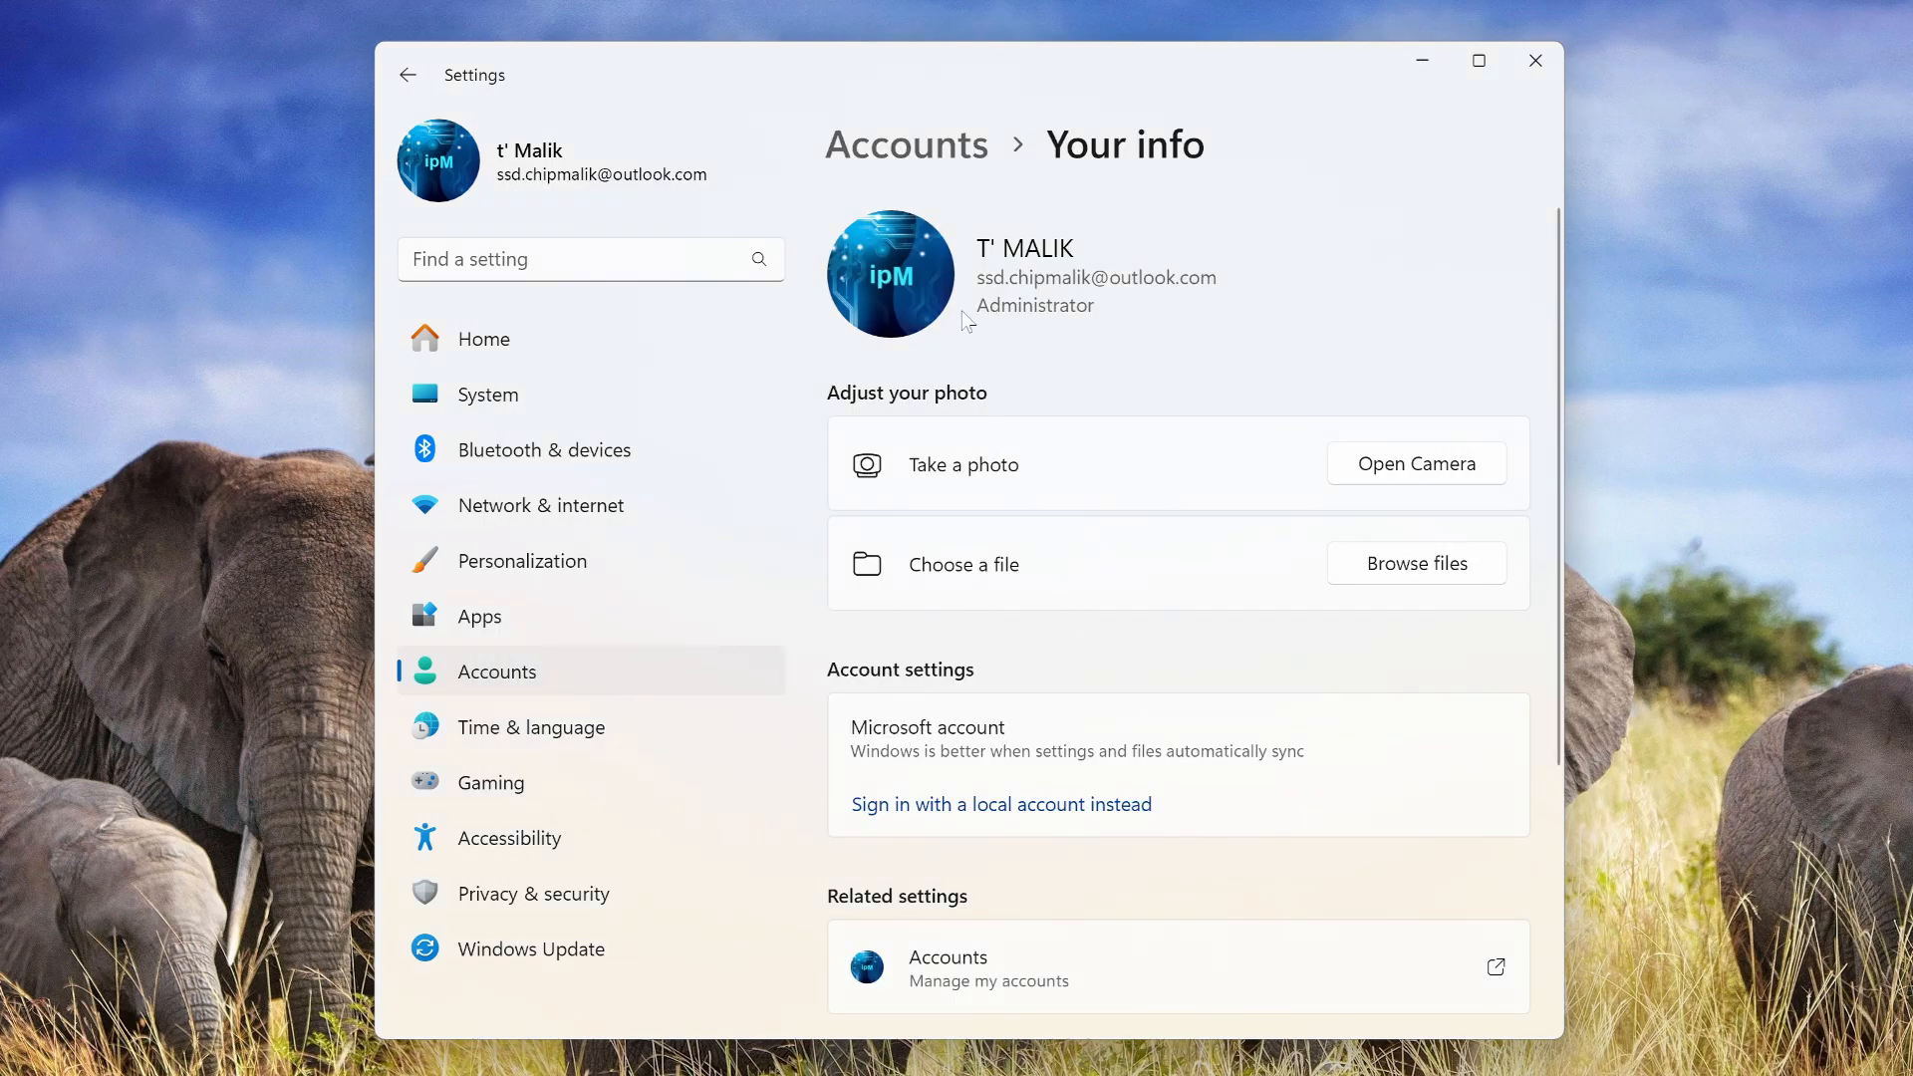
mouse_move(1003, 320)
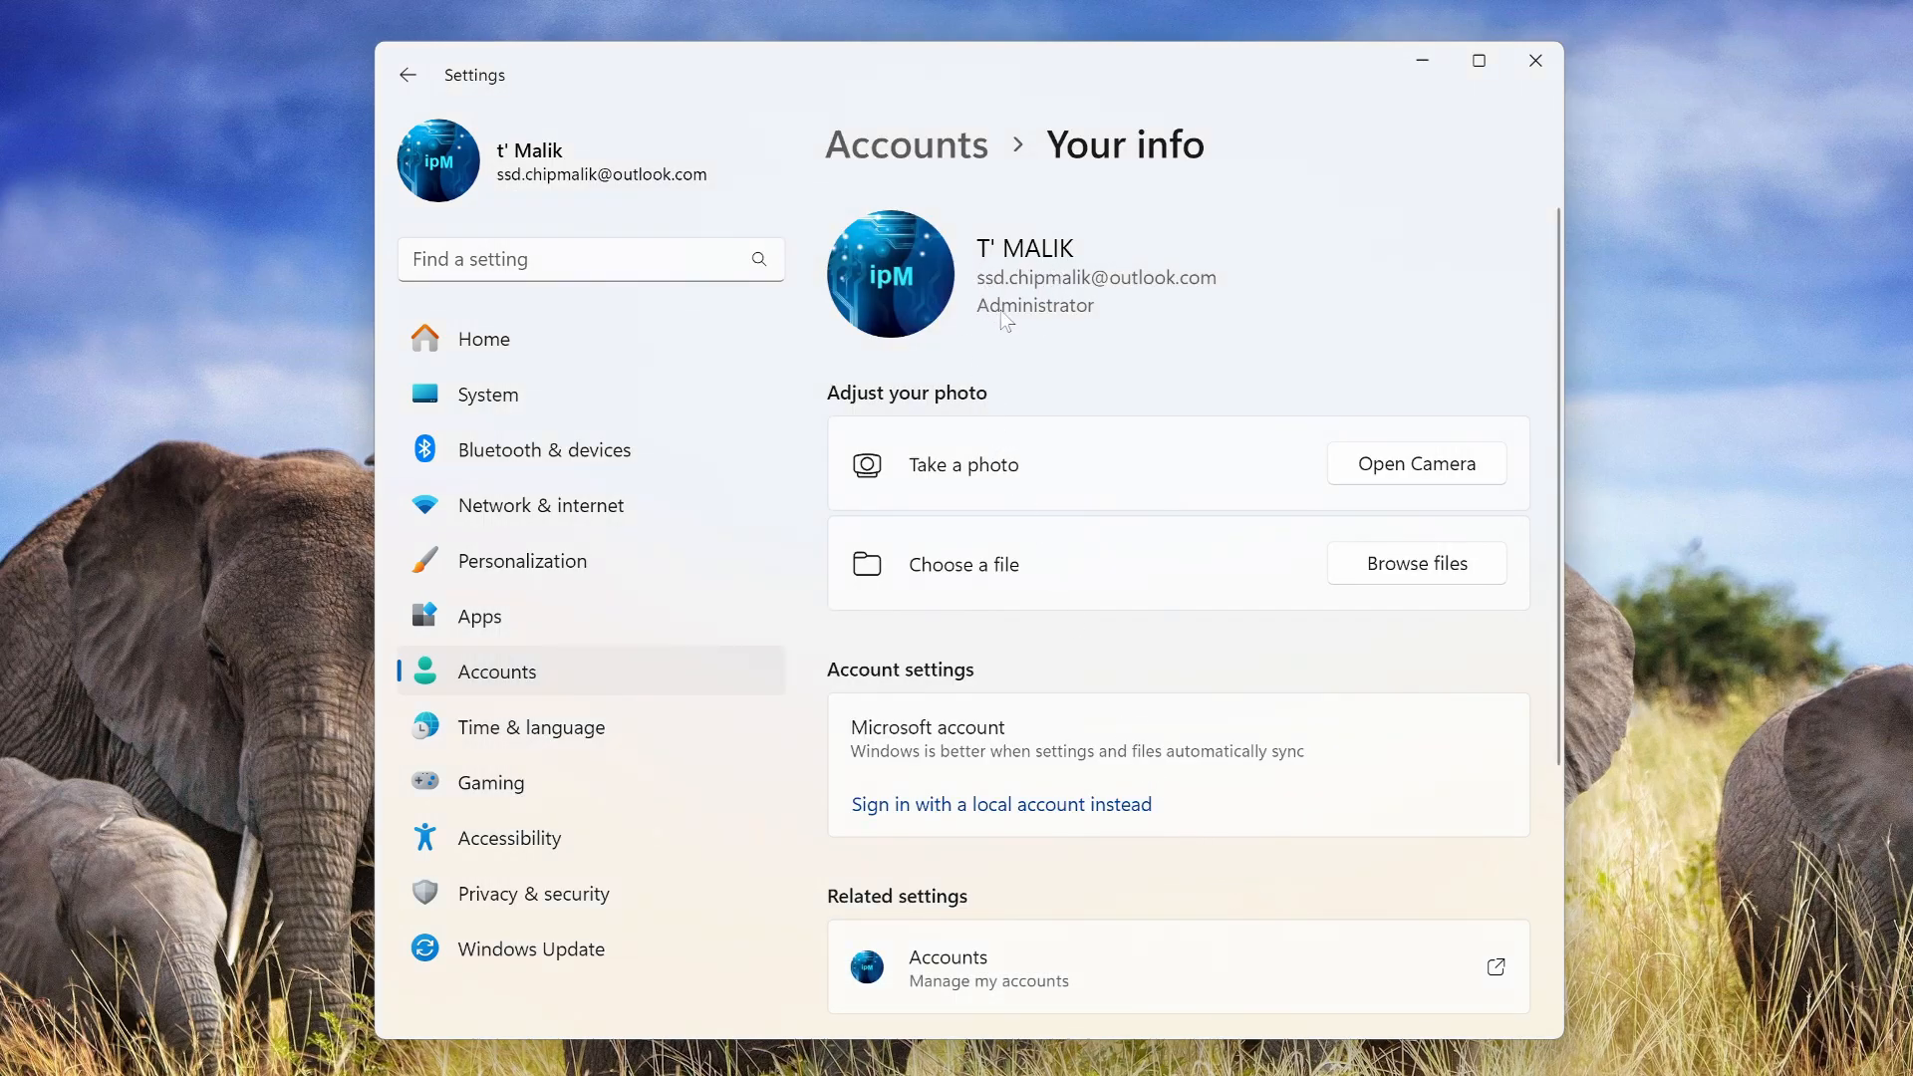
mouse_move(1032, 349)
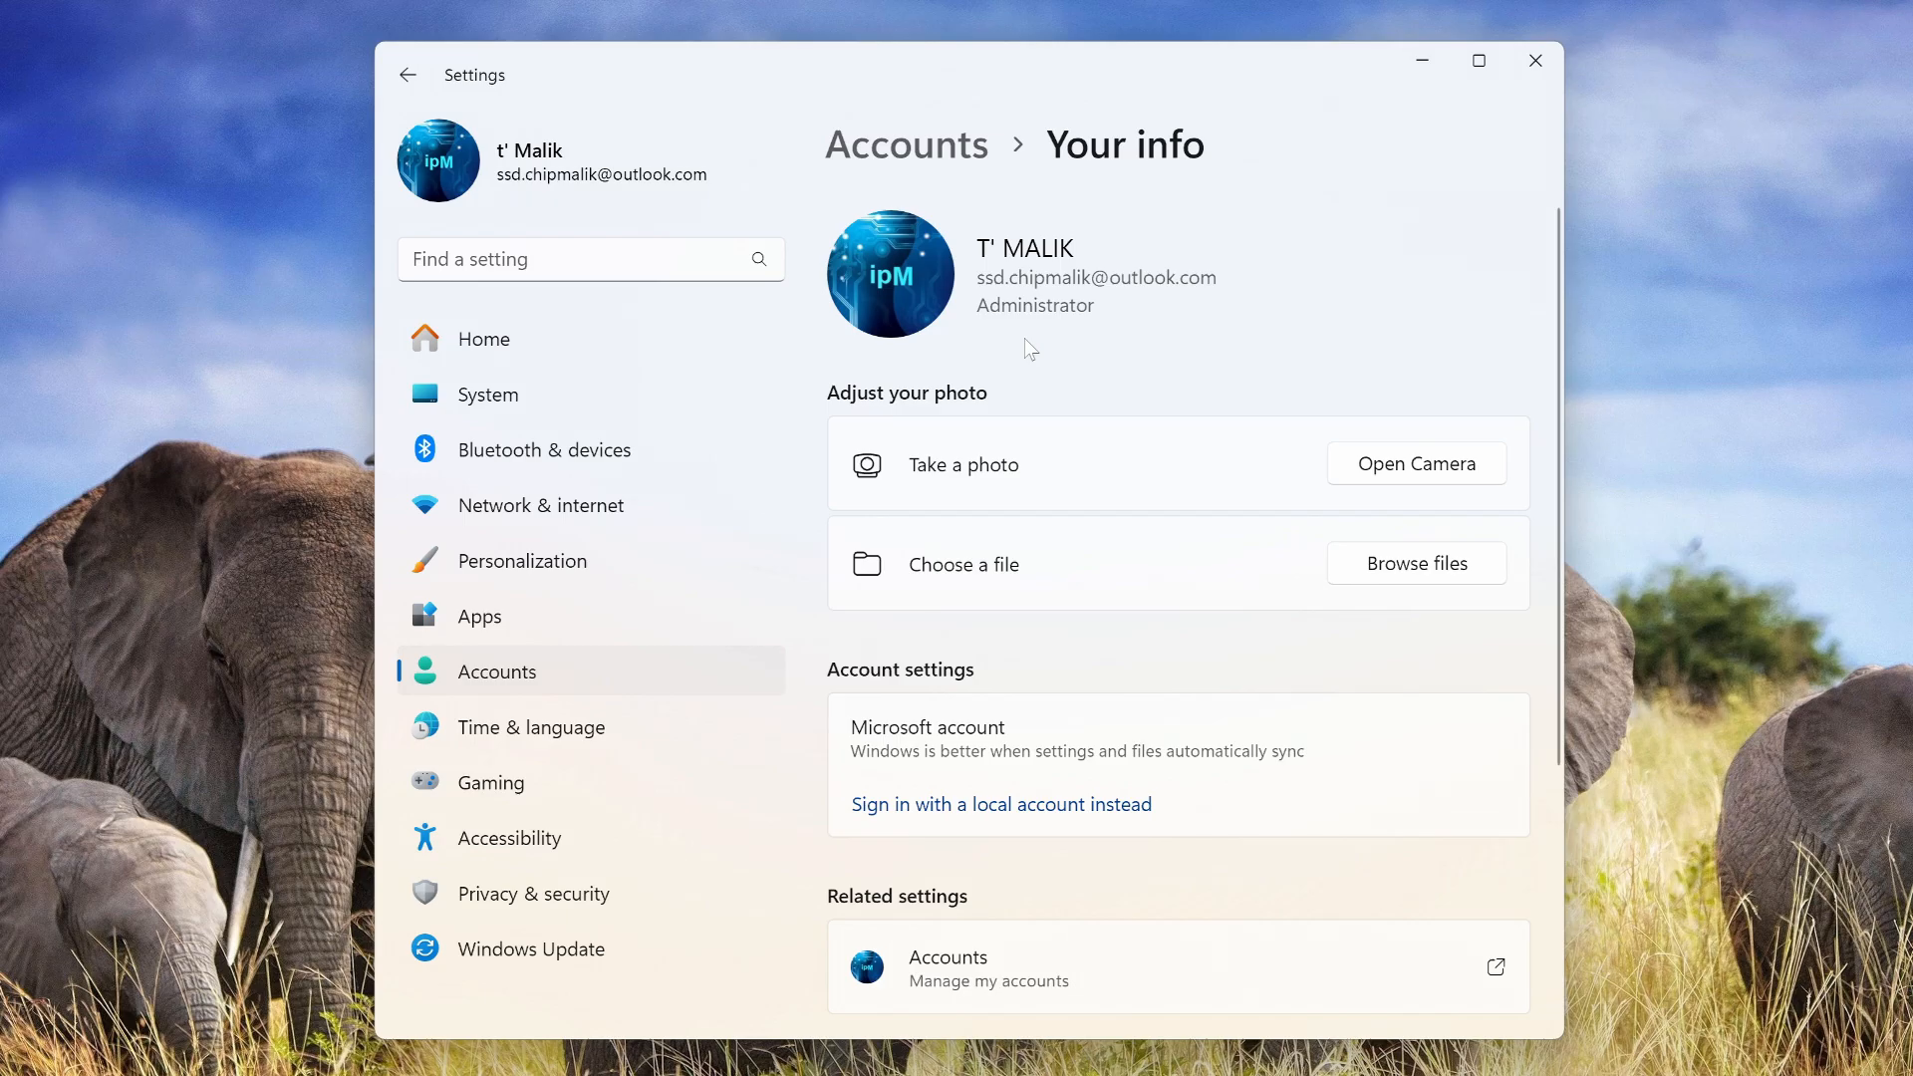
mouse_move(1535, 60)
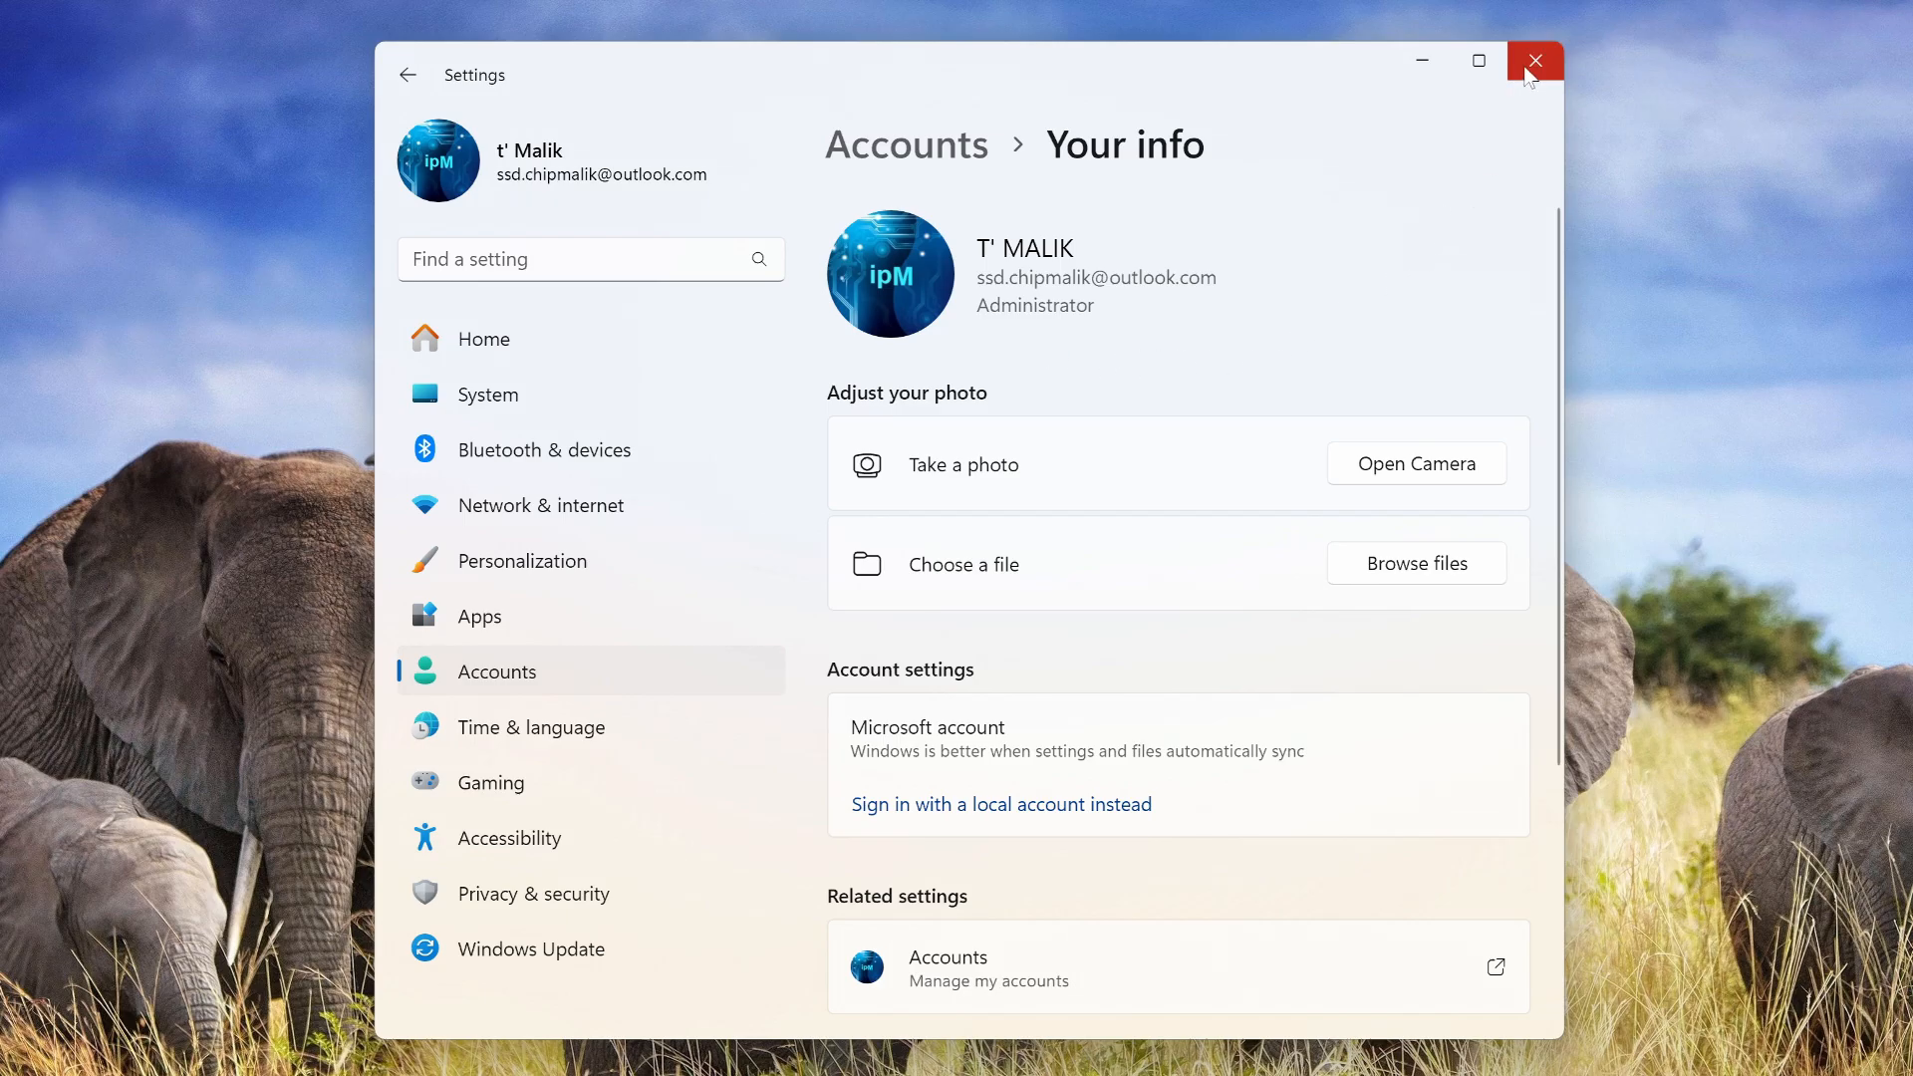
Close the Settings window to return to the desktop
click(1535, 60)
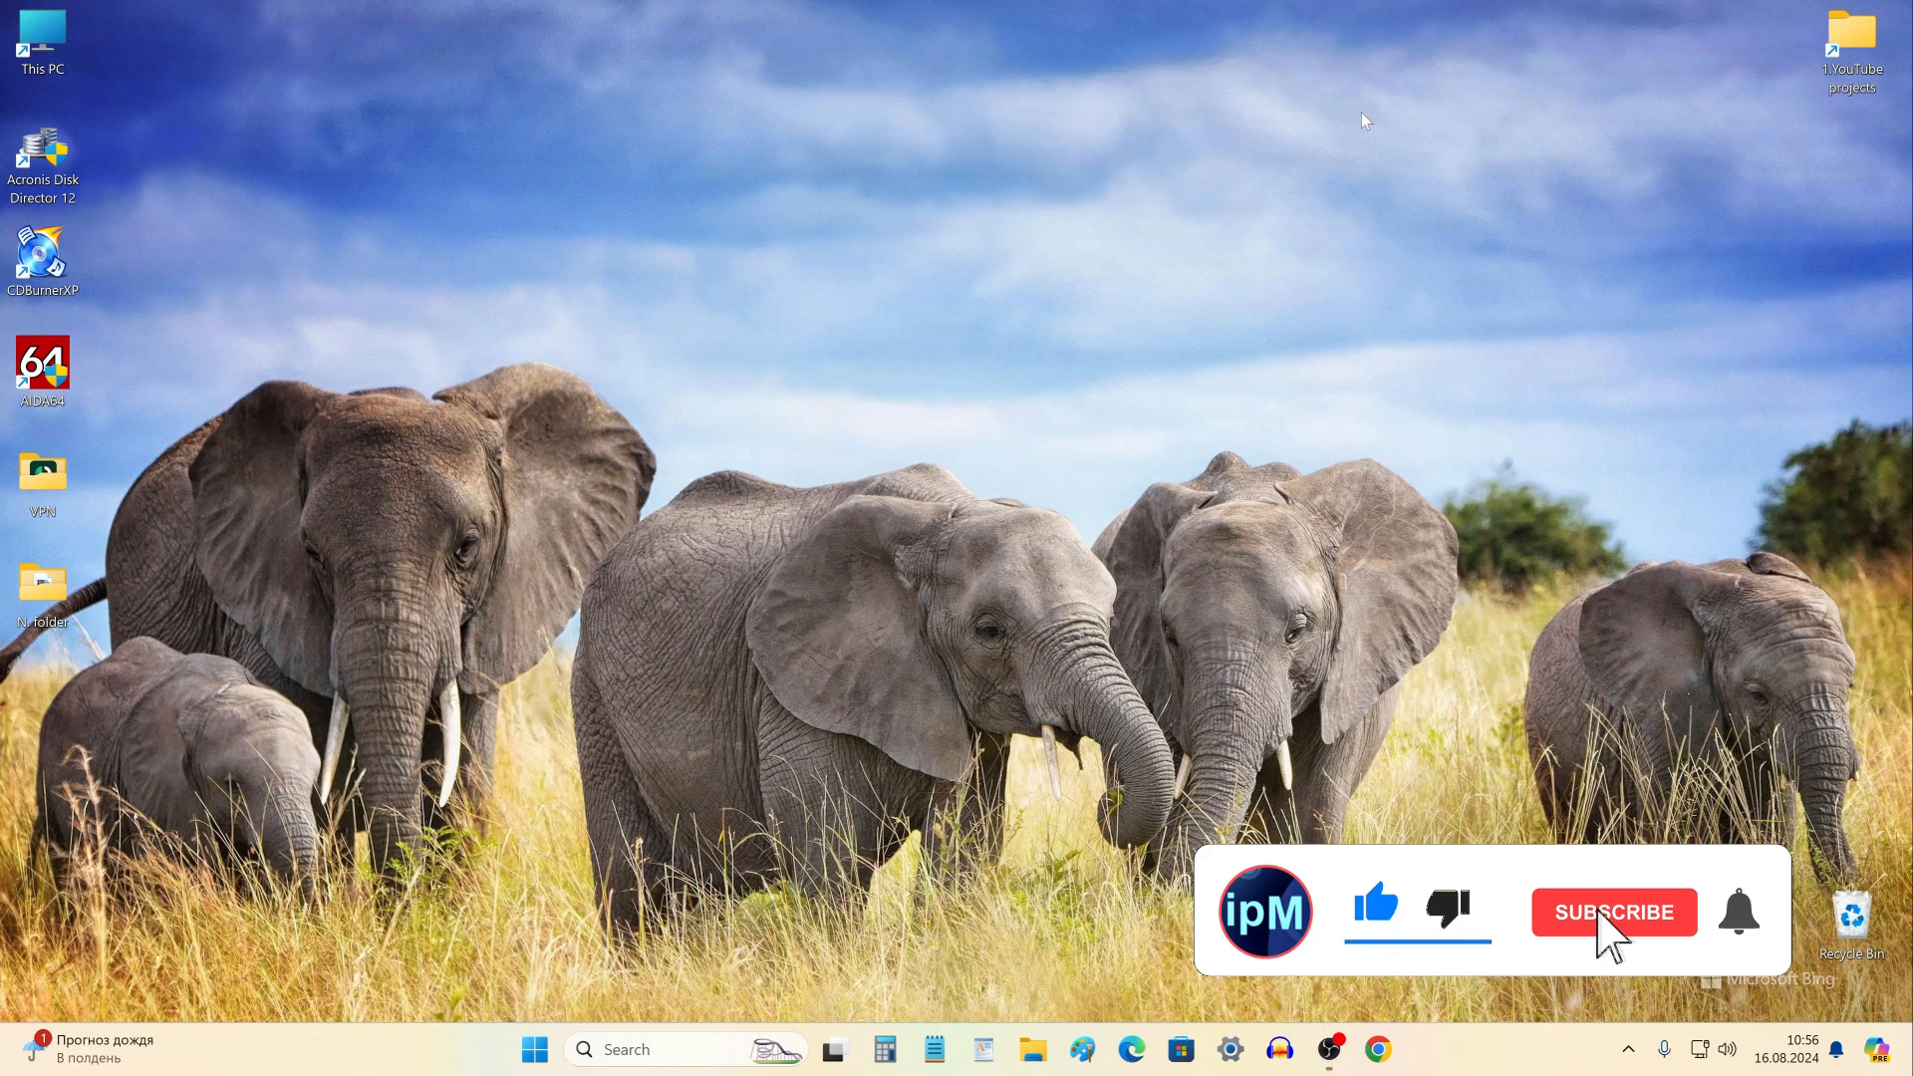
click(1613, 912)
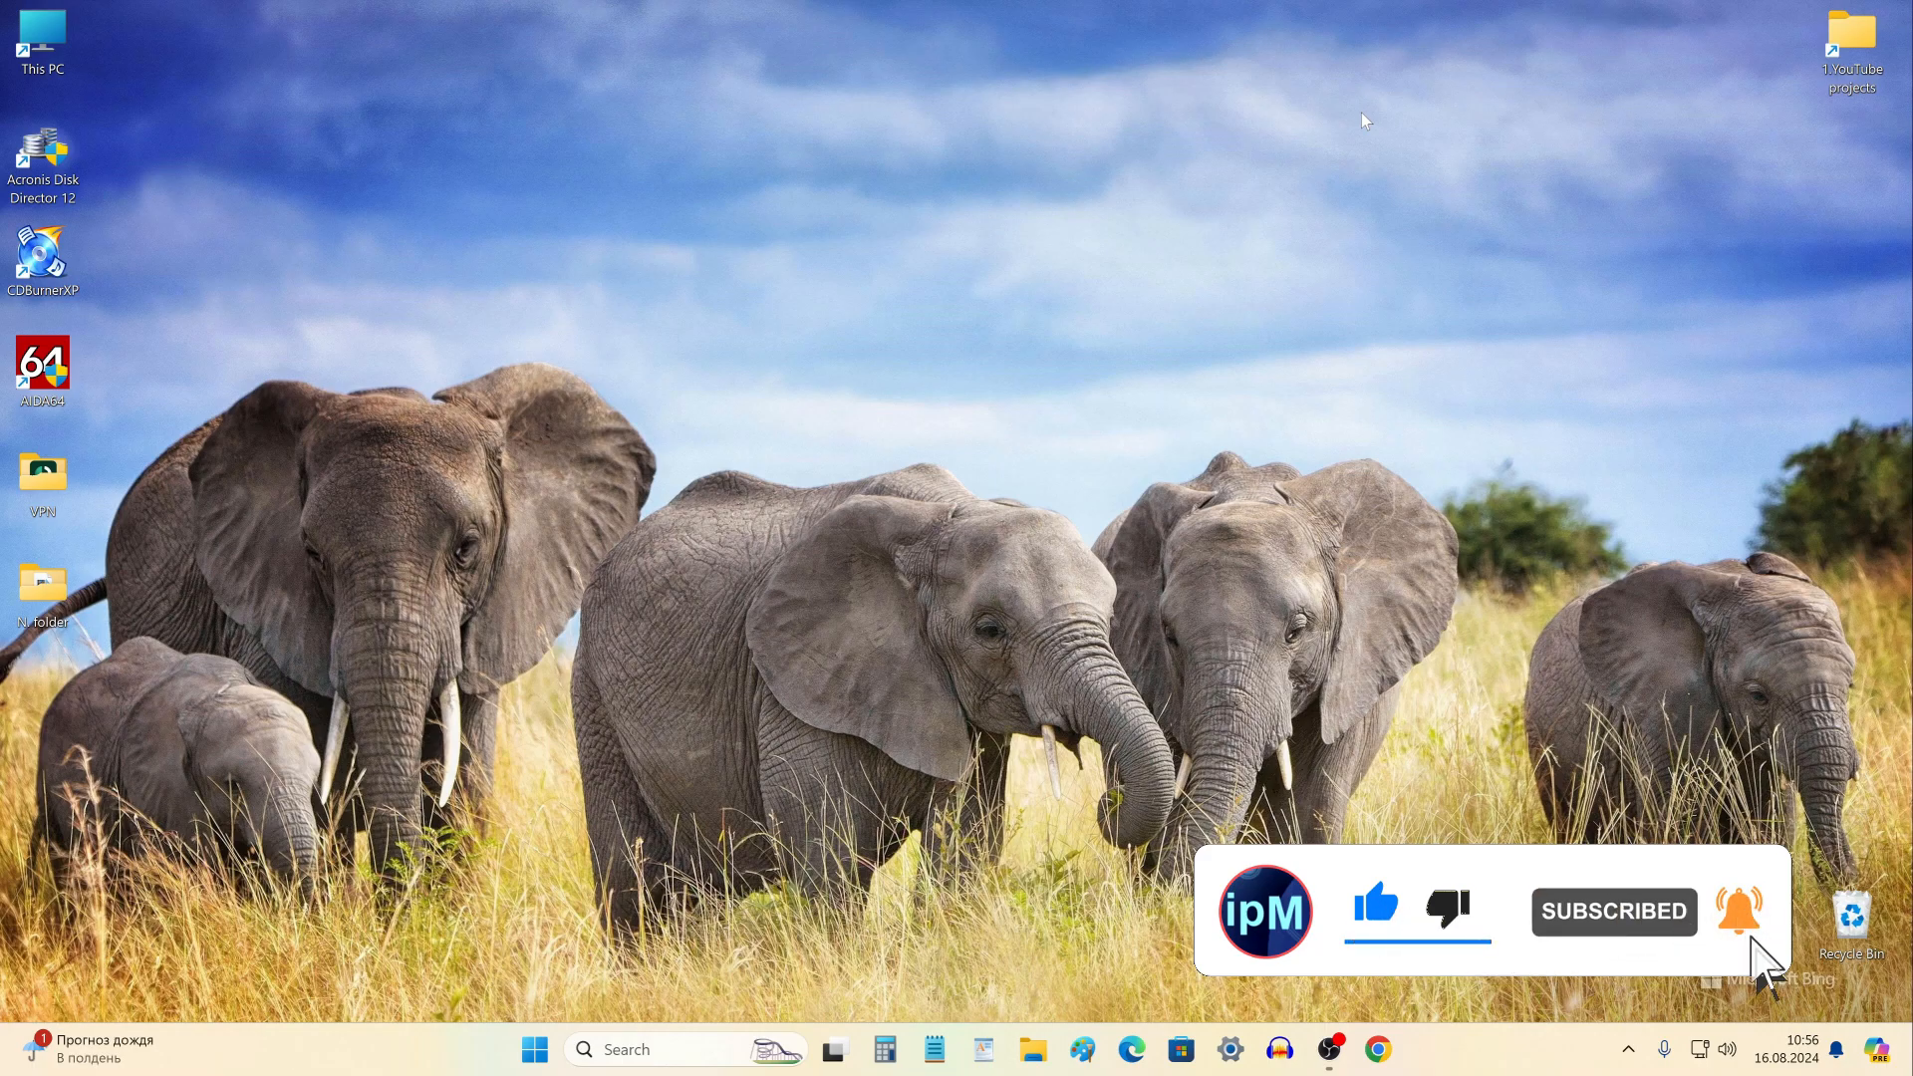